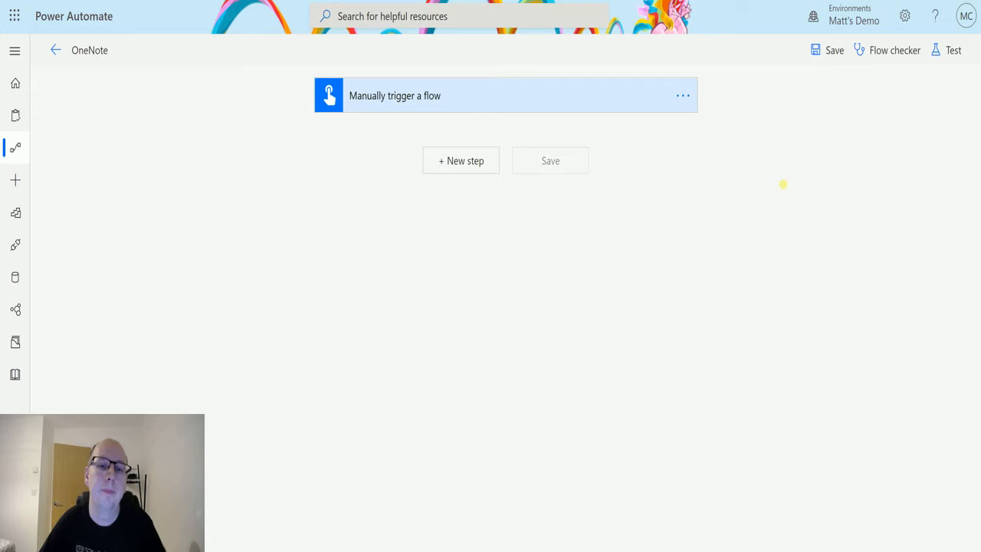
mouse_move(371, 86)
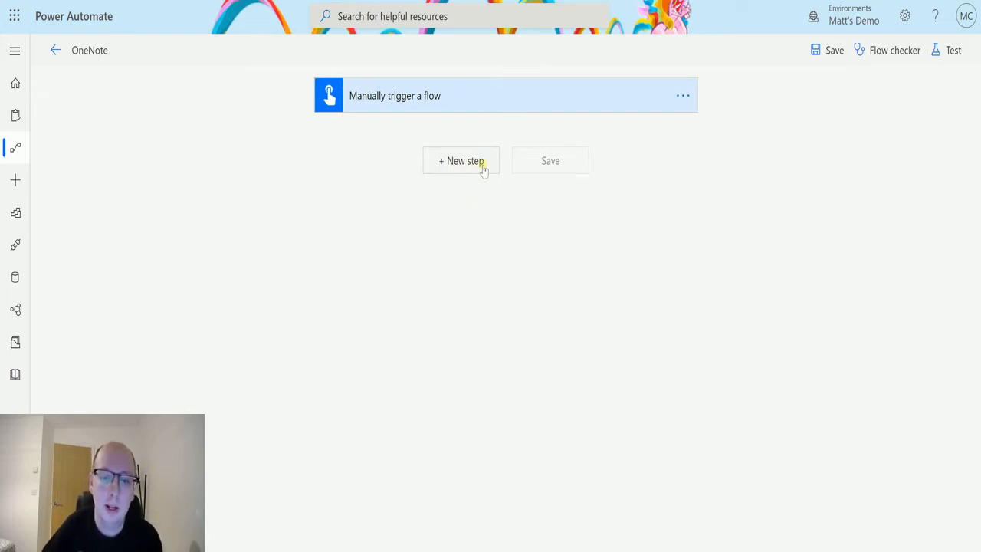
Step: Add a new step, search 'onenote' and pick OneNote (Business) Update page content
left_click(460, 161)
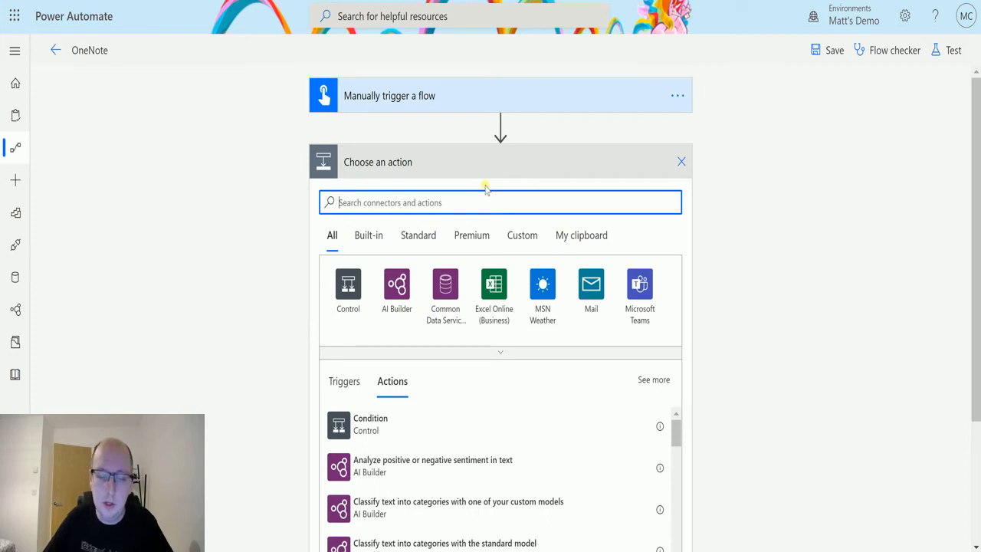
type("onenote")
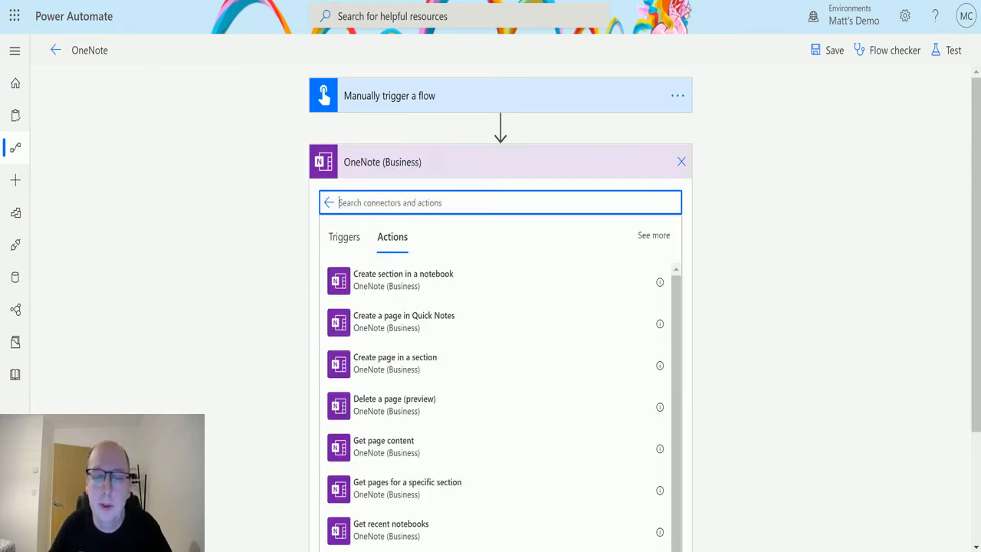
scroll("down", 3)
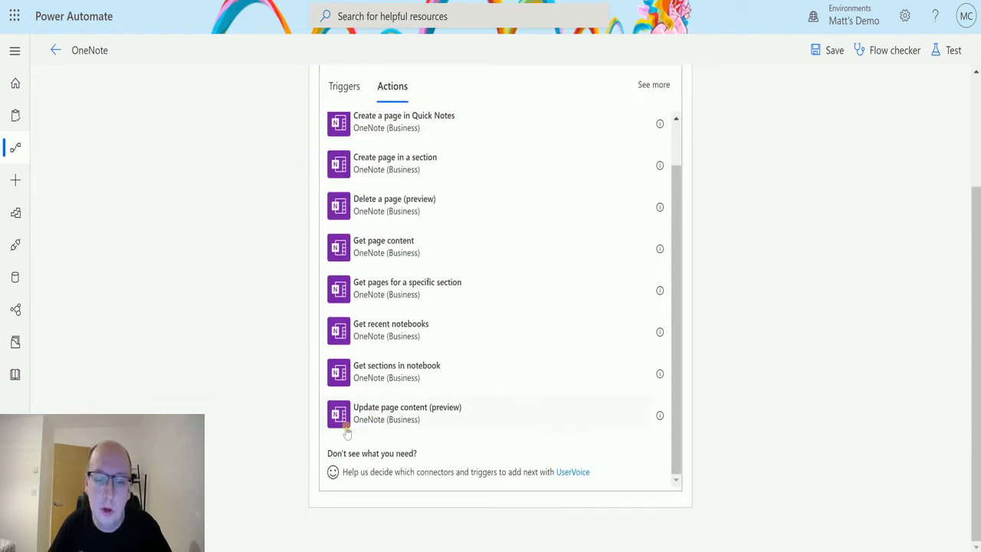
left_click(407, 413)
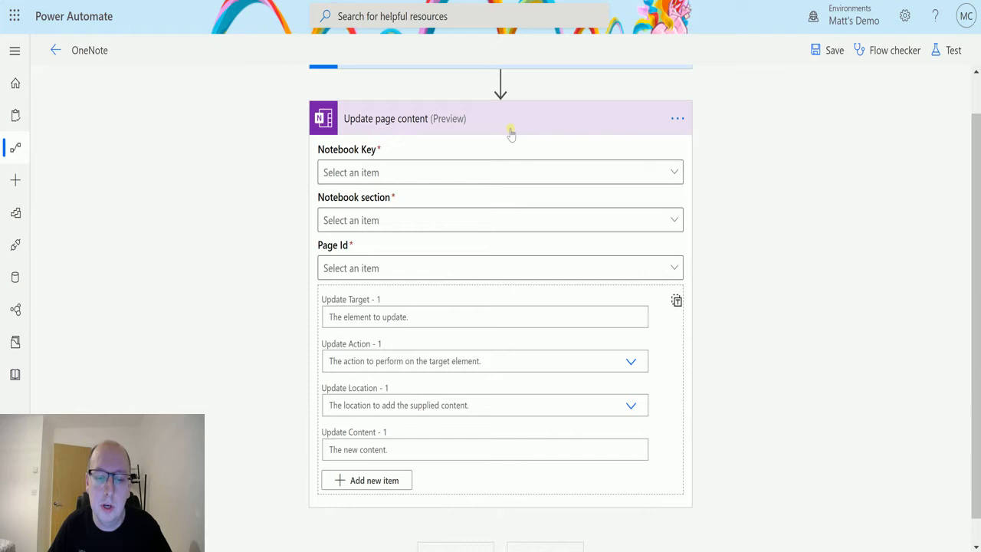
mouse_move(521, 466)
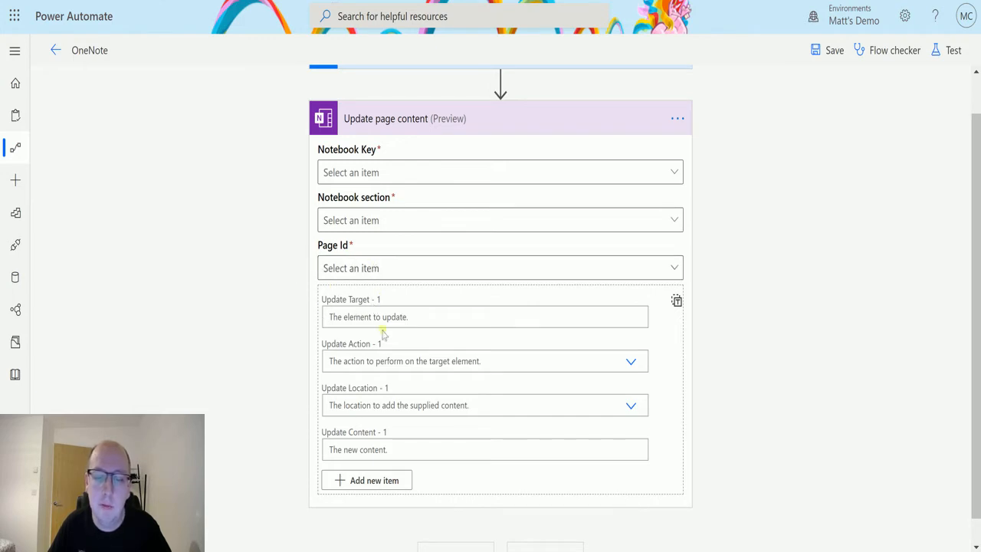
mouse_move(418, 362)
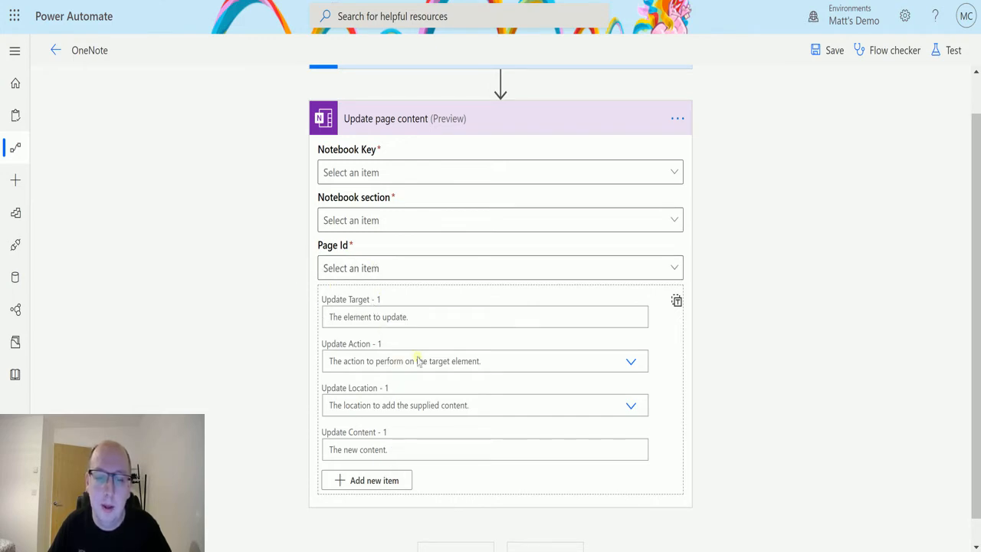
mouse_move(411, 209)
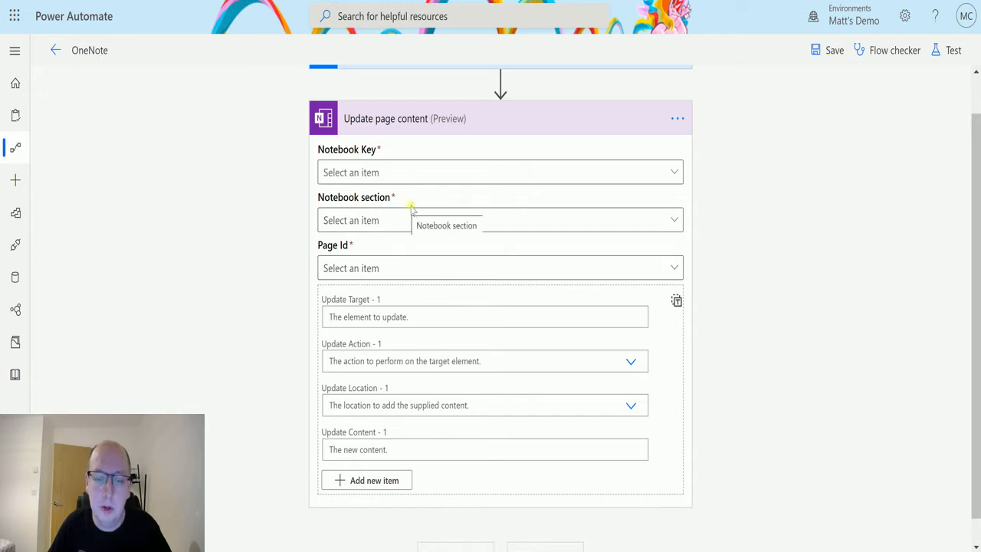
mouse_move(459, 215)
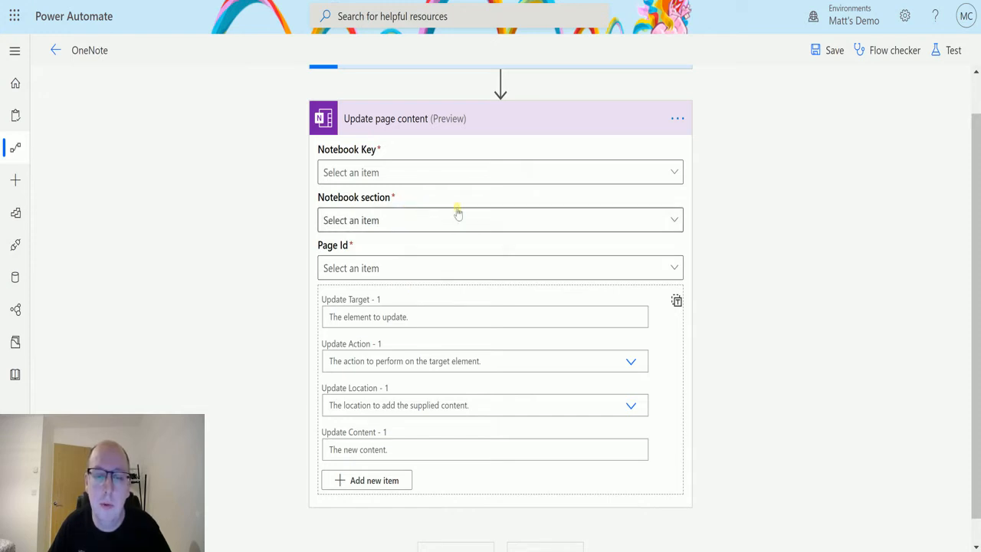
scroll("up", 3)
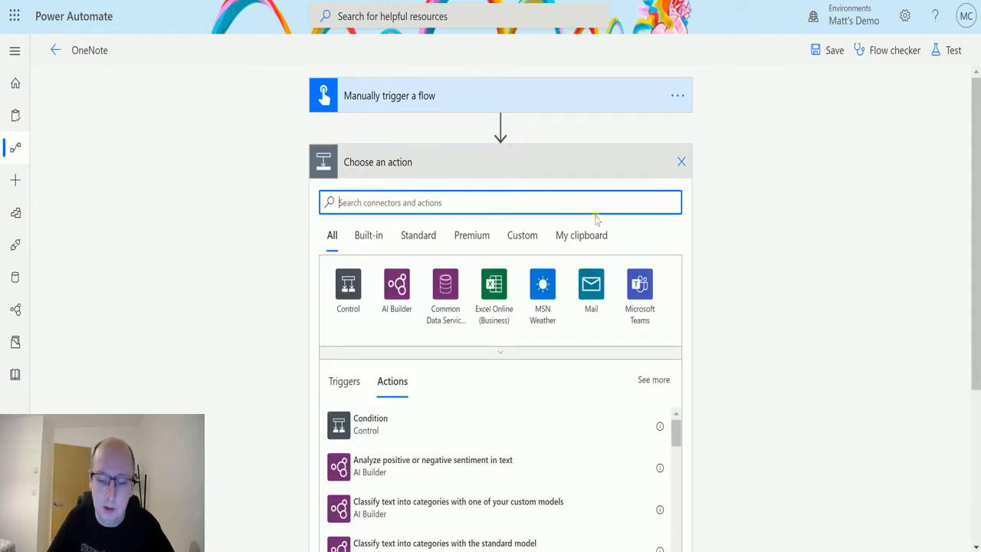
Step: Add Get page content targeting MCJ Notebook, Flow Section 1, page Happy trails
type("onenote")
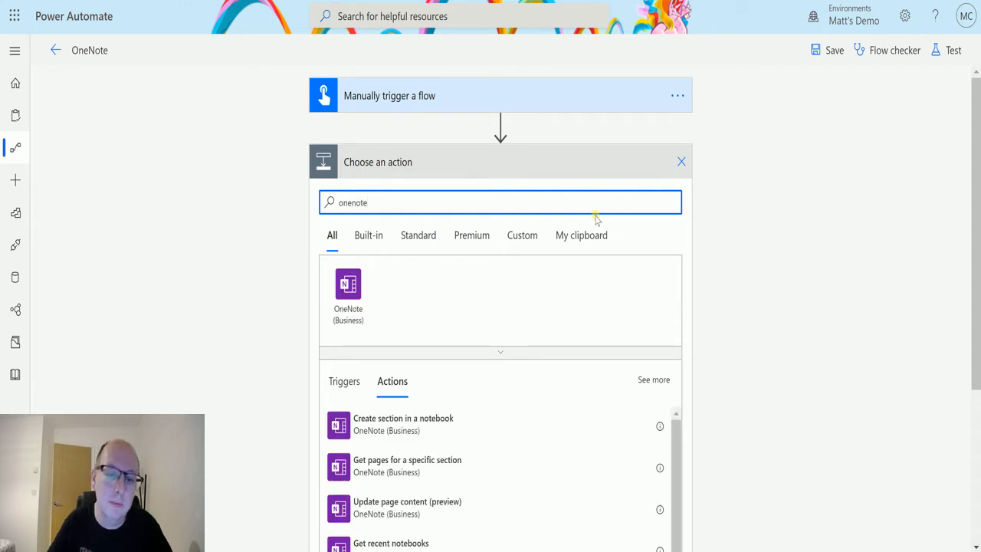
left_click(347, 294)
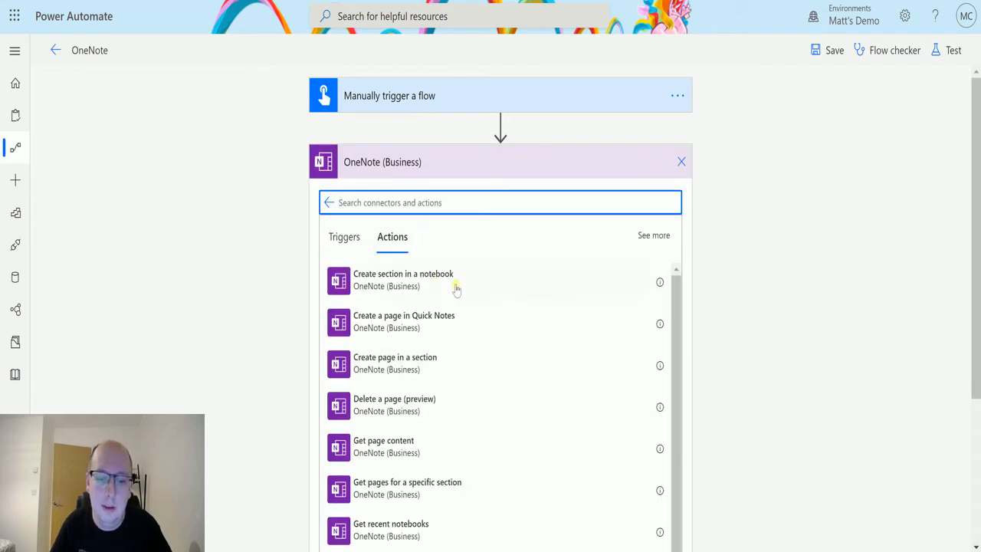
scroll("down", 3)
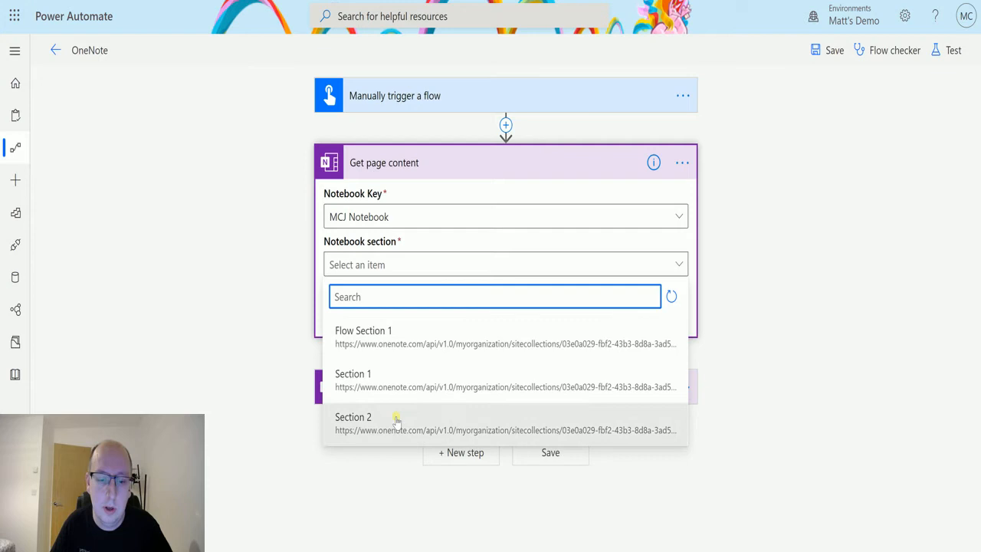
left_click(364, 331)
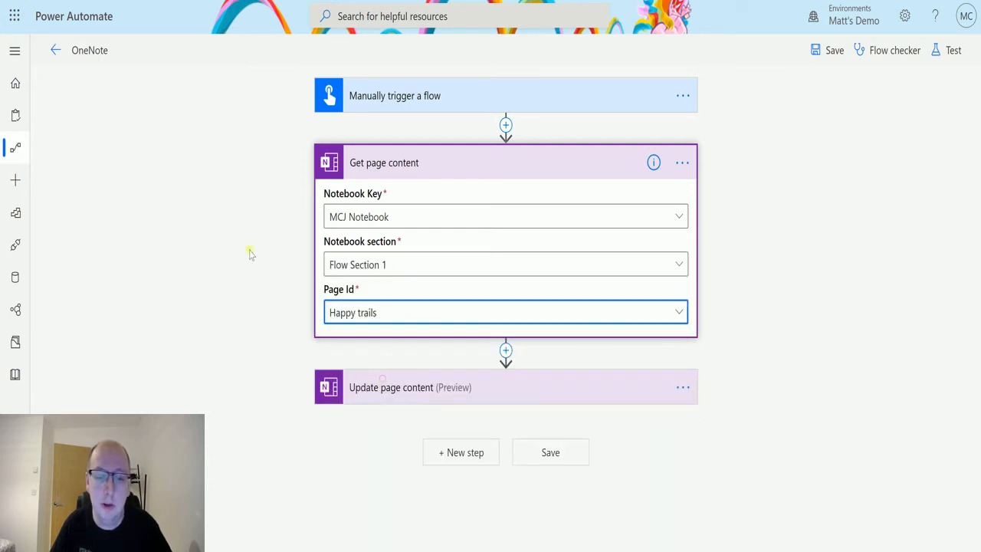
left_click(506, 349)
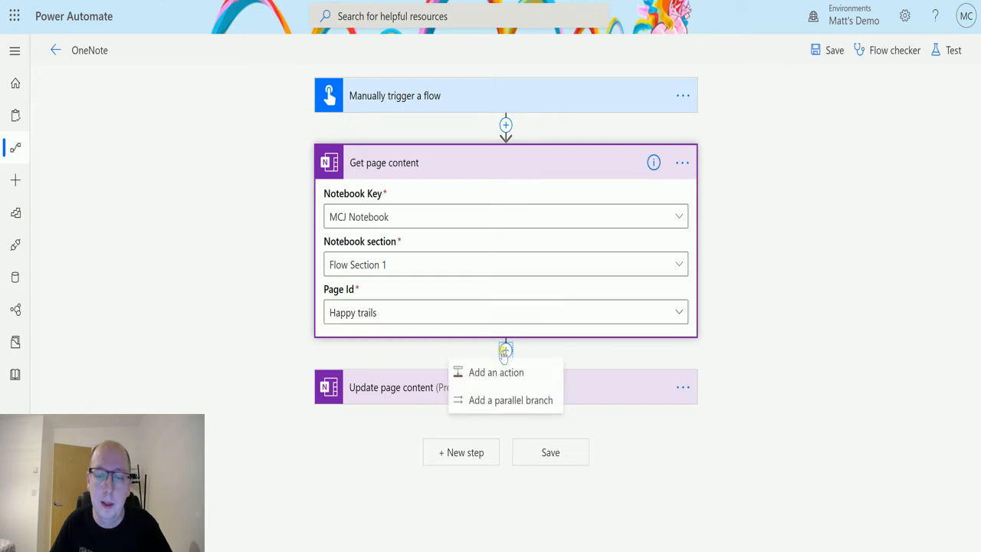
Step: Insert a Terminate action with status Succeeded before Update page content
left_click(496, 372)
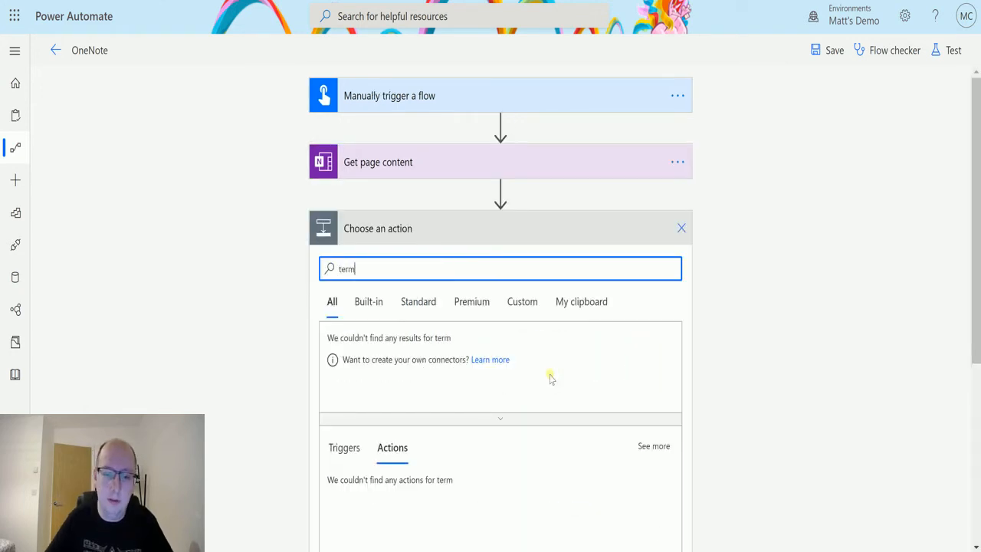
type("in")
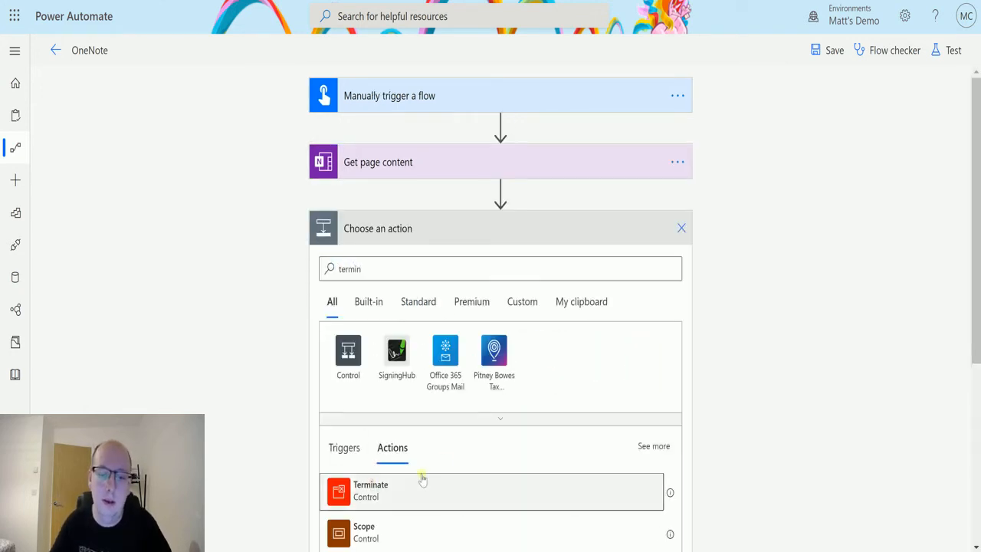
left_click(490, 491)
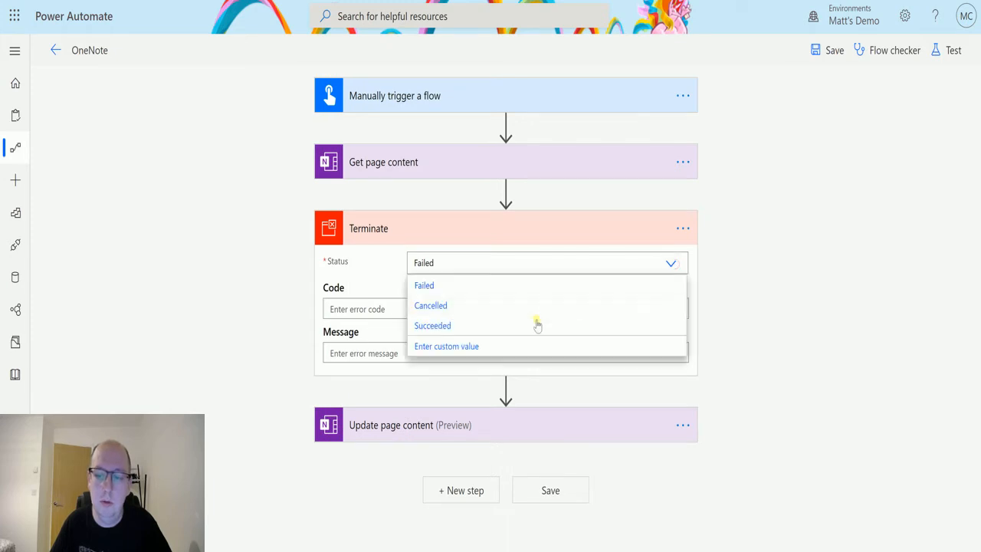
left_click(433, 325)
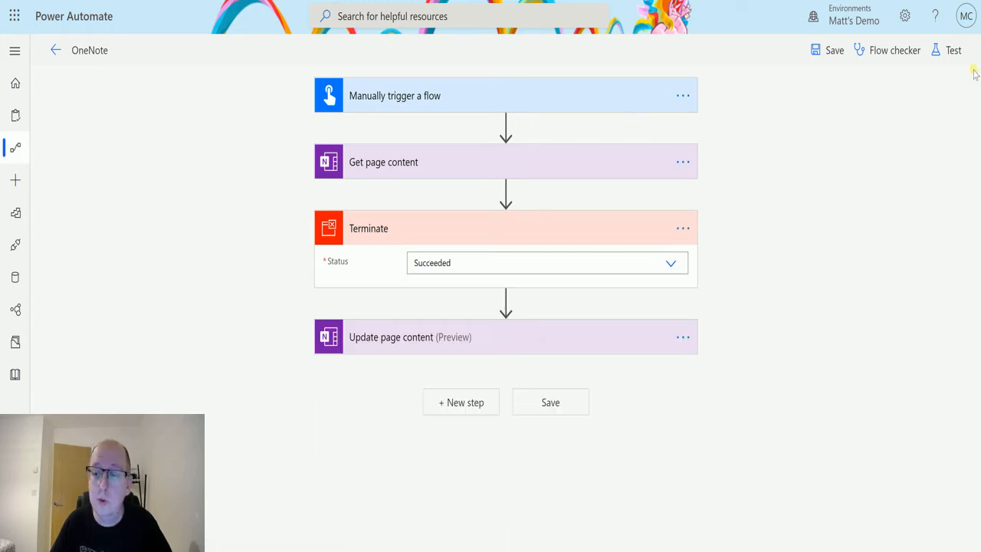
left_click(506, 337)
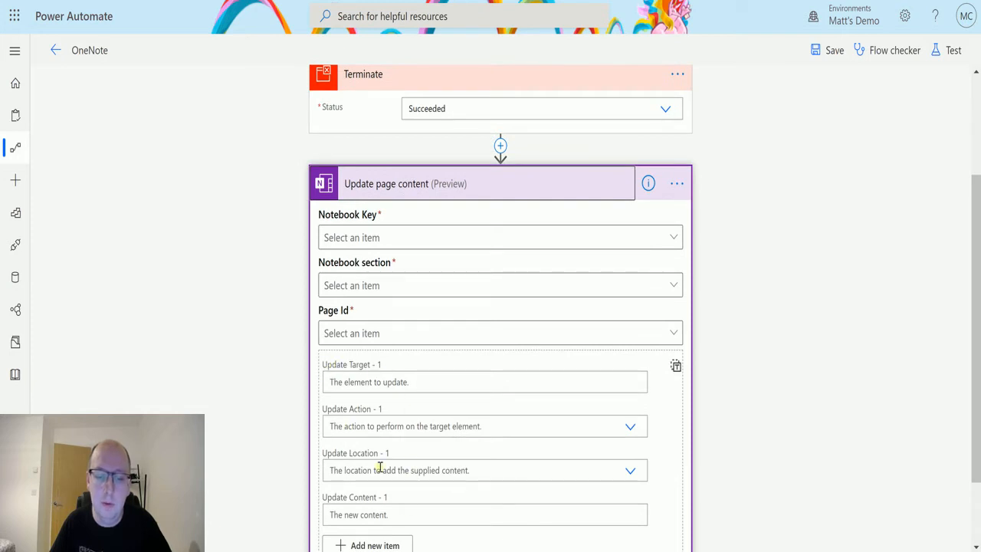
scroll("up", 3)
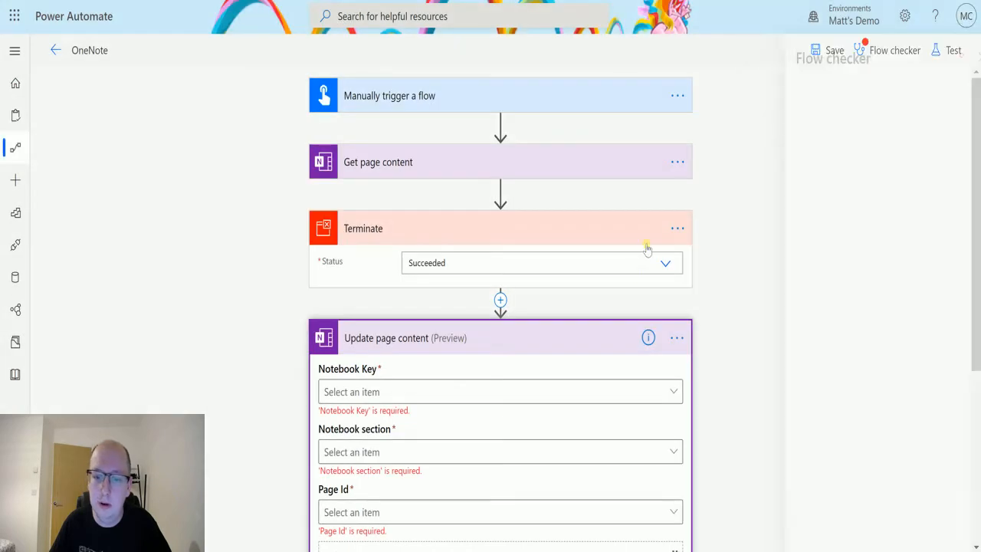
Step: Point Update page content at MCJ Notebook, Flow Section 1, page Happy trails
left_click(485, 288)
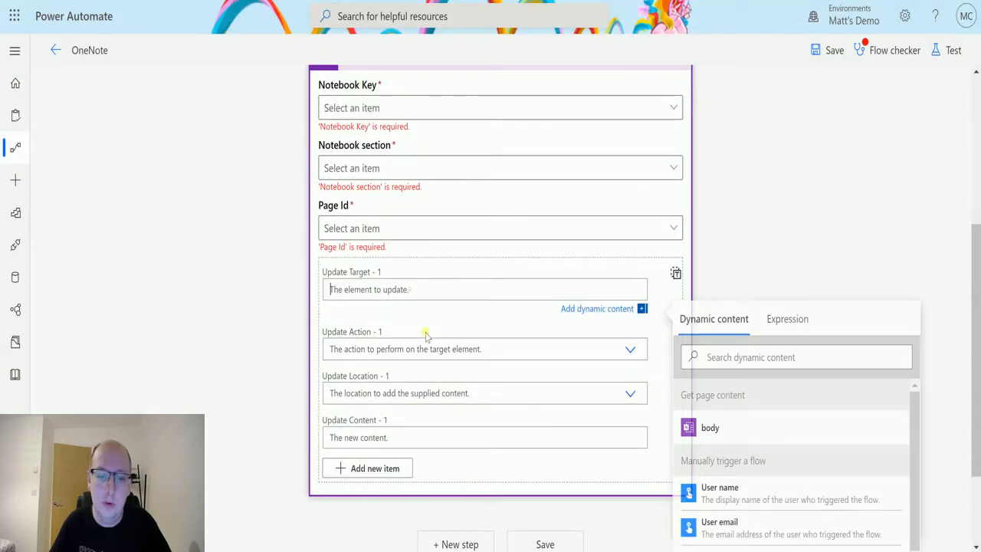
scroll("up", 3)
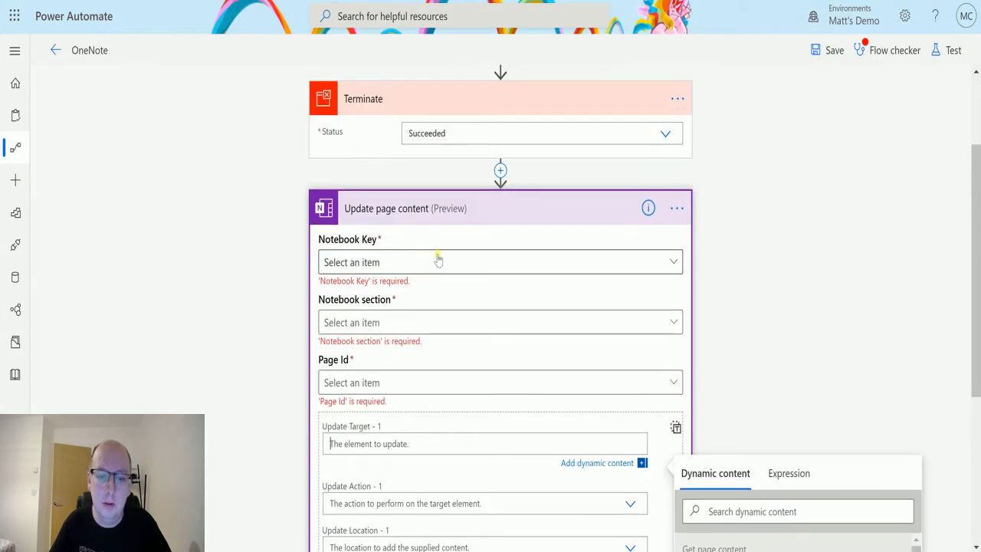
left_click(500, 262)
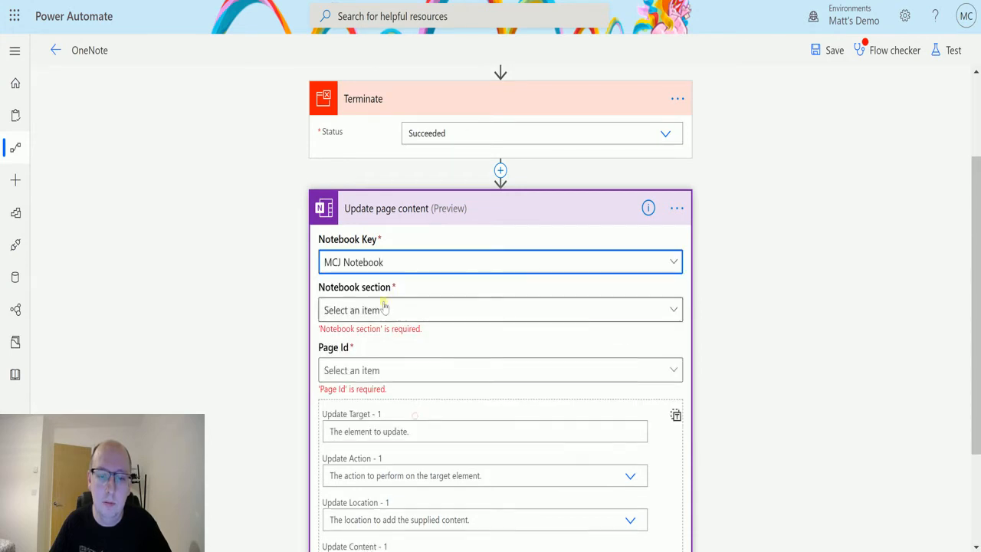
left_click(500, 309)
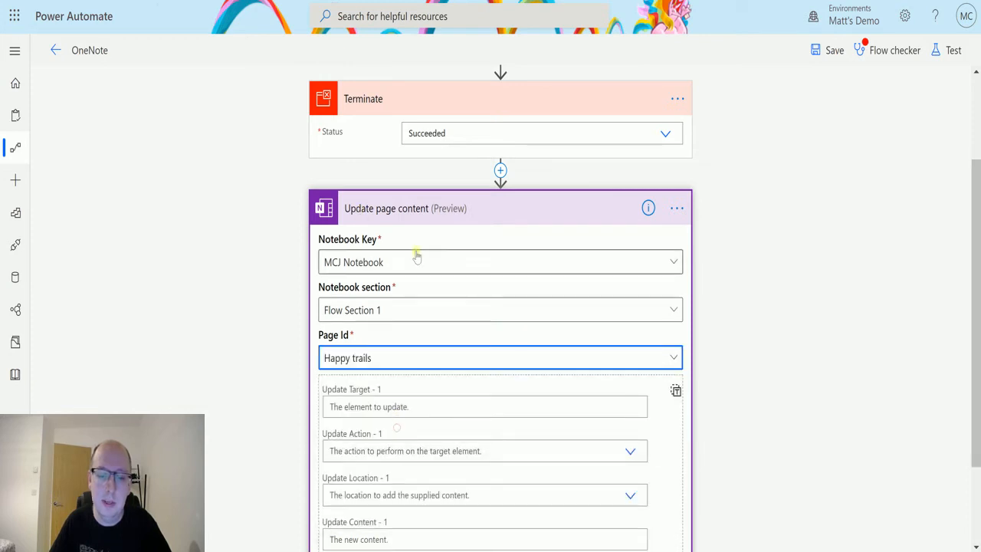
scroll("up", 3)
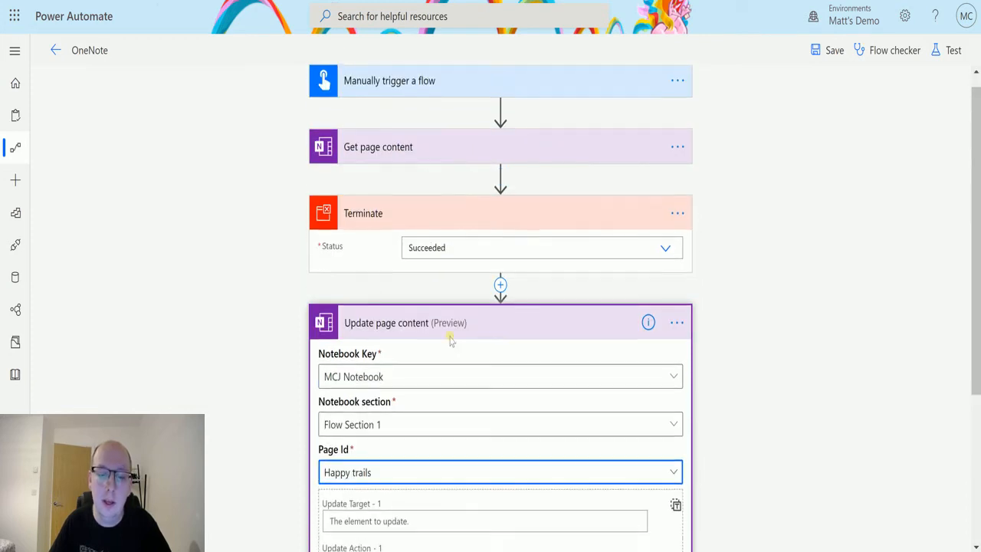
scroll("down", 3)
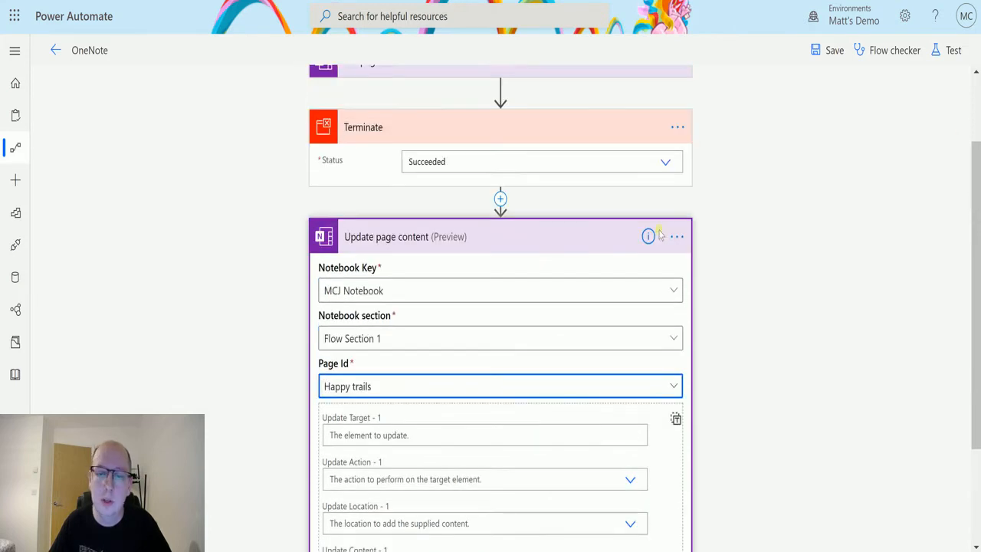
scroll("up", 3)
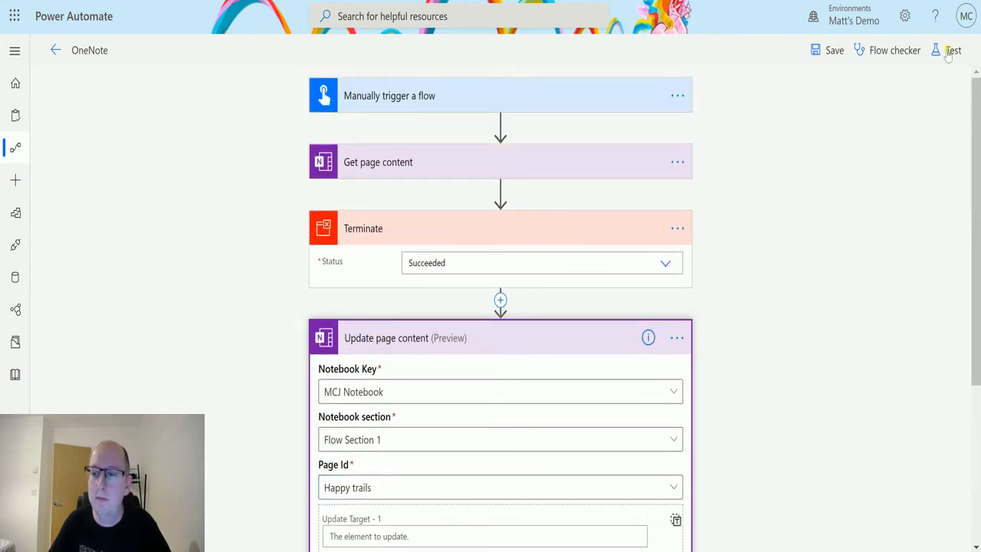
Step: Save and test-run the flow manually, then view Get page content's raw outputs
left_click(954, 49)
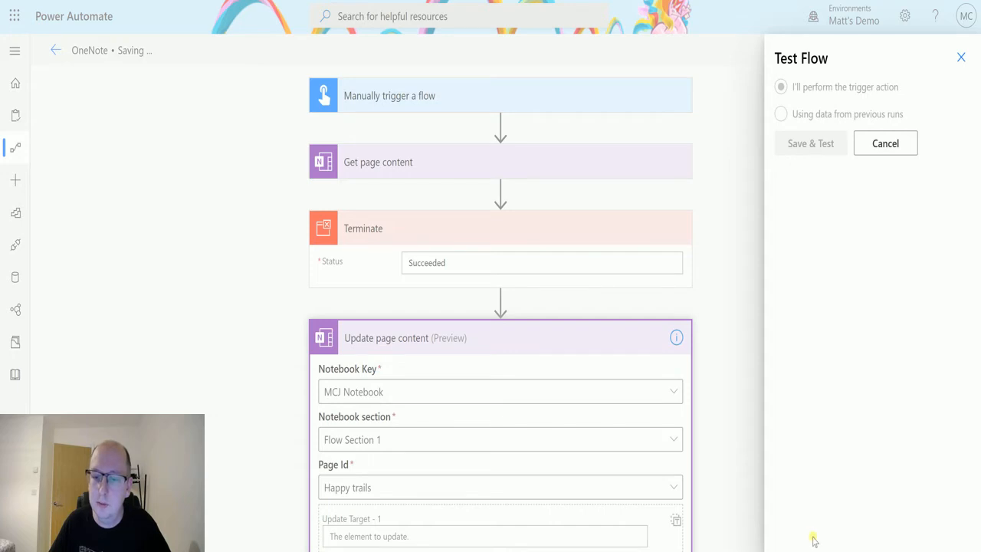
left_click(809, 144)
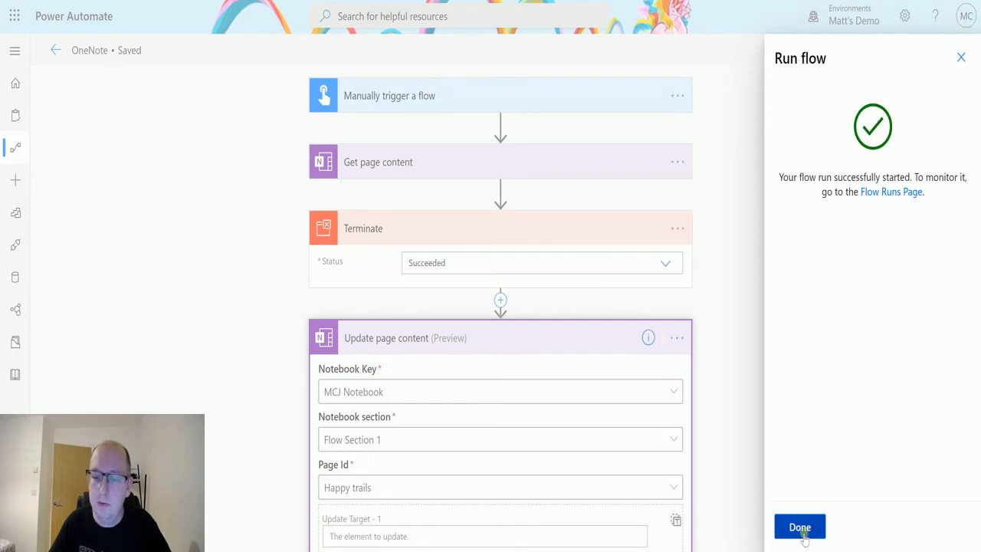
left_click(800, 527)
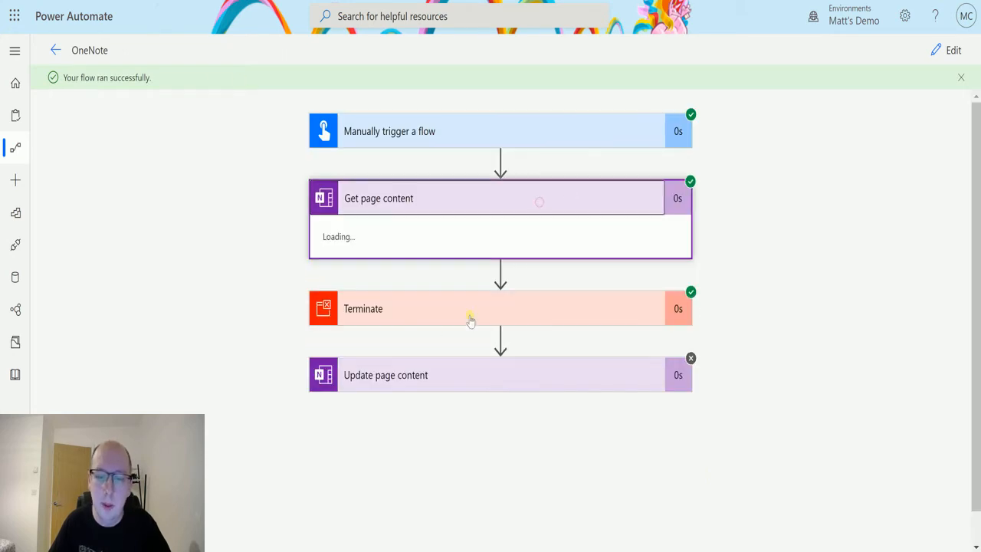
left_click(499, 198)
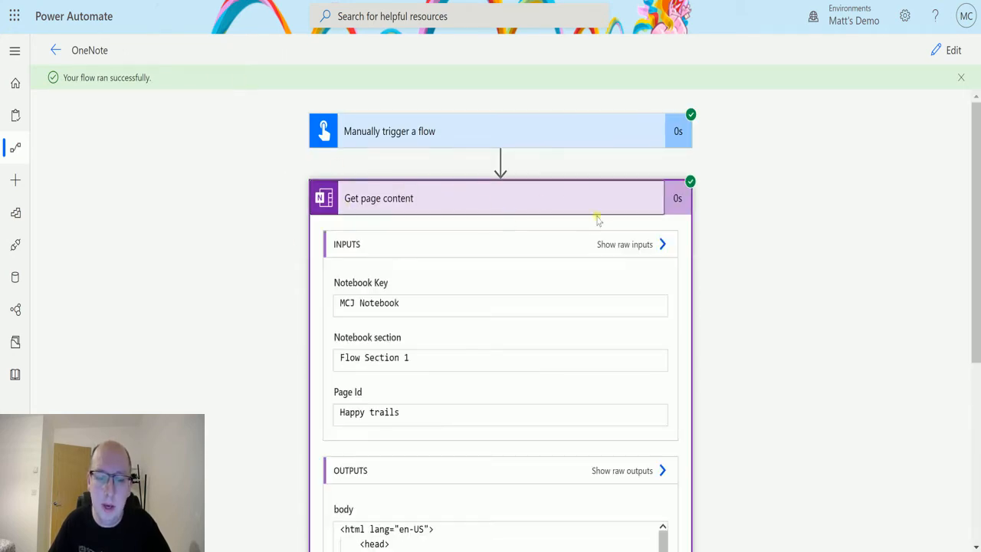
scroll("down", 3)
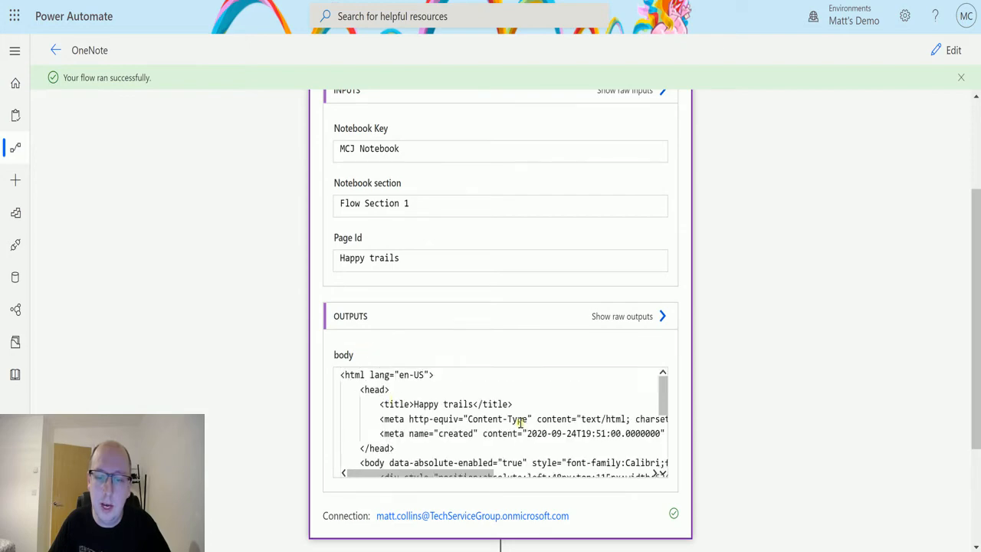
mouse_move(736, 358)
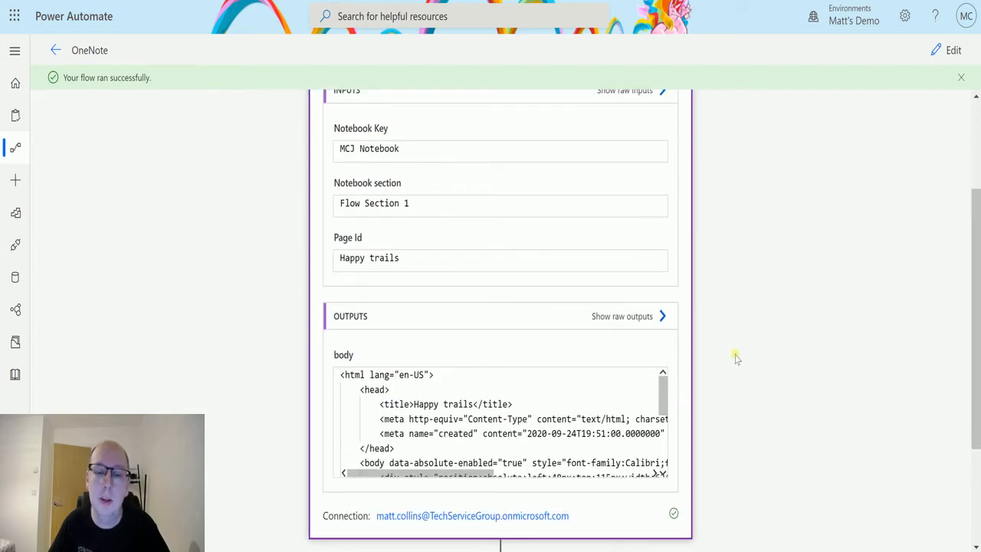
left_click(623, 316)
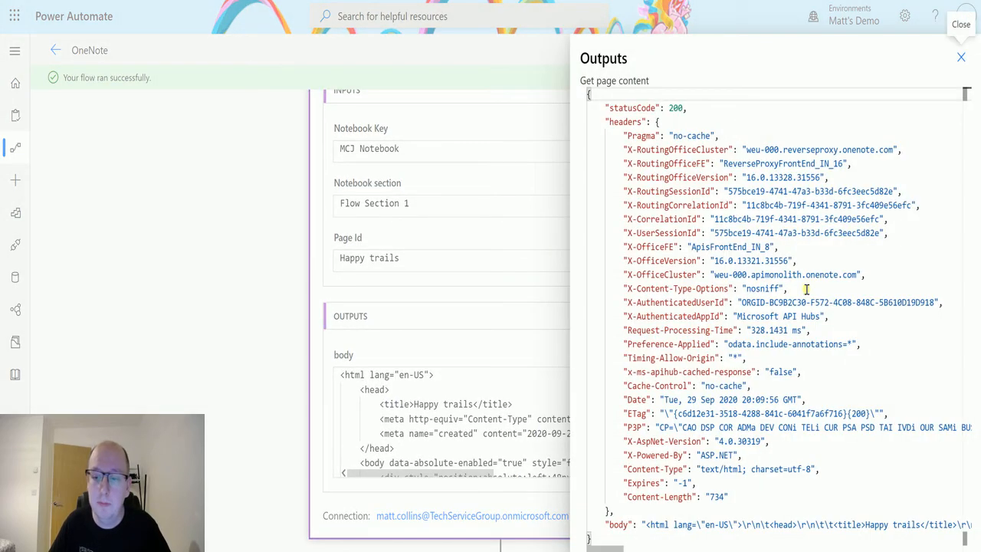
left_click(961, 58)
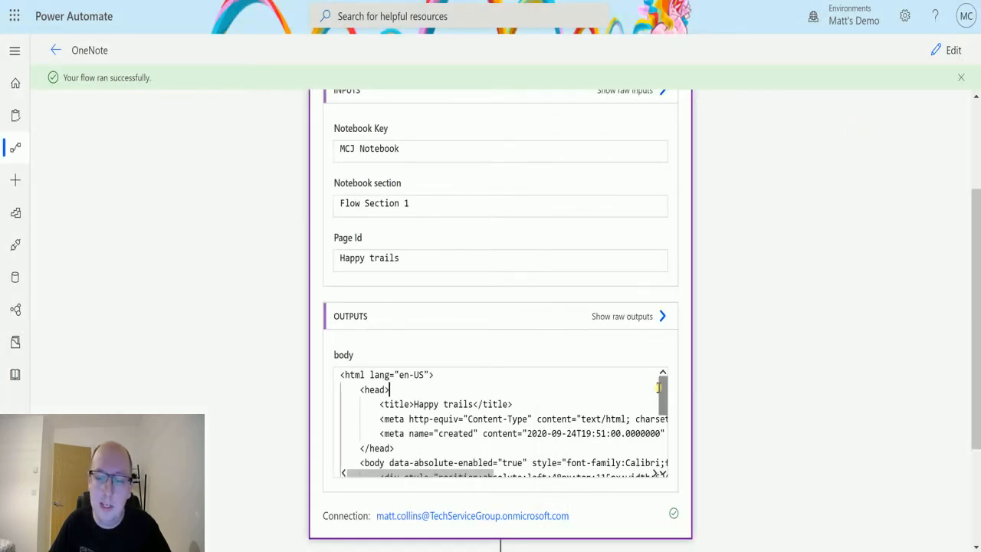
Step: Scroll through the returned Happy trails page HTML and return to editing
scroll("down", 3)
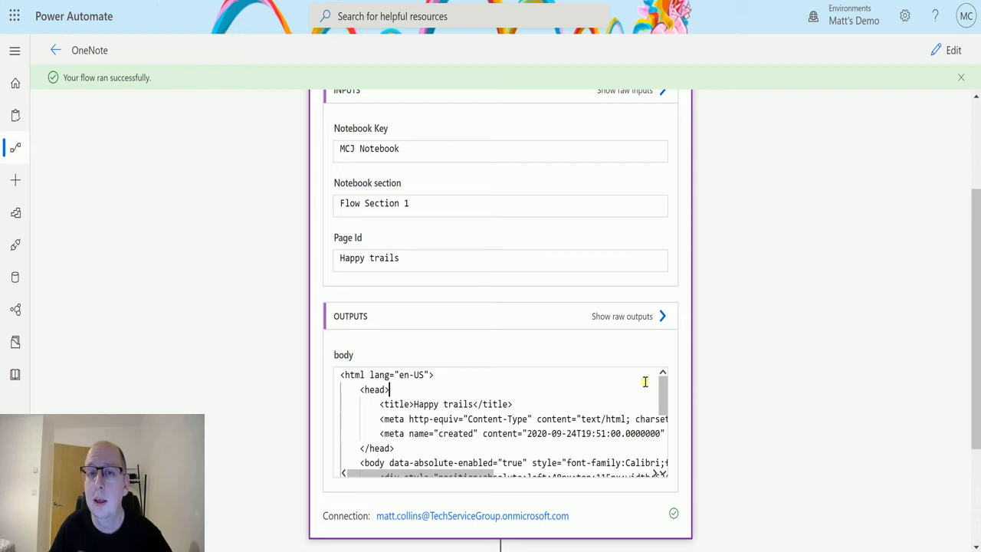
mouse_move(613, 325)
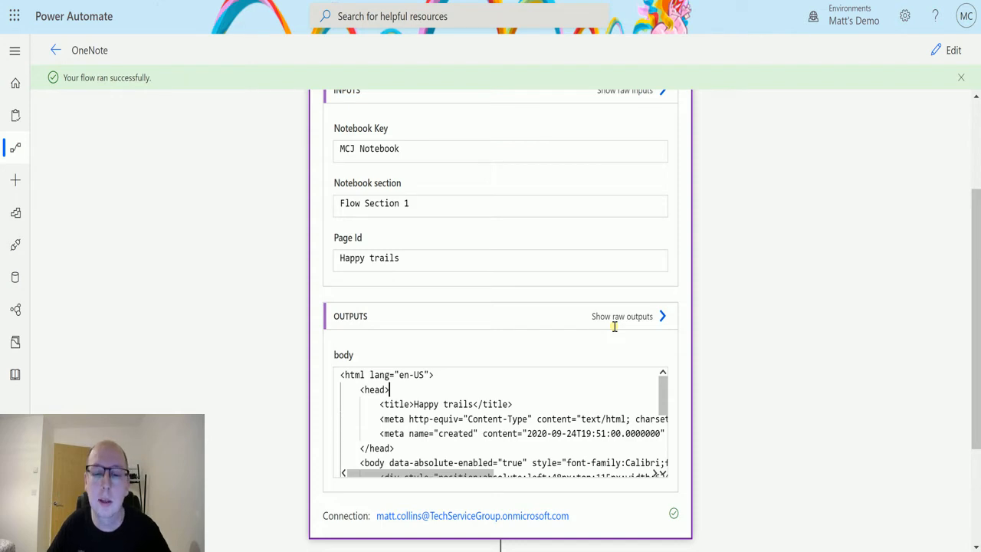
mouse_move(723, 405)
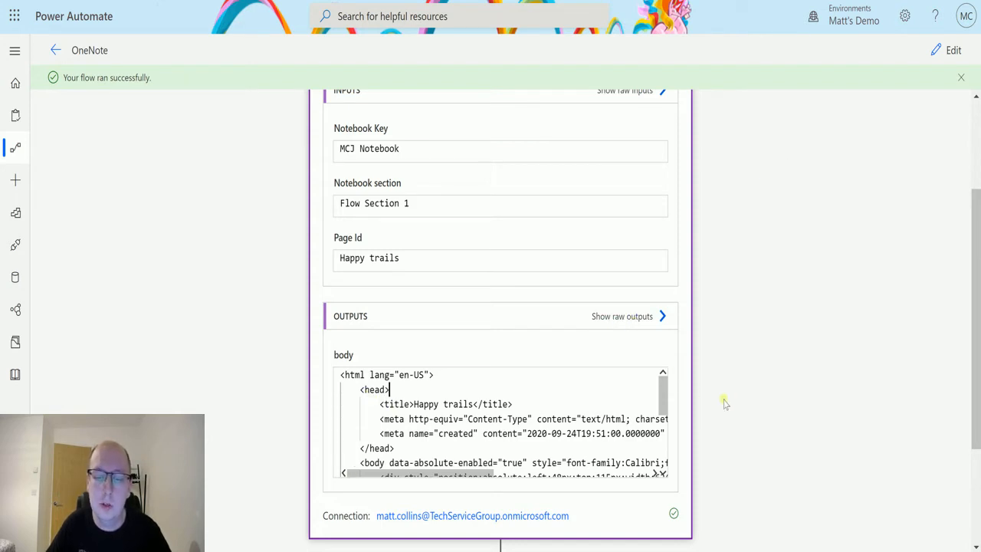
scroll("down", 3)
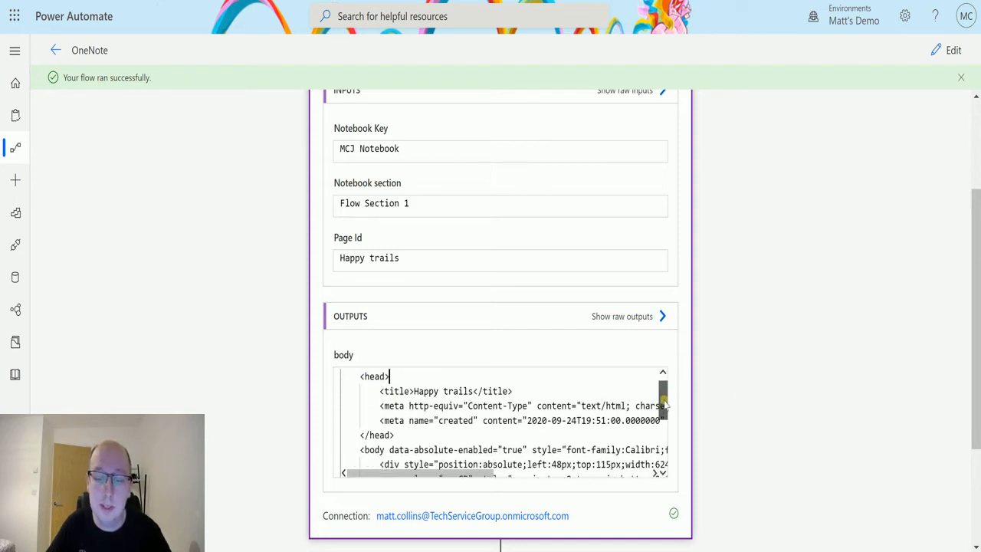
scroll("down", 3)
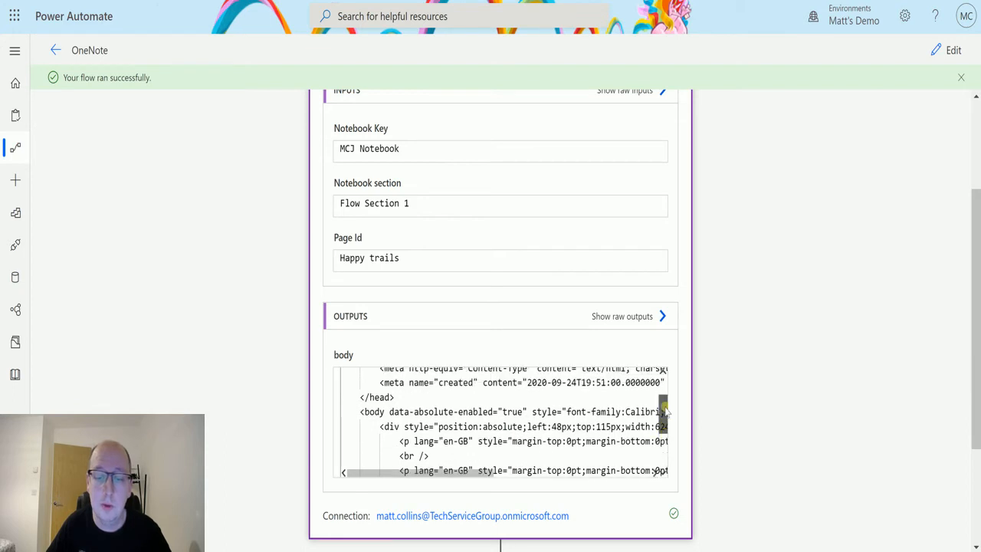
scroll("up", 3)
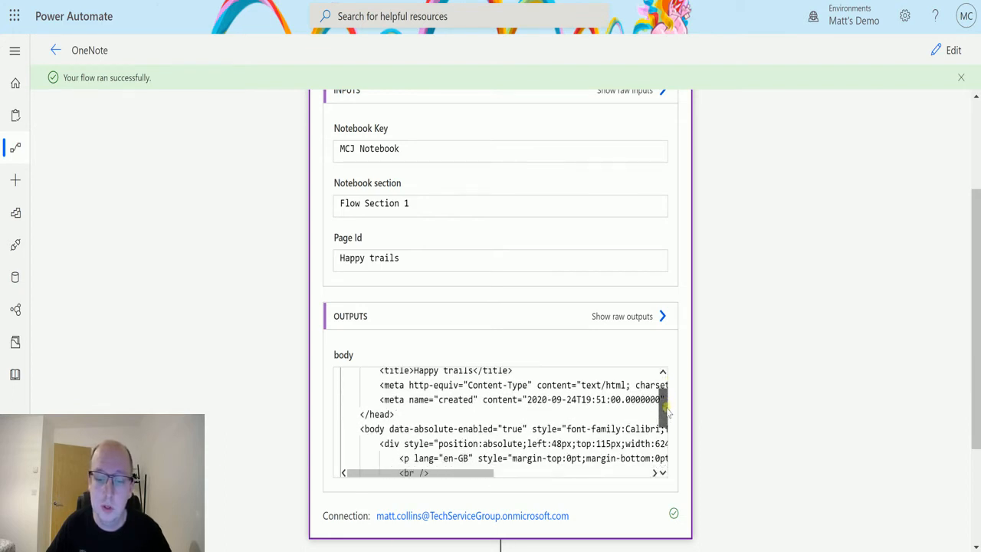
scroll("down", 3)
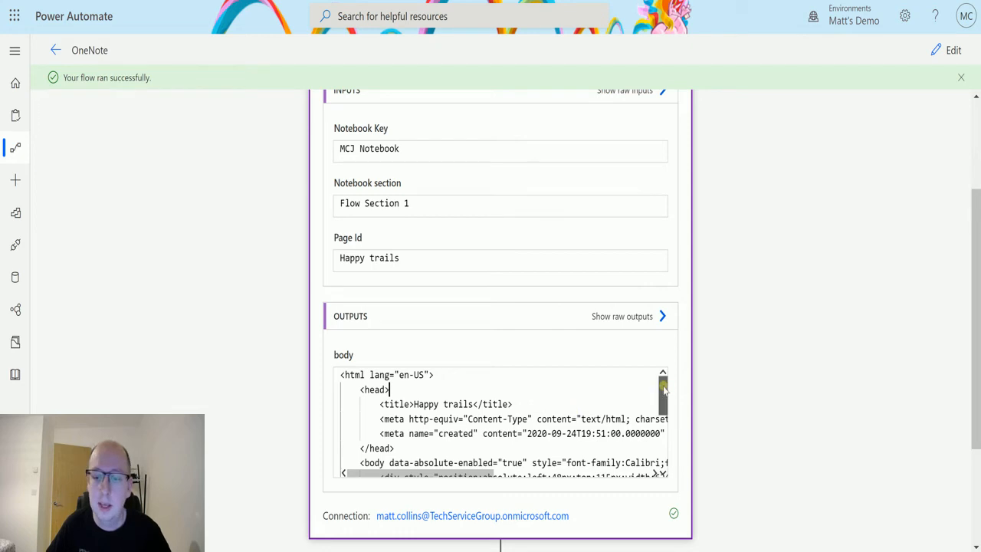
scroll("down", 3)
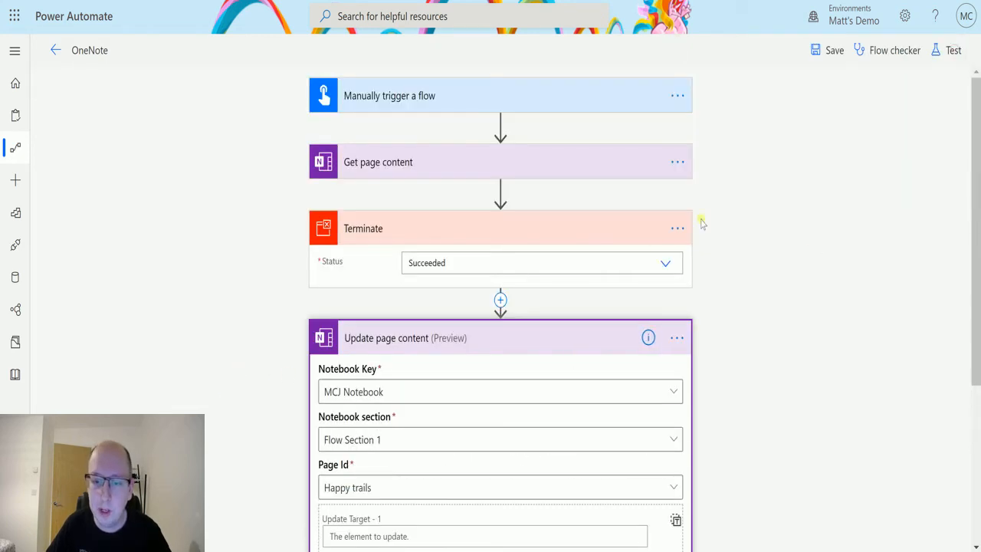
Step: Delete the Terminate step and select the Update page content action for editing
left_click(500, 228)
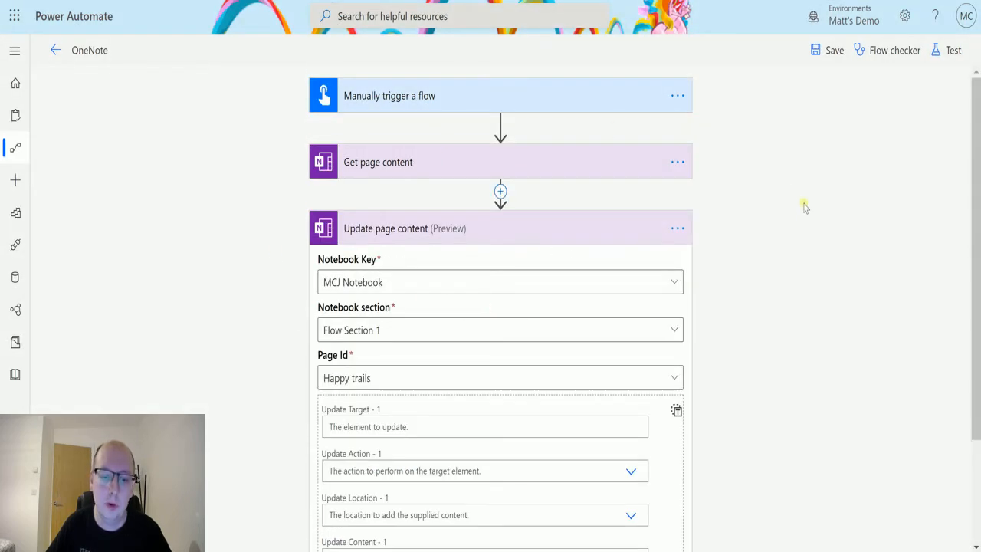
scroll("down", 3)
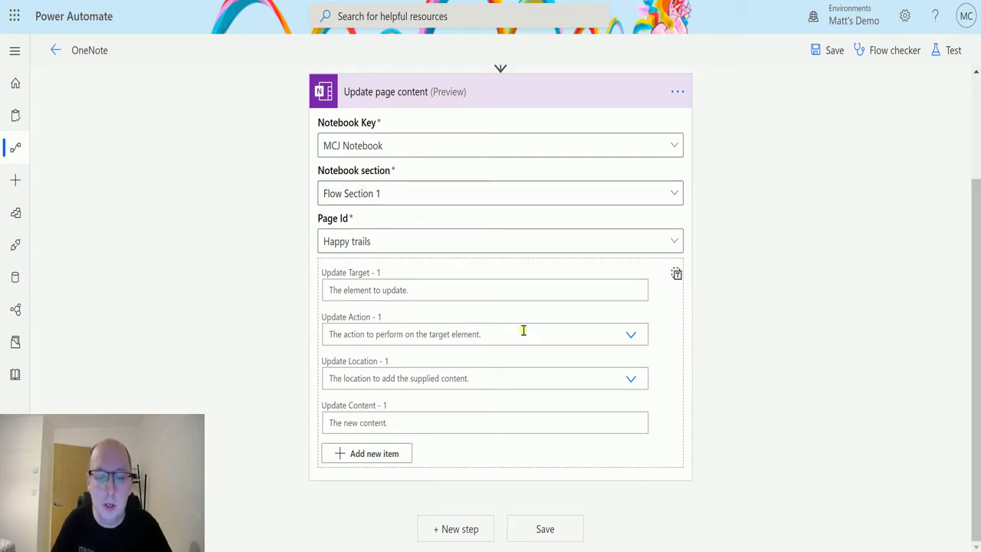
mouse_move(519, 334)
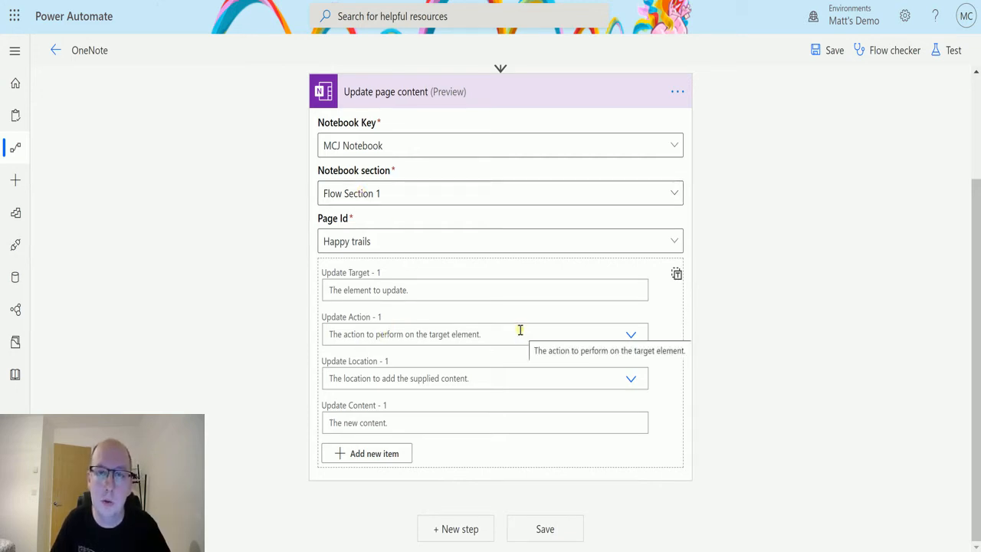
mouse_move(588, 334)
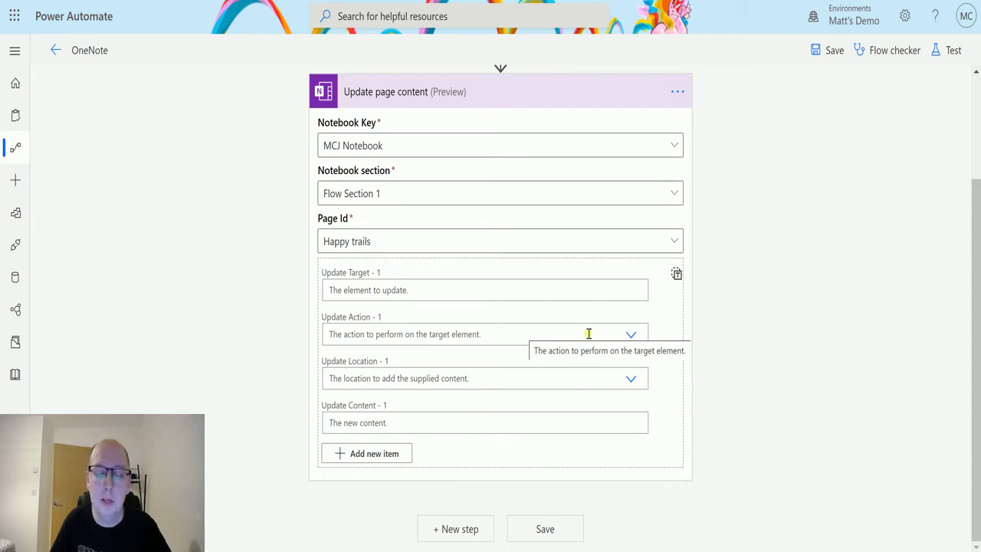
mouse_move(450, 377)
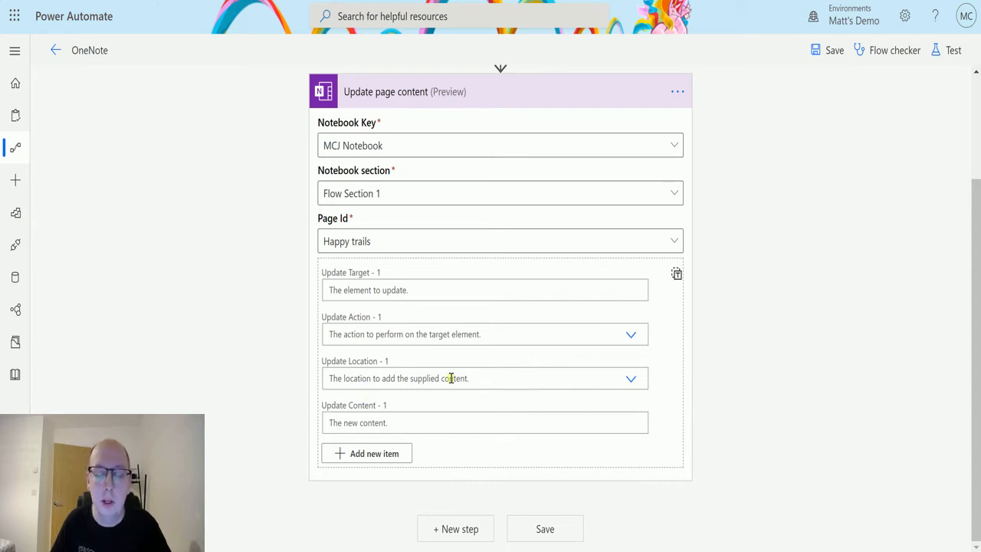
left_click(631, 377)
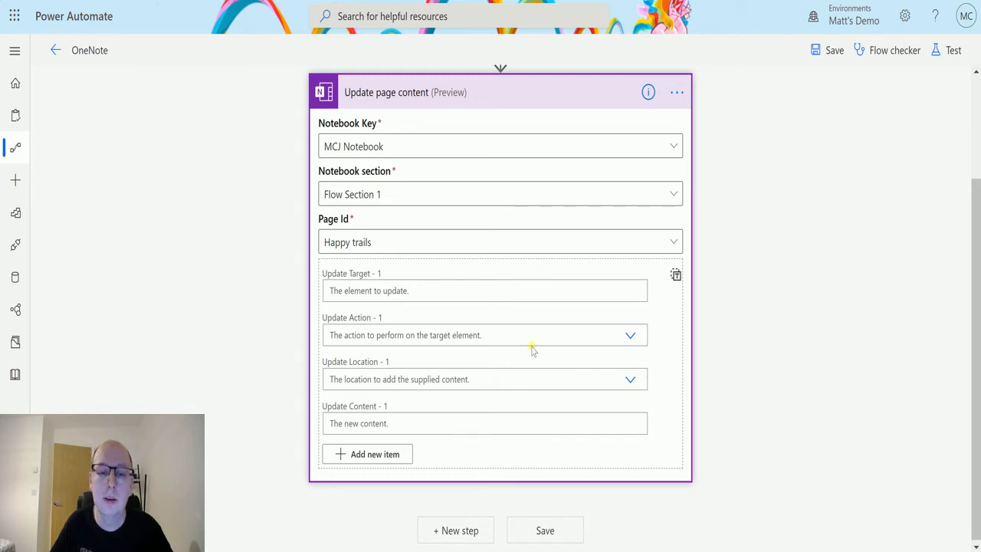
Step: Set the update target to the Get page content body and show the action choices
left_click(485, 291)
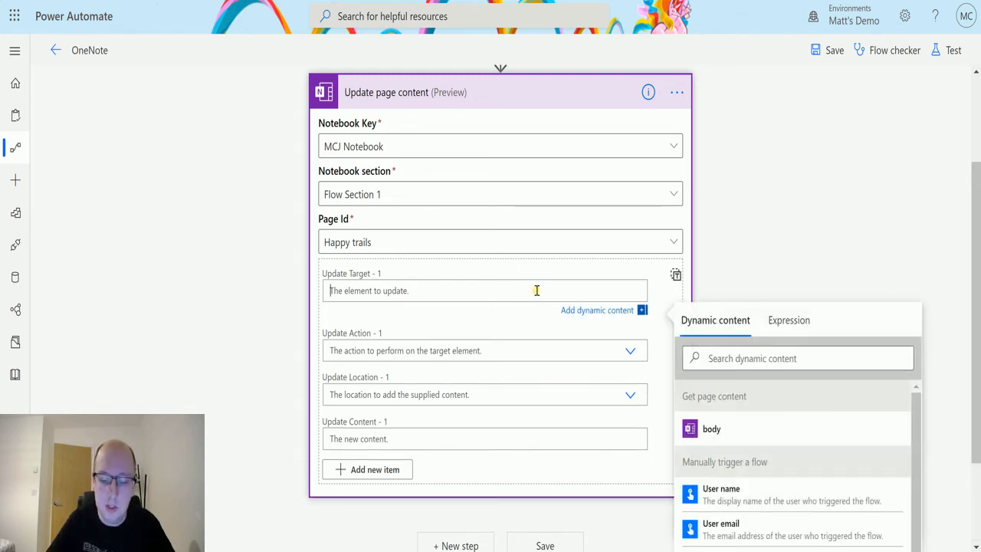
type("body")
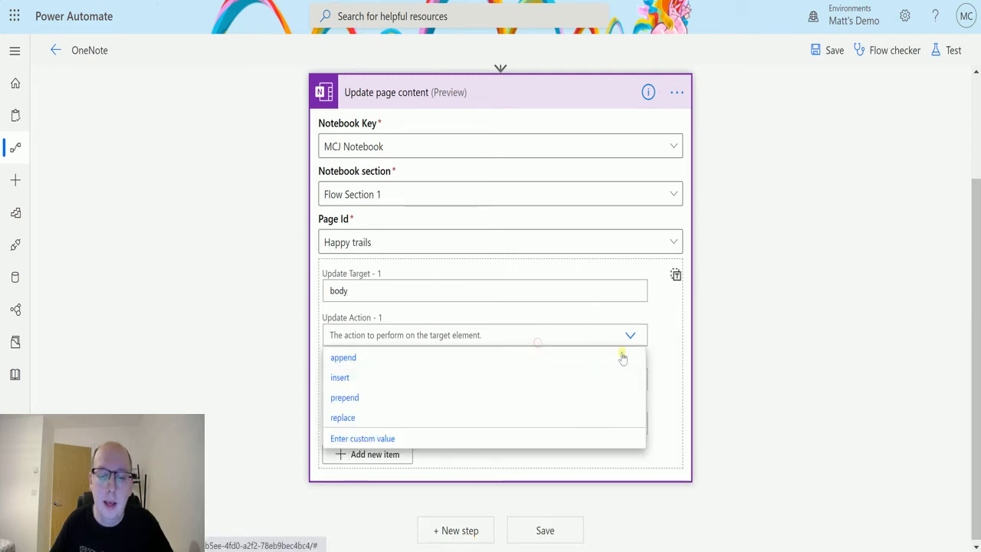
mouse_move(356, 376)
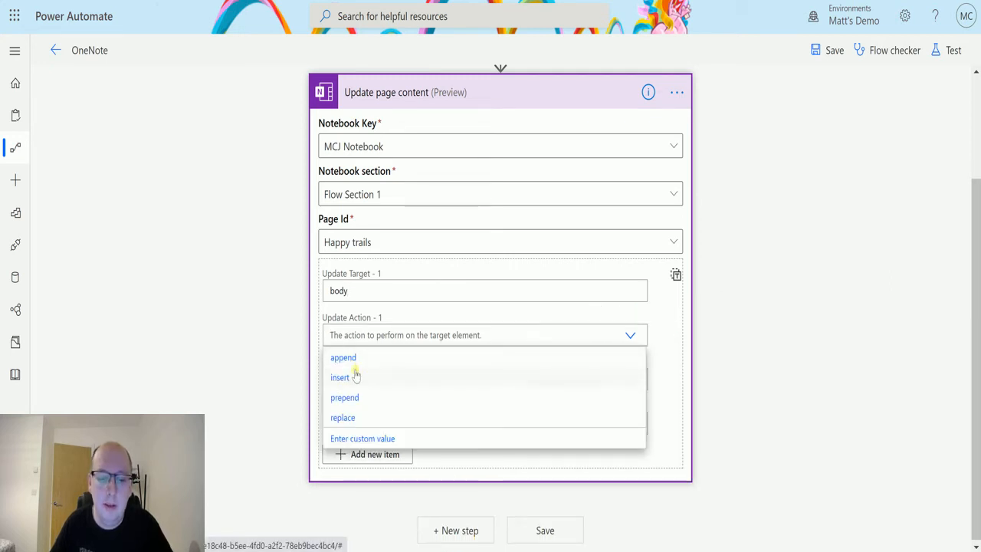
mouse_move(370, 417)
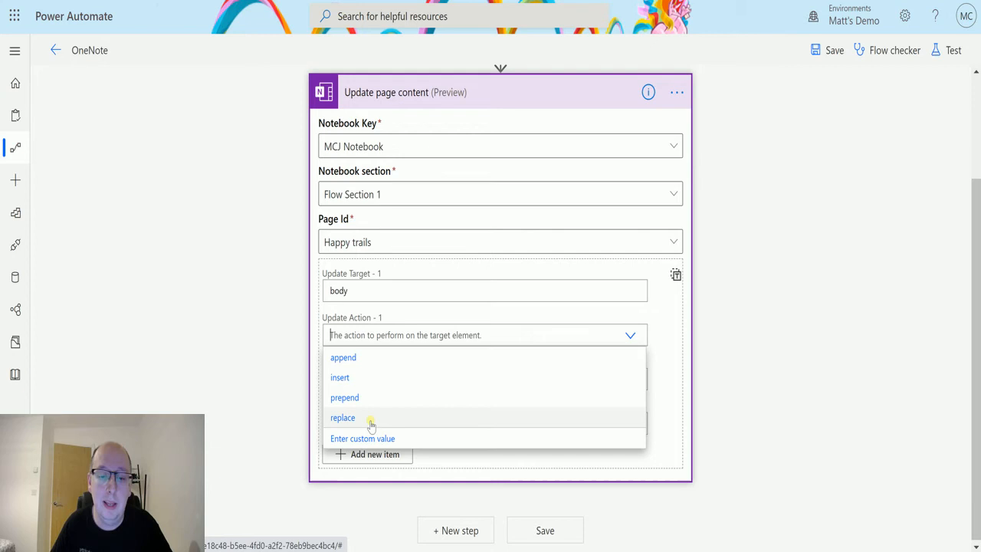
mouse_move(374, 357)
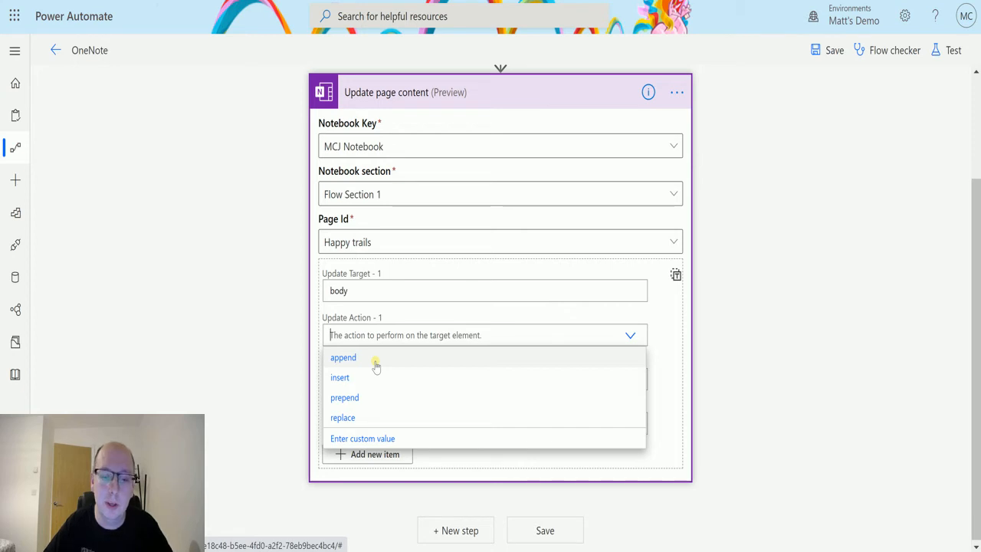
mouse_move(361, 377)
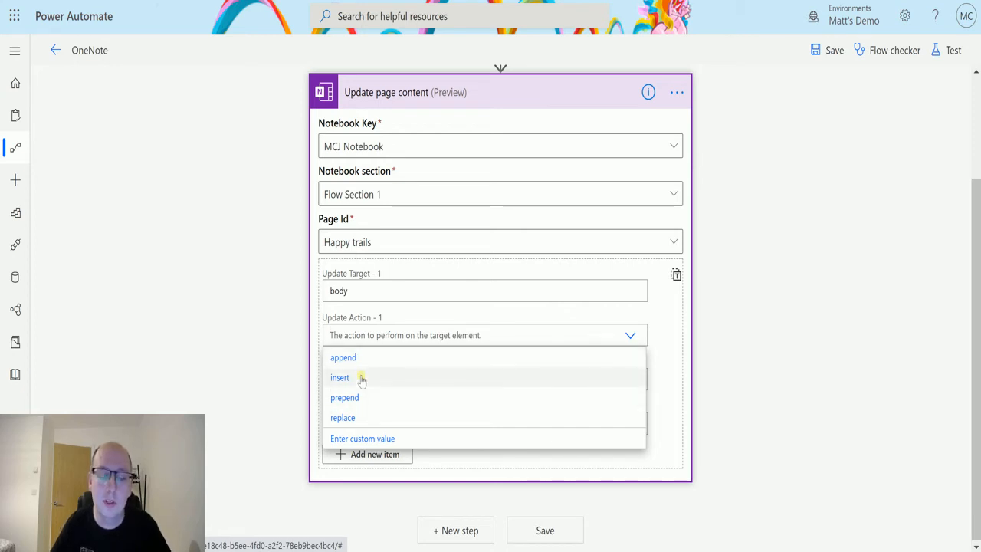
mouse_move(371, 398)
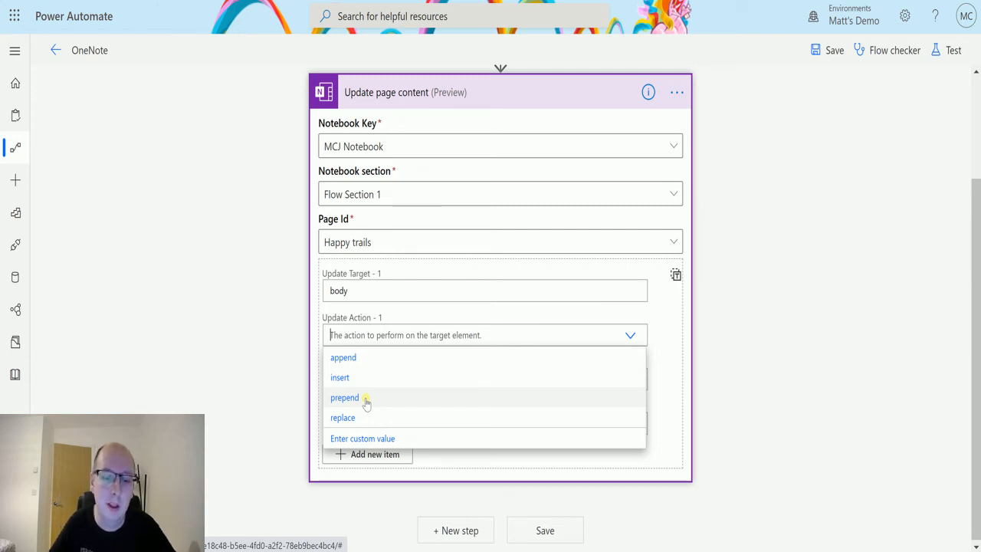
mouse_move(363, 417)
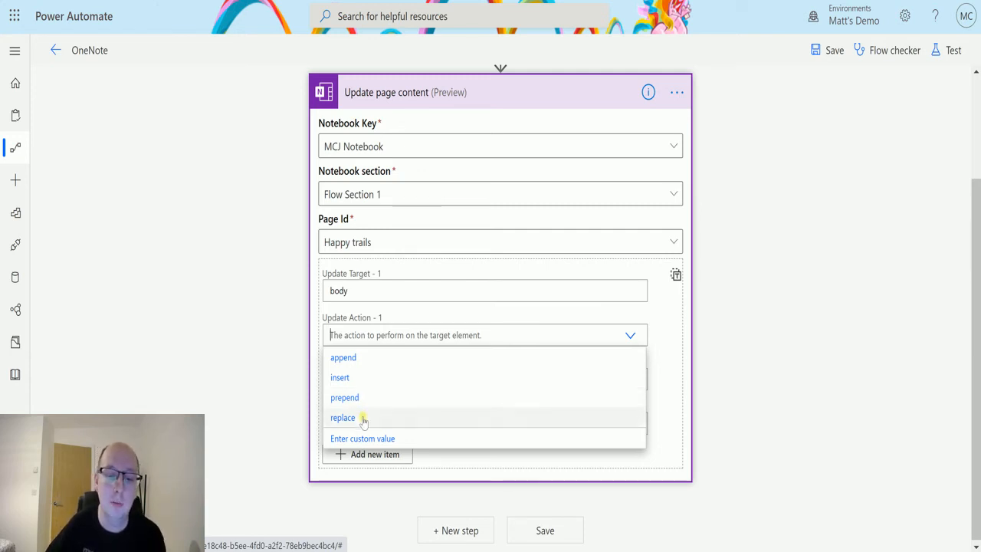
mouse_move(390, 357)
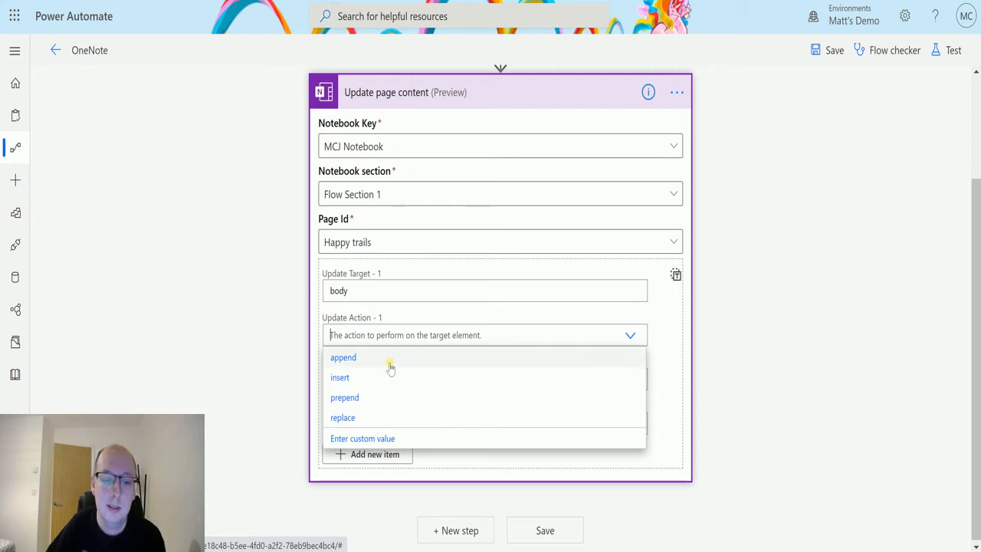
Step: Choose append as the update action and after as the update location
left_click(344, 357)
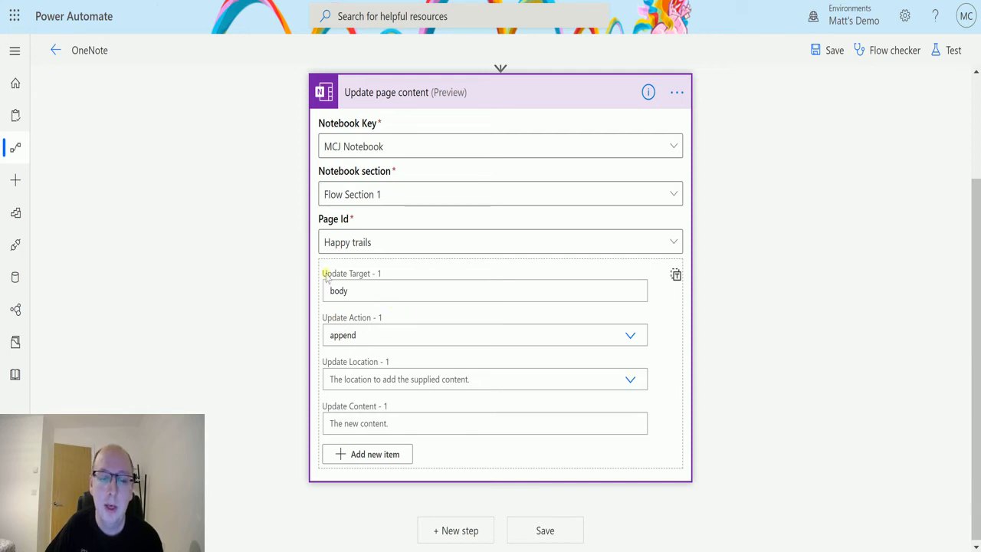
mouse_move(497, 218)
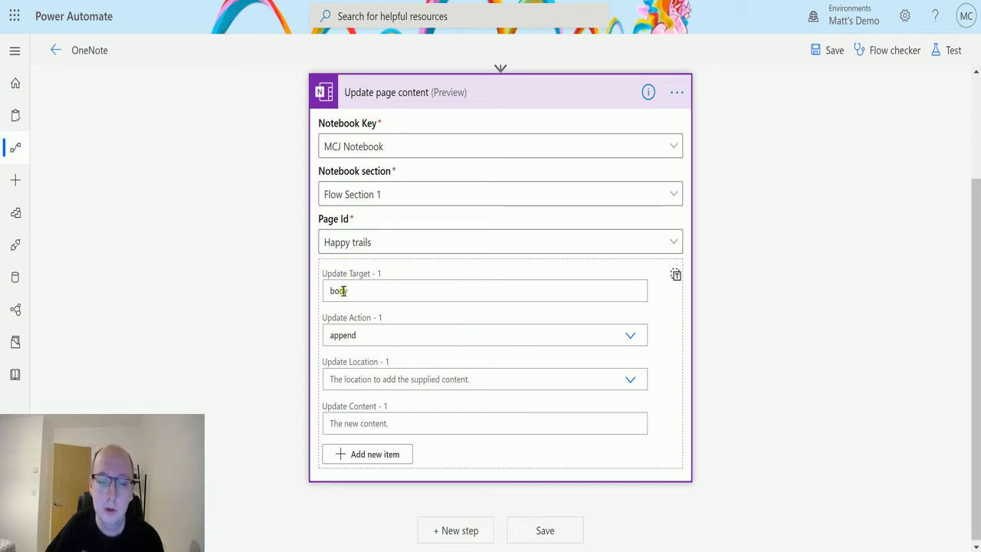
type("y")
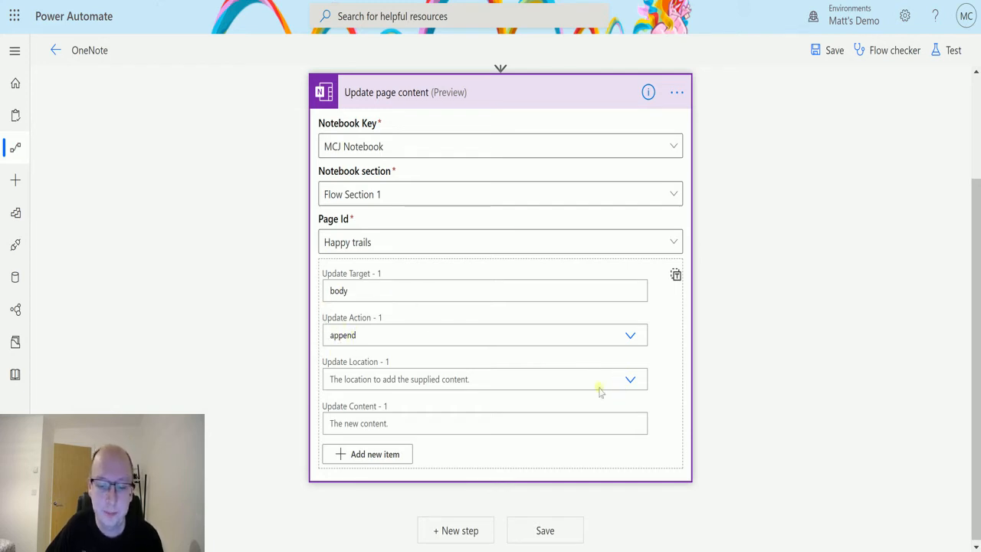
left_click(629, 378)
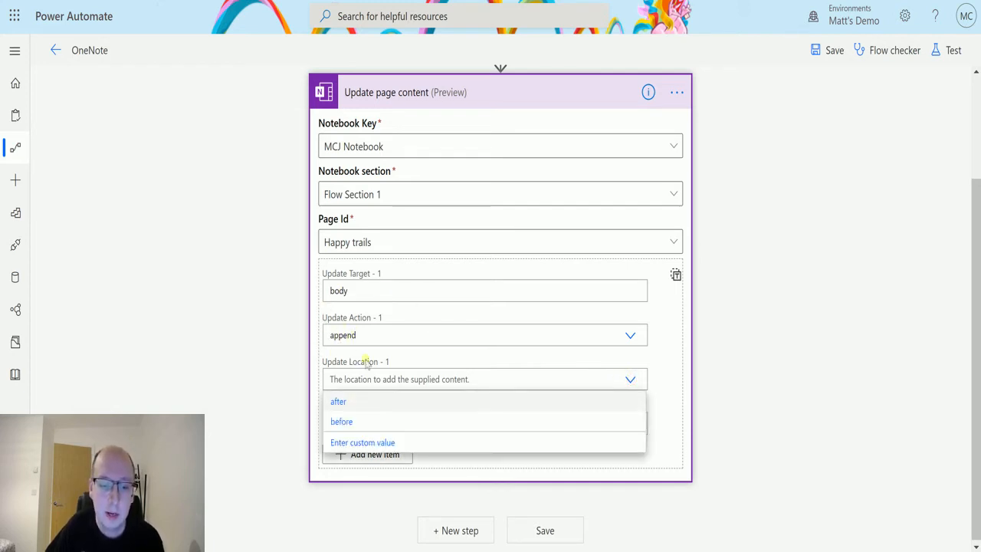
left_click(338, 401)
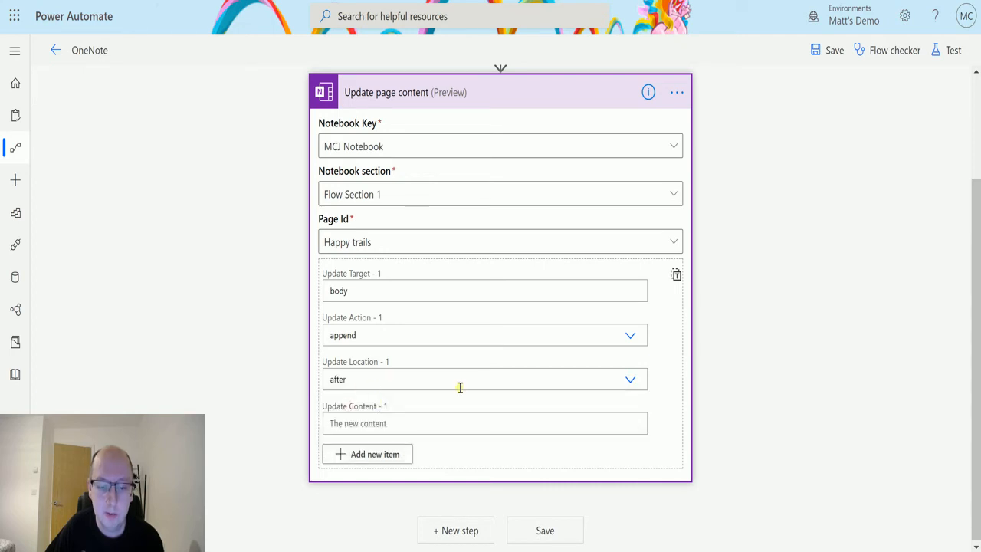
Step: Enter the update content 'This is content generated by the Flow'
left_click(484, 423)
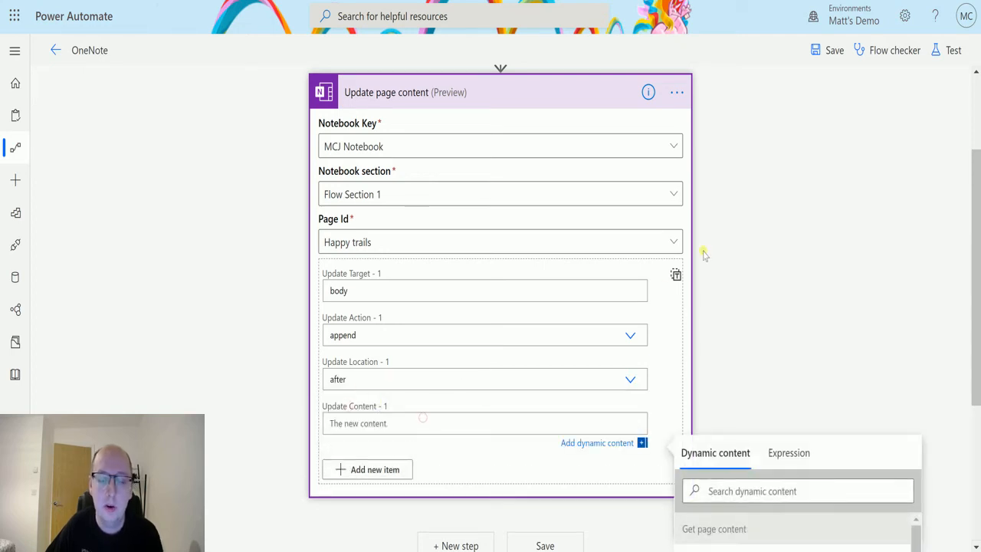
mouse_move(742, 267)
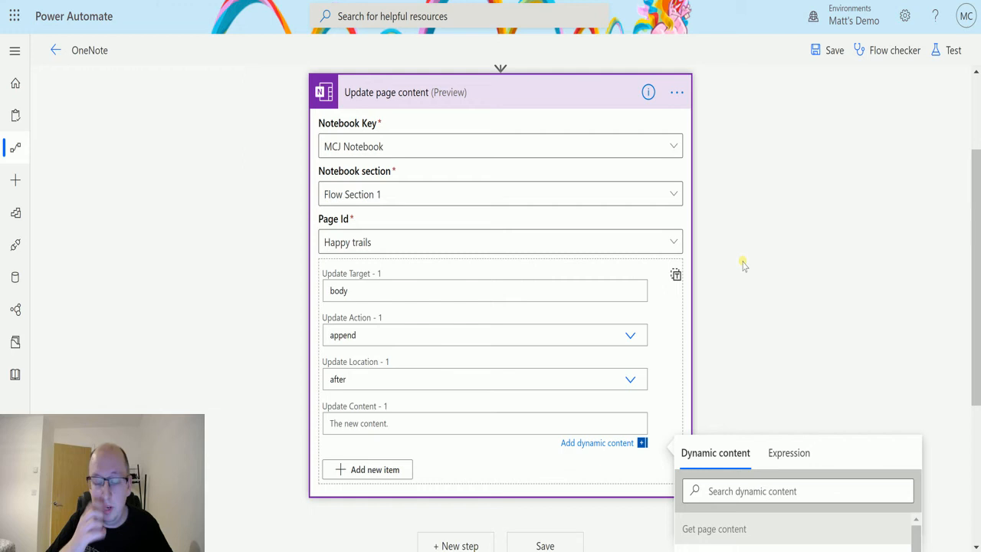
left_click(484, 423)
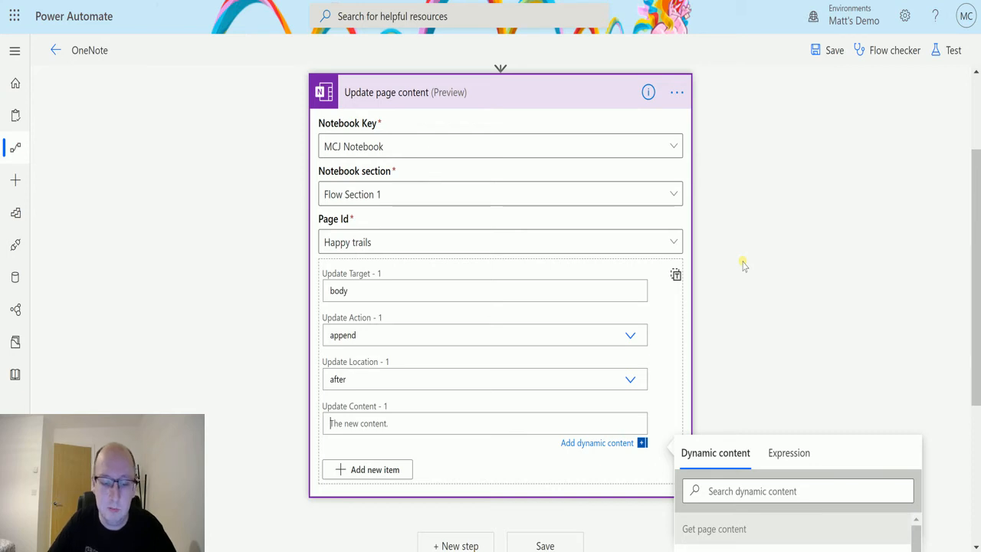
type("This is content gner")
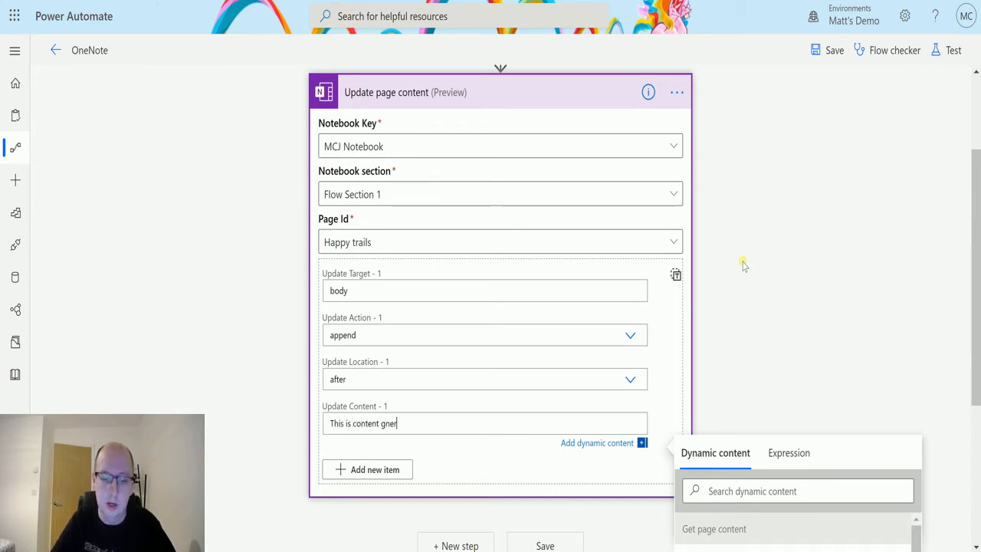
type("genera")
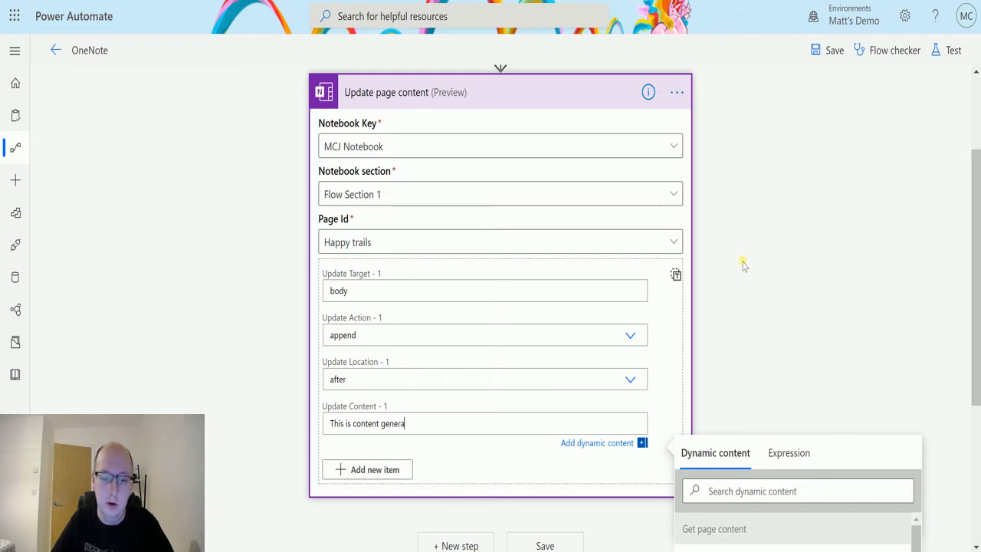
type("ted by the Flow")
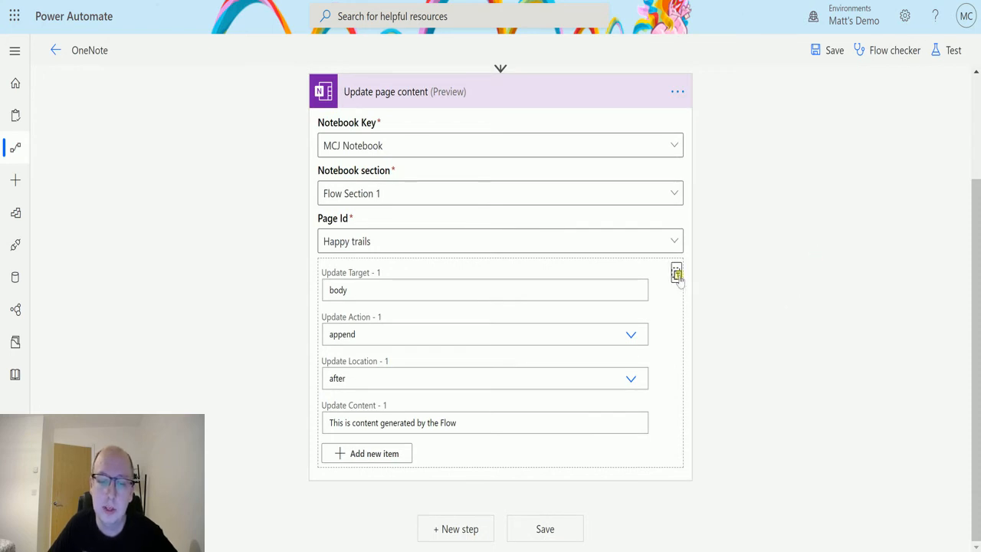
left_click(677, 274)
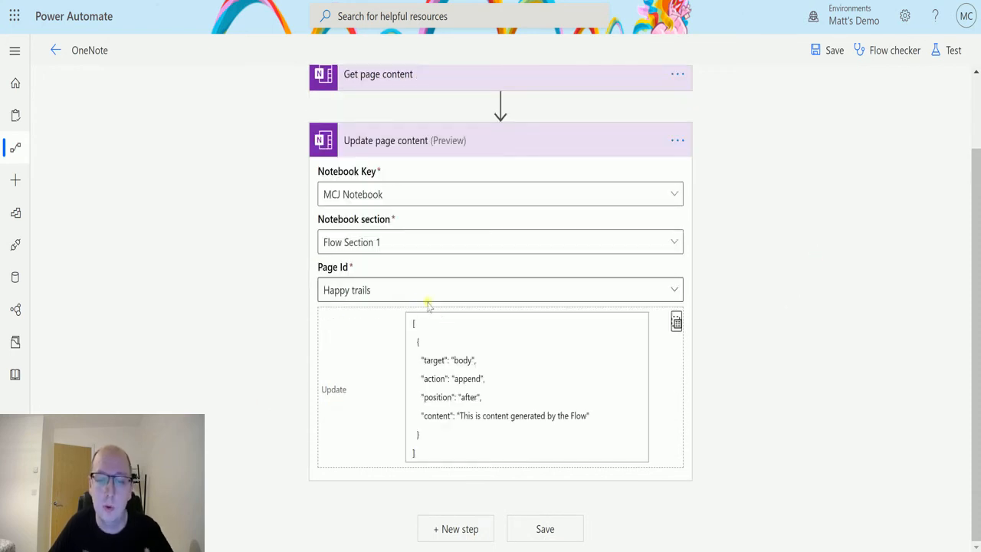
mouse_move(429, 316)
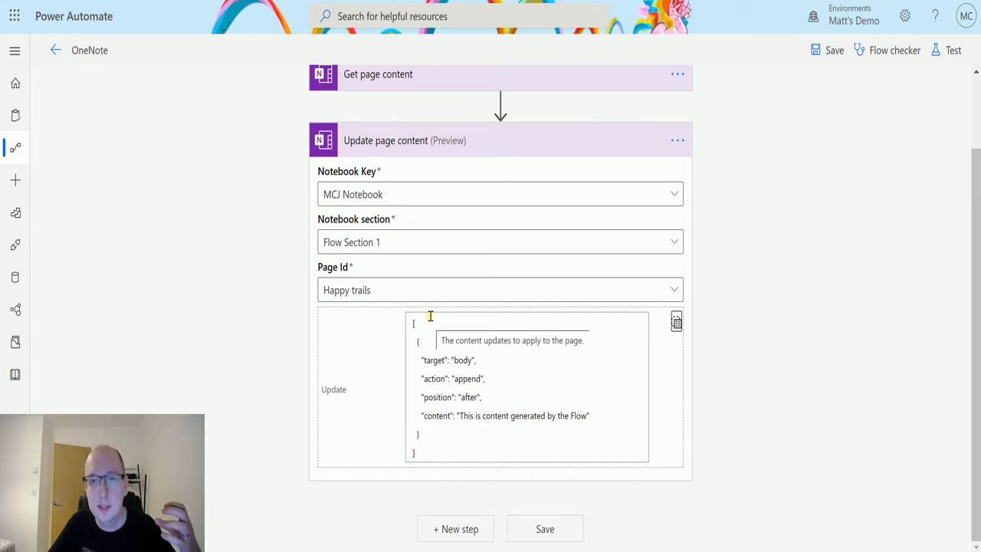
mouse_move(457, 435)
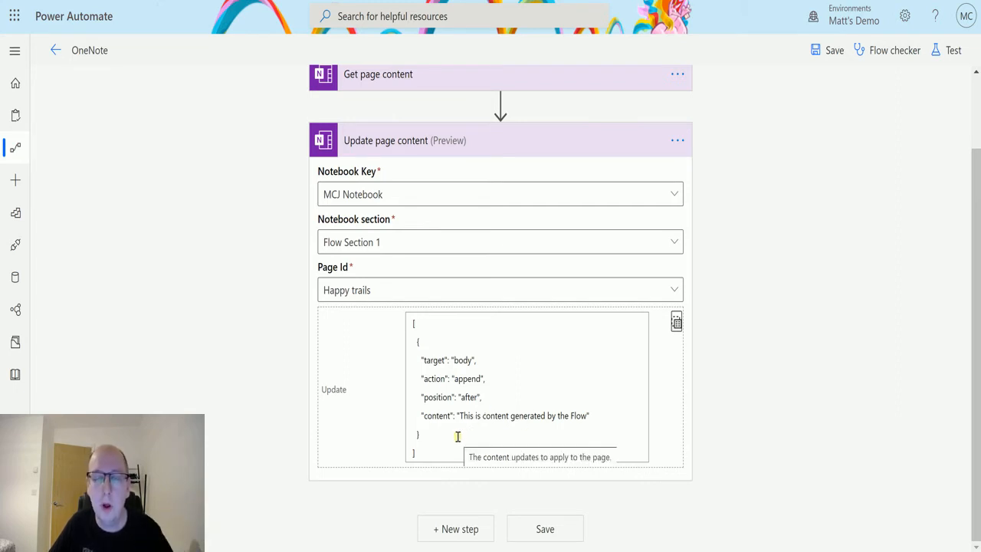
mouse_move(450, 426)
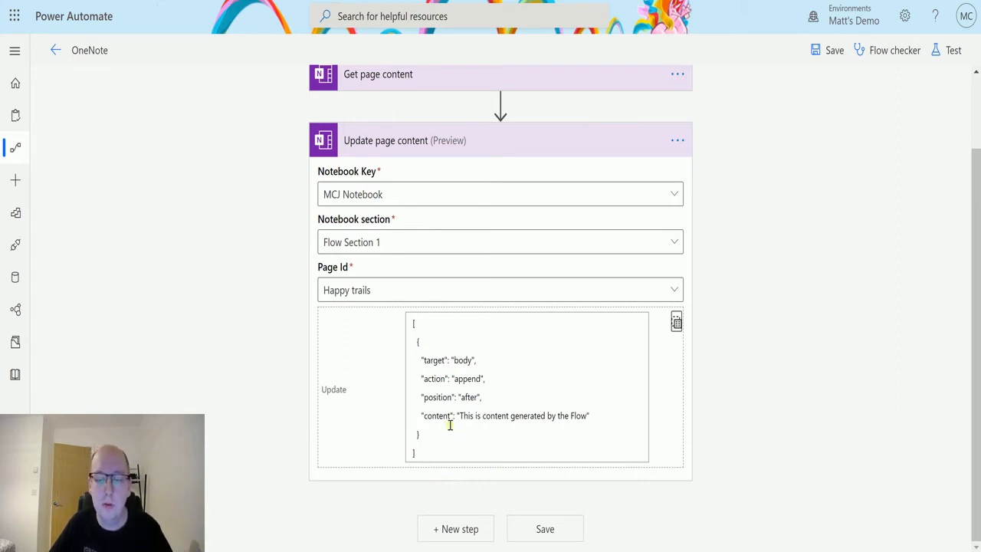
mouse_move(608, 395)
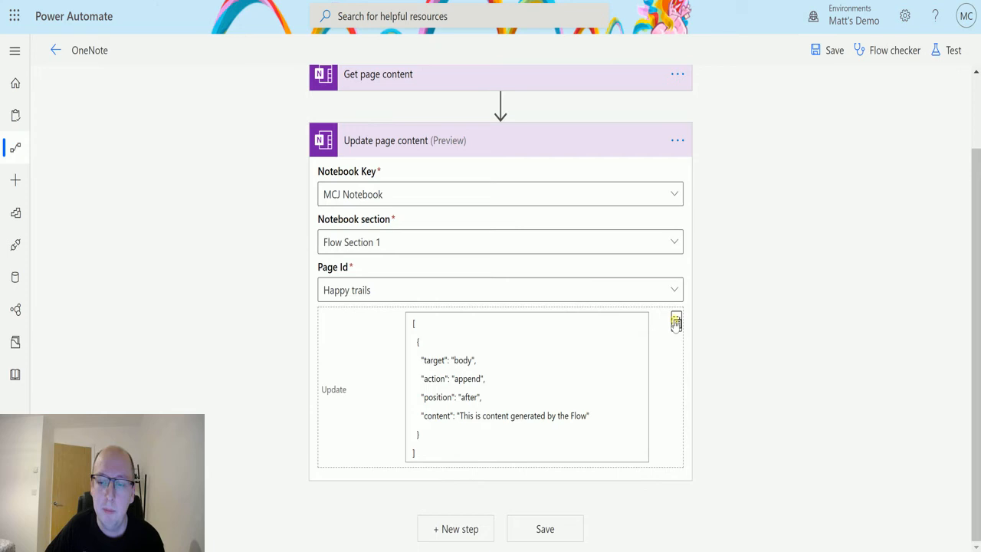
left_click(675, 322)
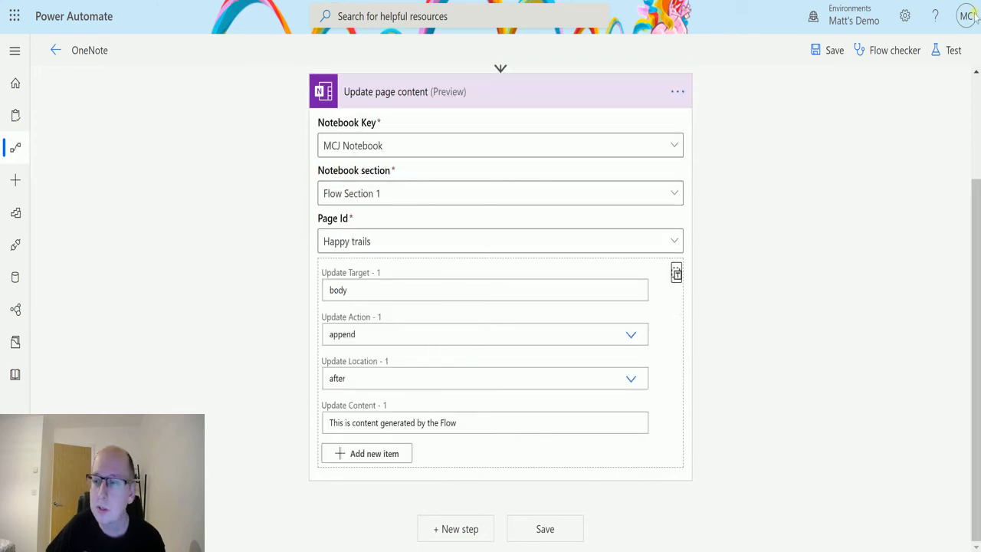
Step: Save the flow and run a manual test
left_click(953, 49)
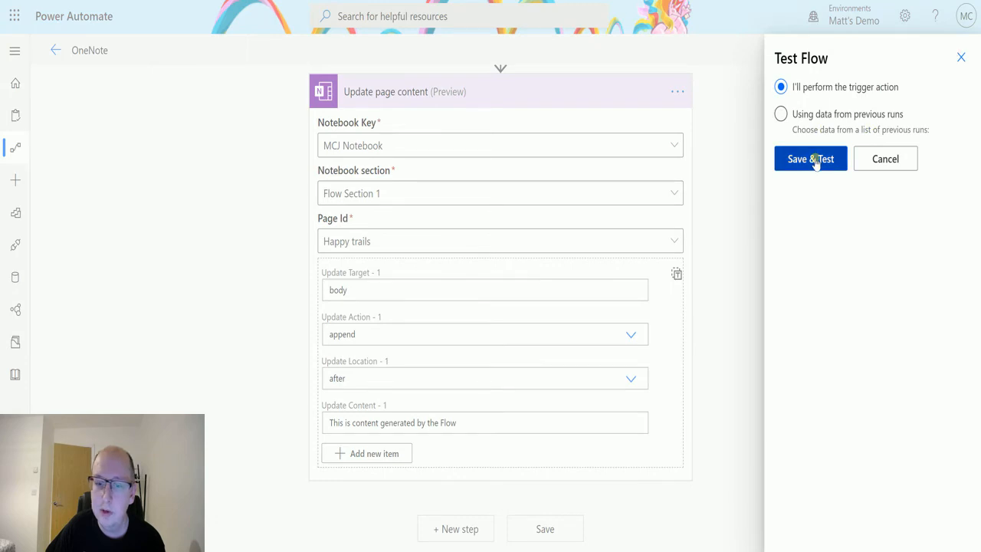
left_click(809, 157)
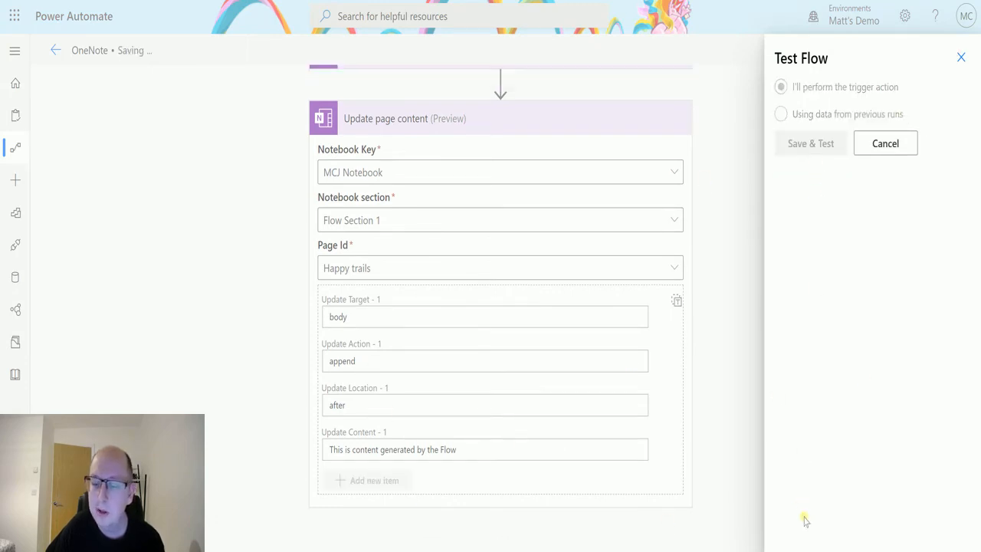
mouse_move(880, 359)
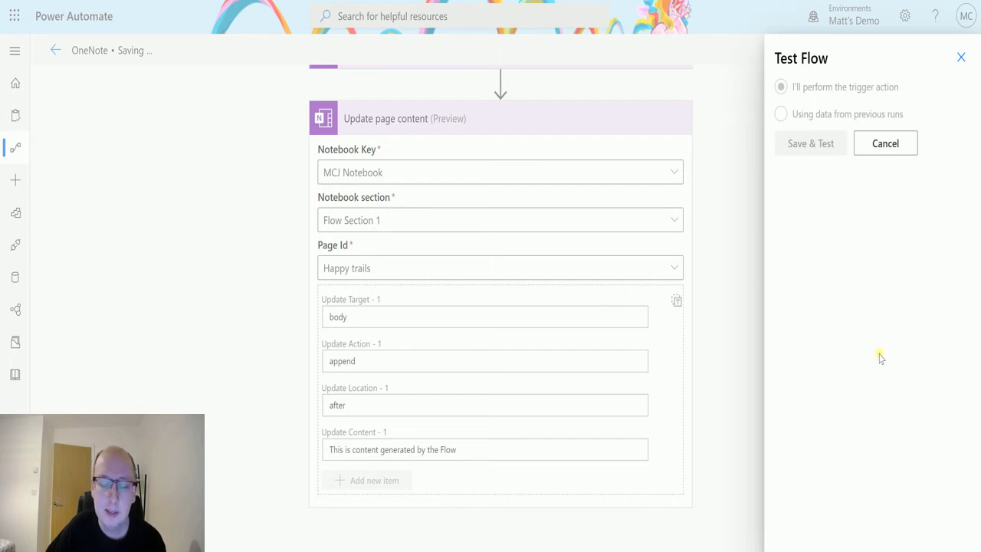
left_click(809, 144)
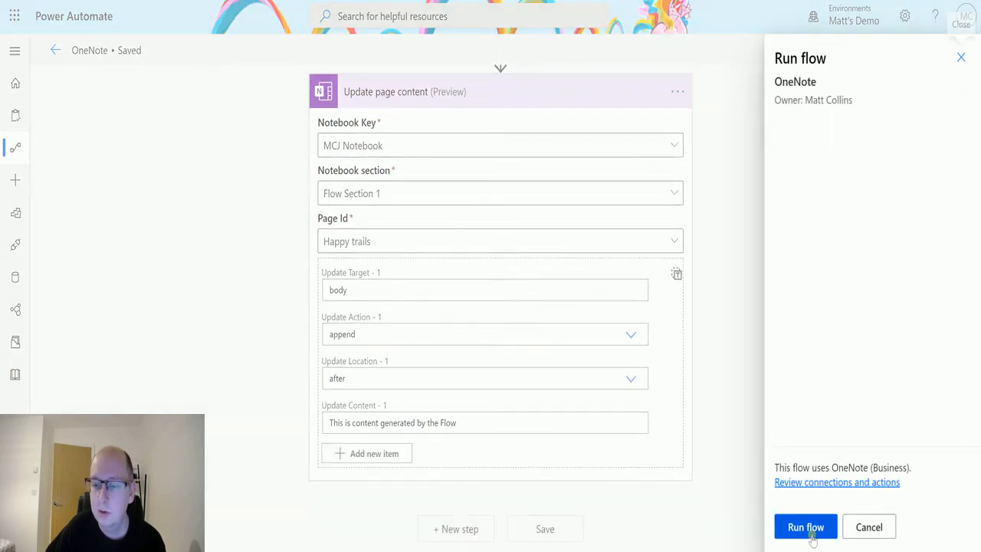
left_click(805, 527)
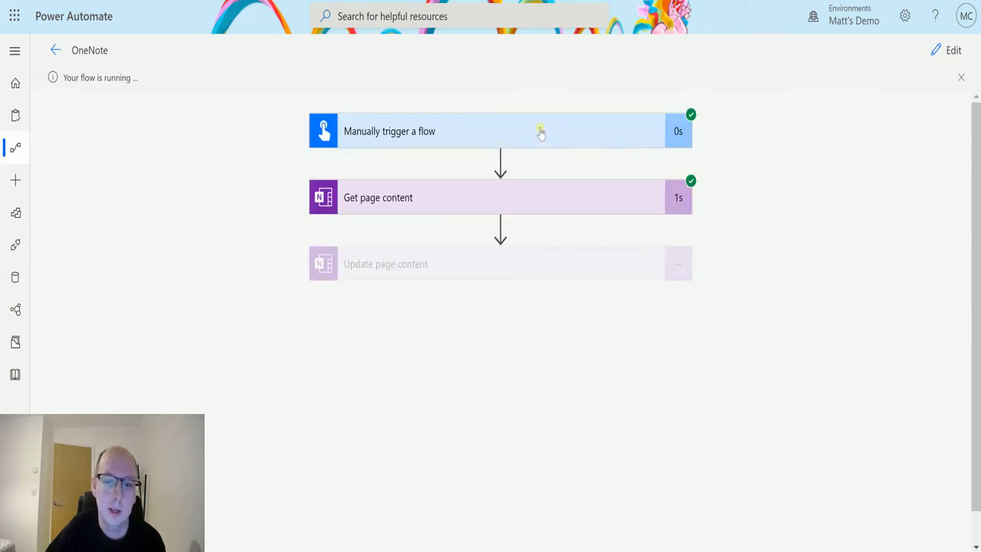
mouse_move(696, 222)
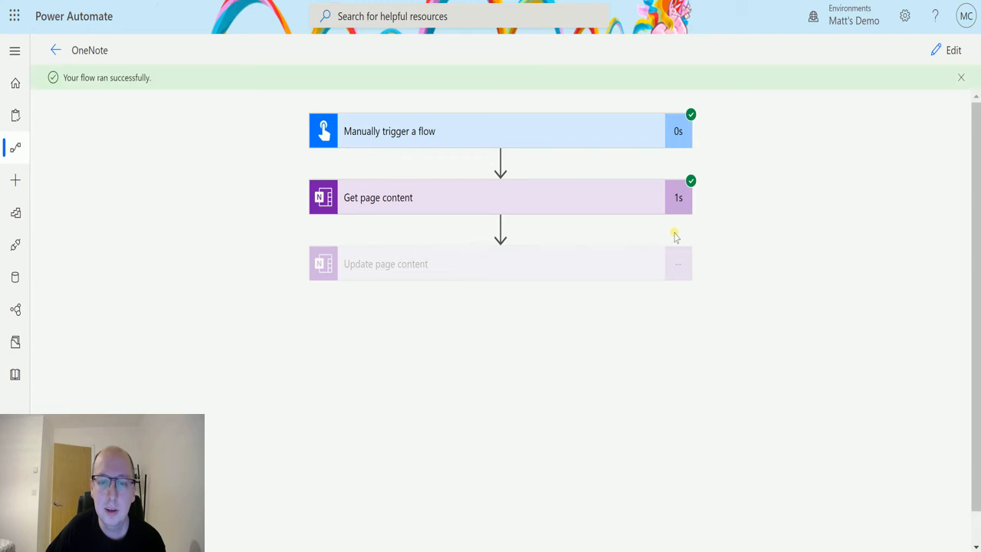
Step: Inspect the Update page content step's inputs and append JSON in the run
left_click(500, 264)
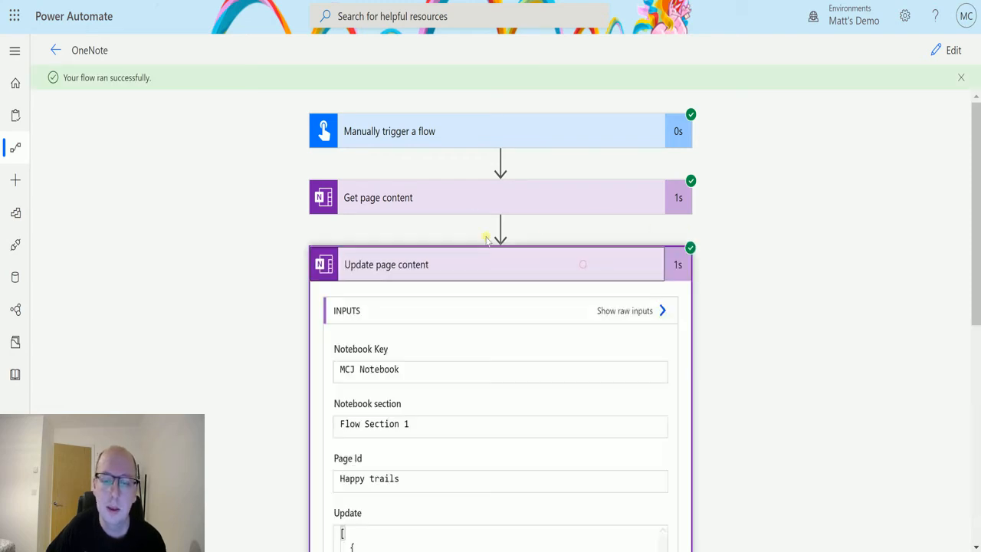
scroll("down", 3)
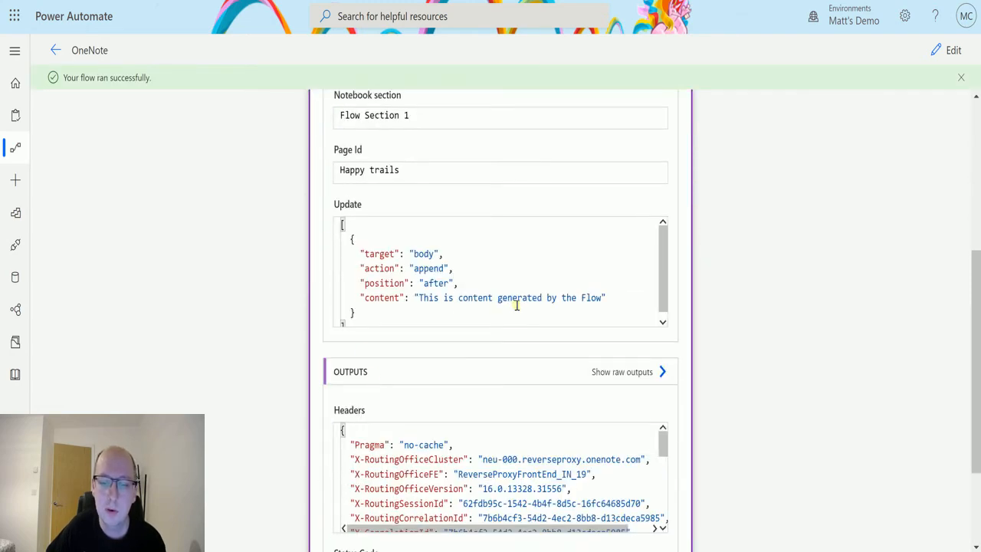
scroll("up", 3)
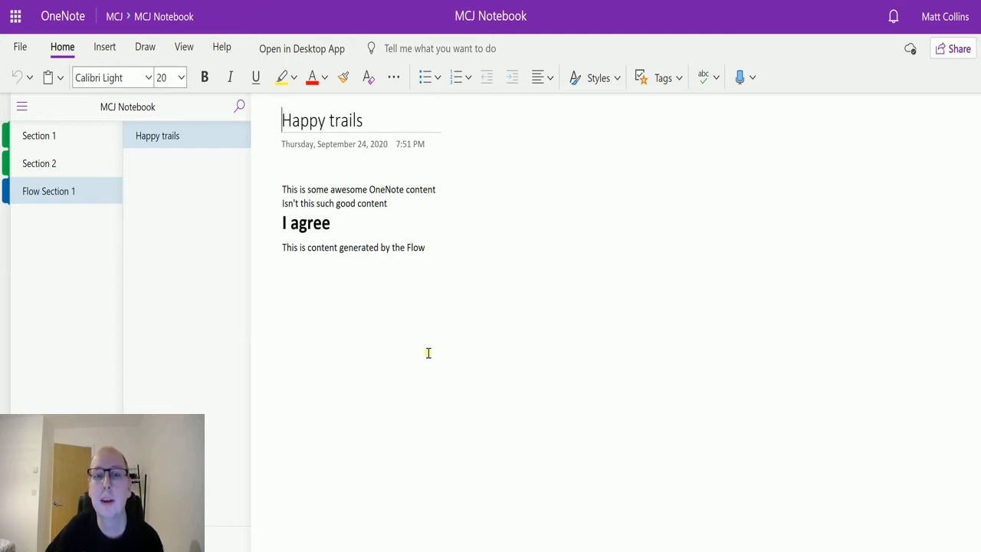
mouse_move(423, 331)
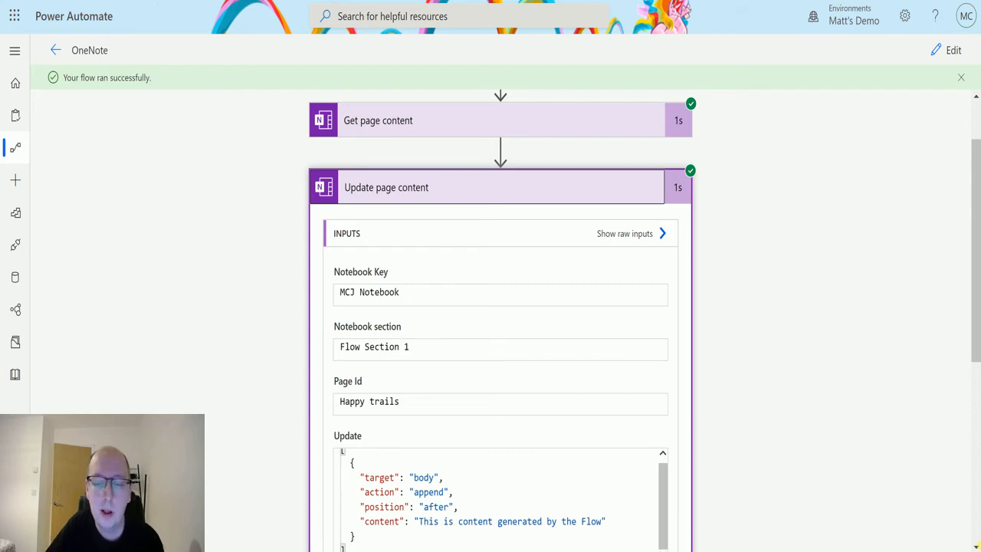
scroll("down", 3)
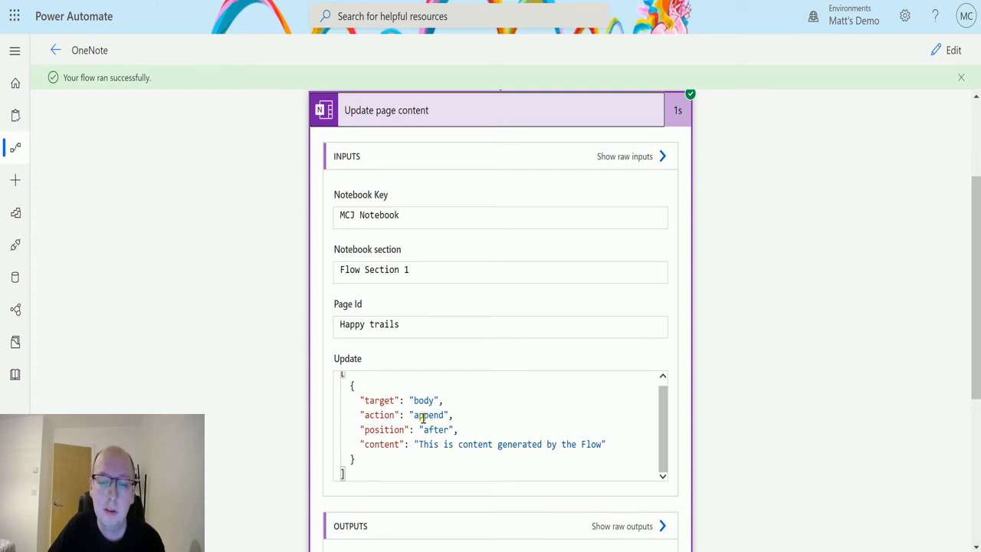
mouse_move(503, 410)
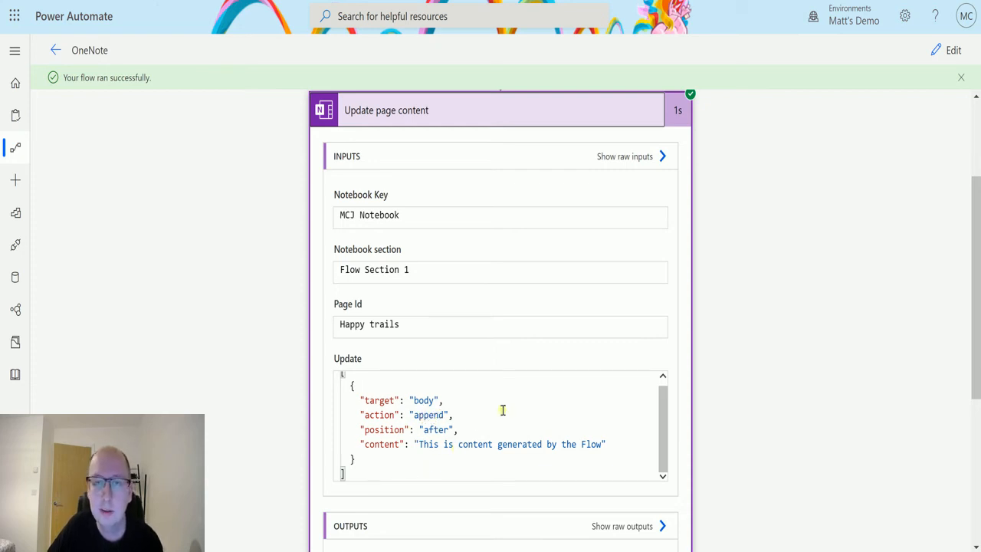
mouse_move(568, 325)
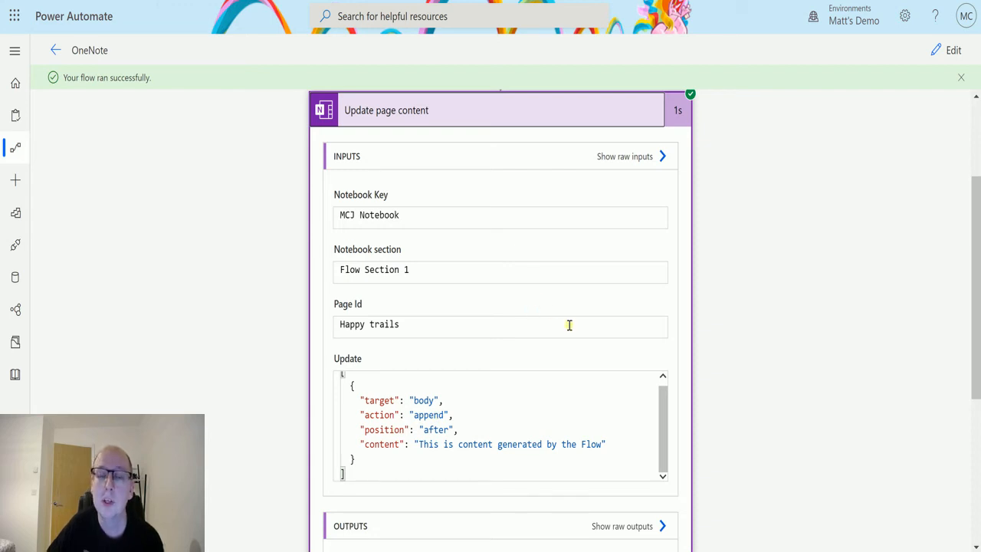
mouse_move(569, 351)
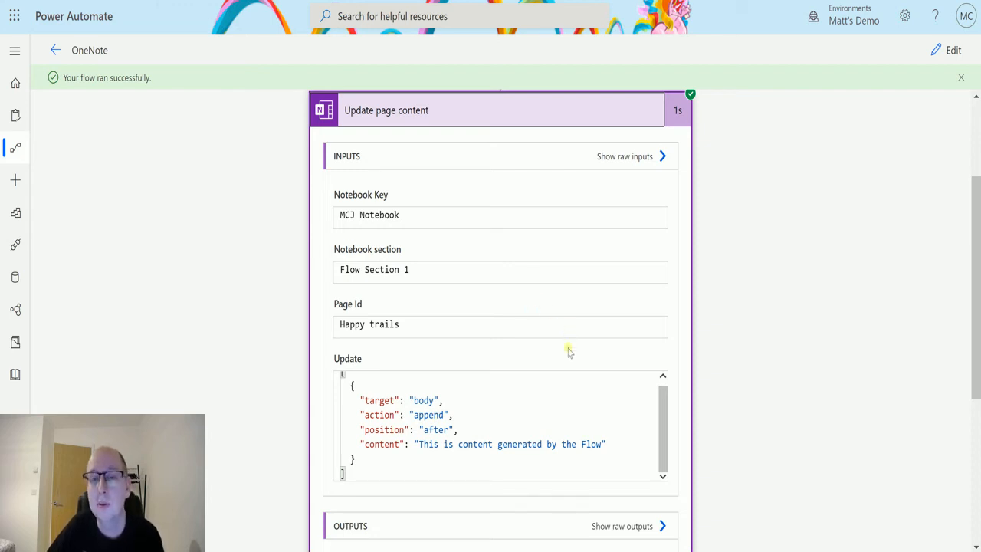
mouse_move(570, 314)
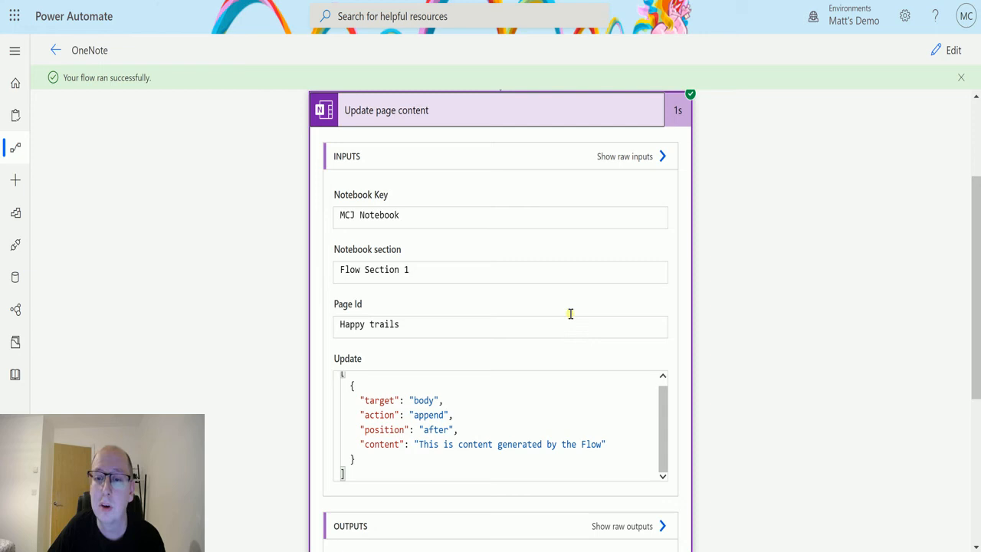
mouse_move(570, 313)
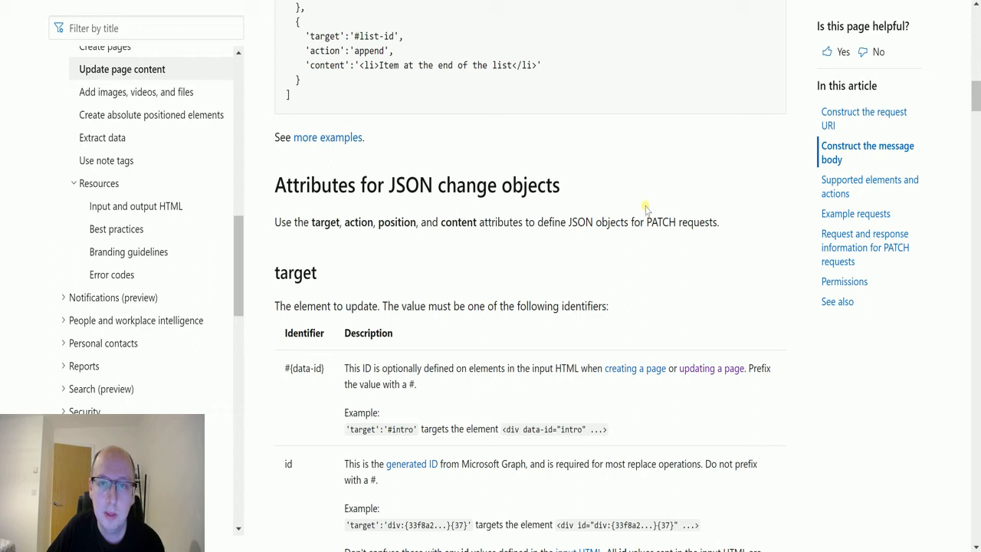
mouse_move(650, 244)
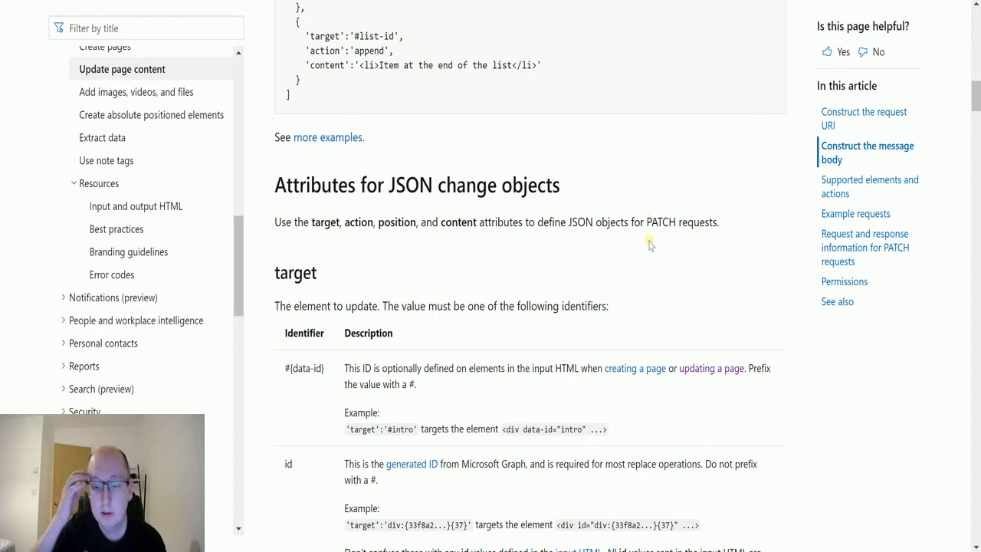
mouse_move(513, 127)
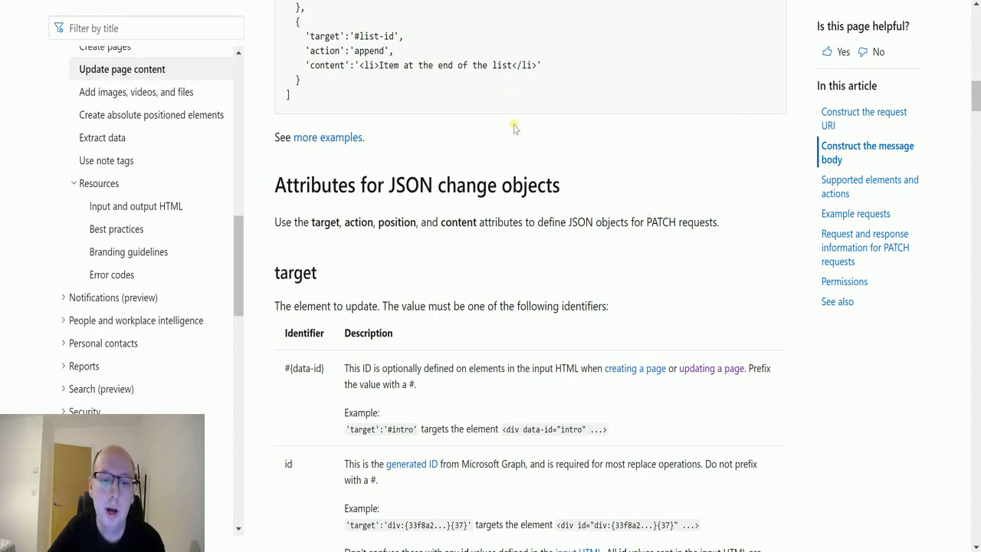
Step: Scroll the Graph docs from the target identifiers down to the action attribute table
scroll("down", 3)
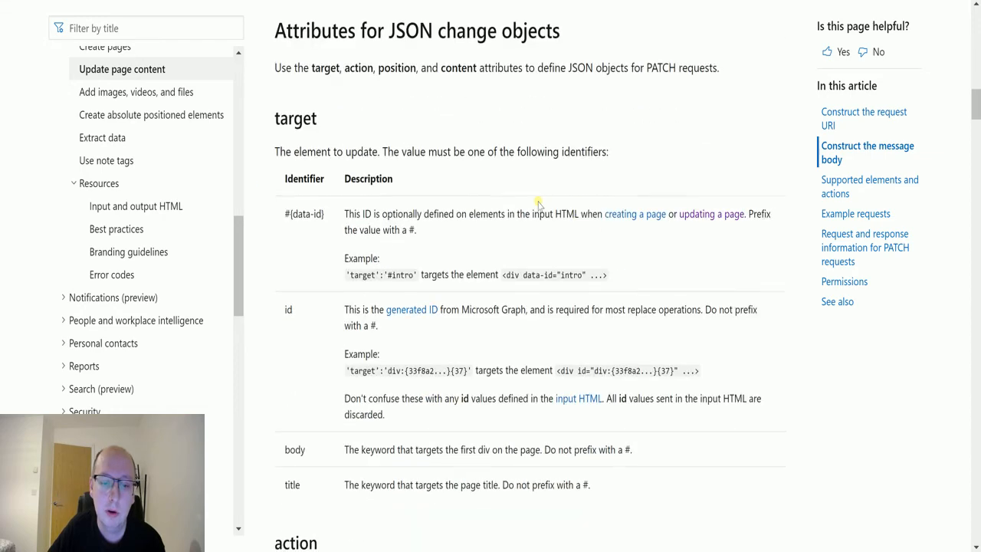
mouse_move(426, 144)
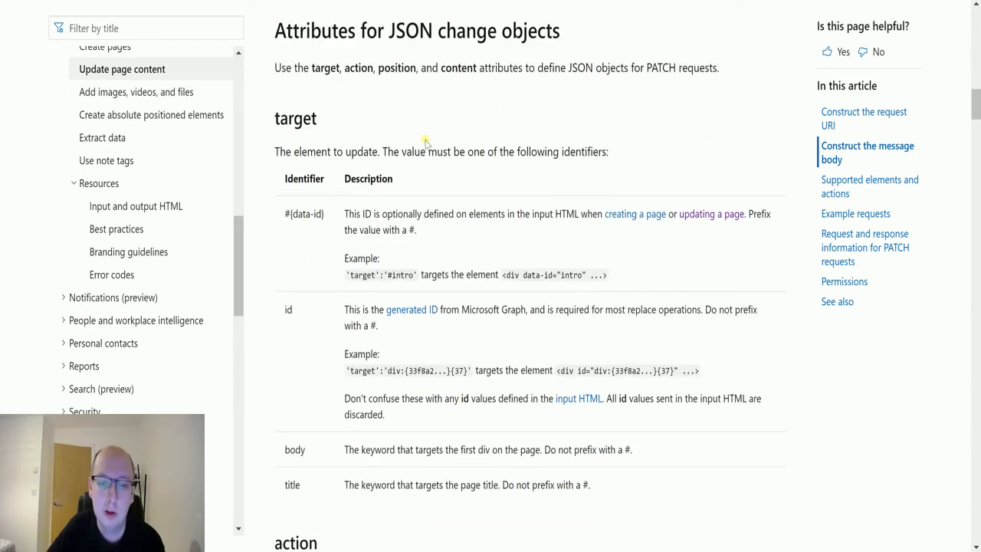
mouse_move(273, 217)
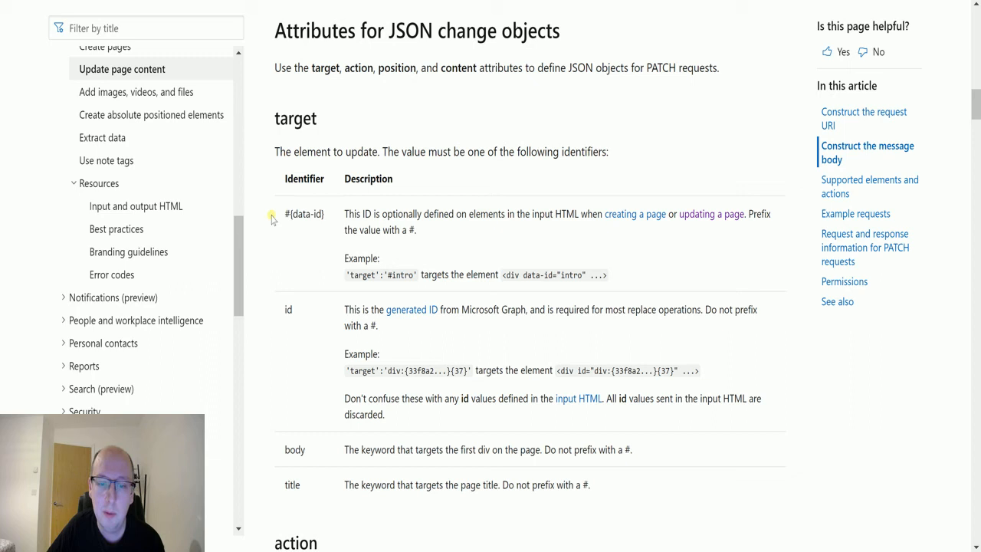
mouse_move(282, 198)
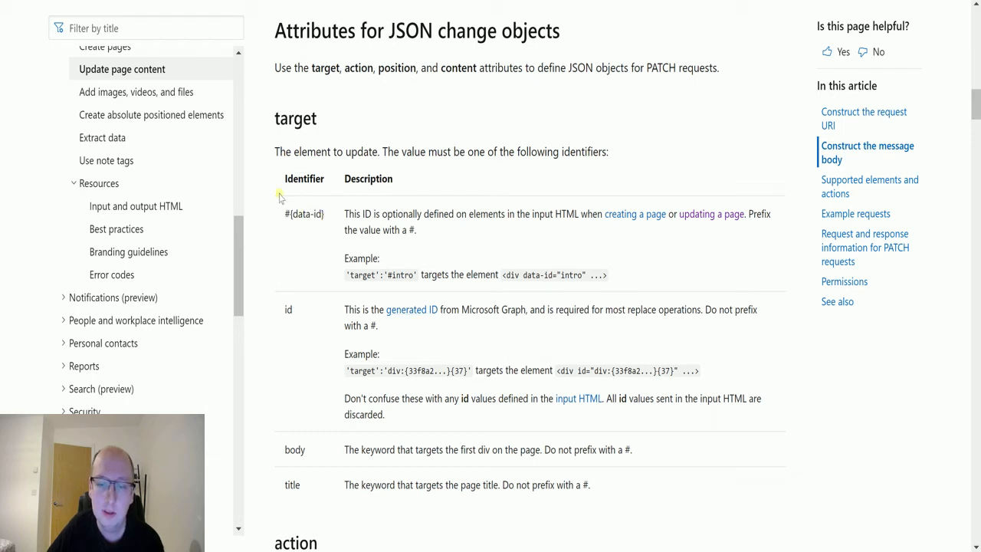
scroll("down", 3)
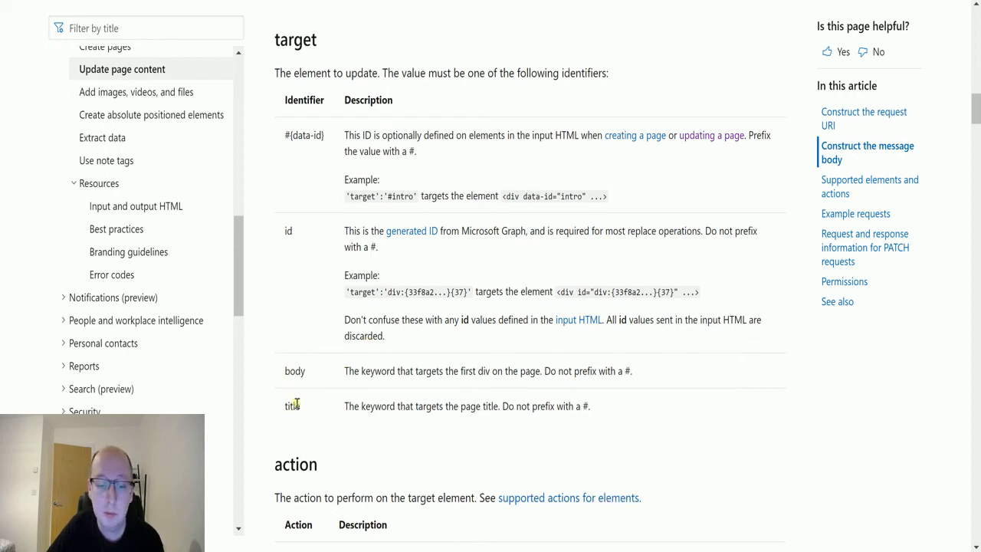
scroll("down", 3)
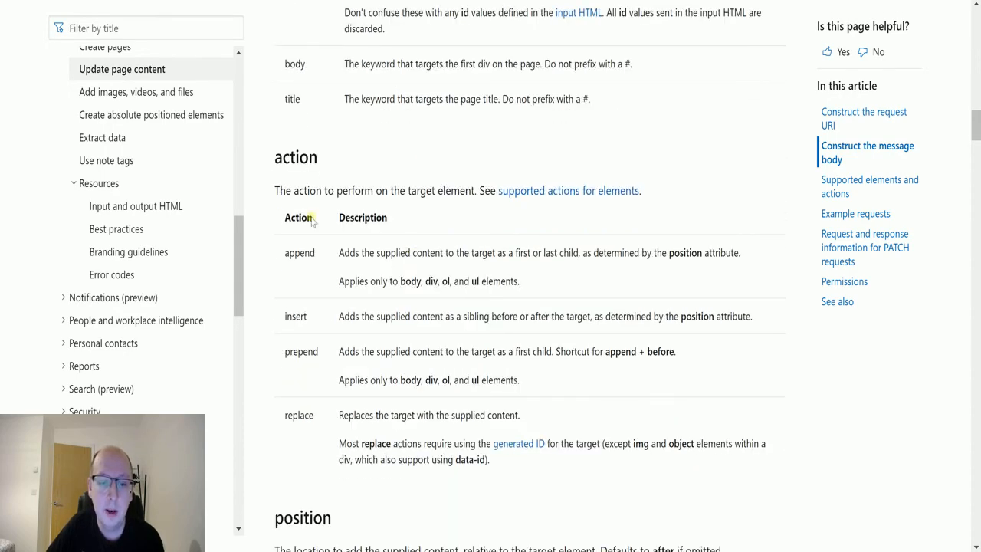
mouse_move(490, 328)
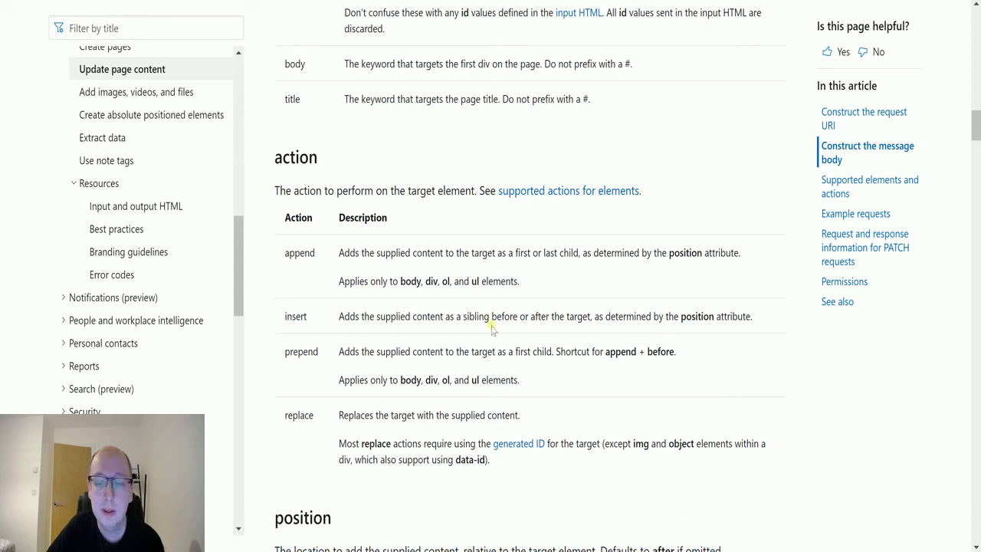
mouse_move(334, 270)
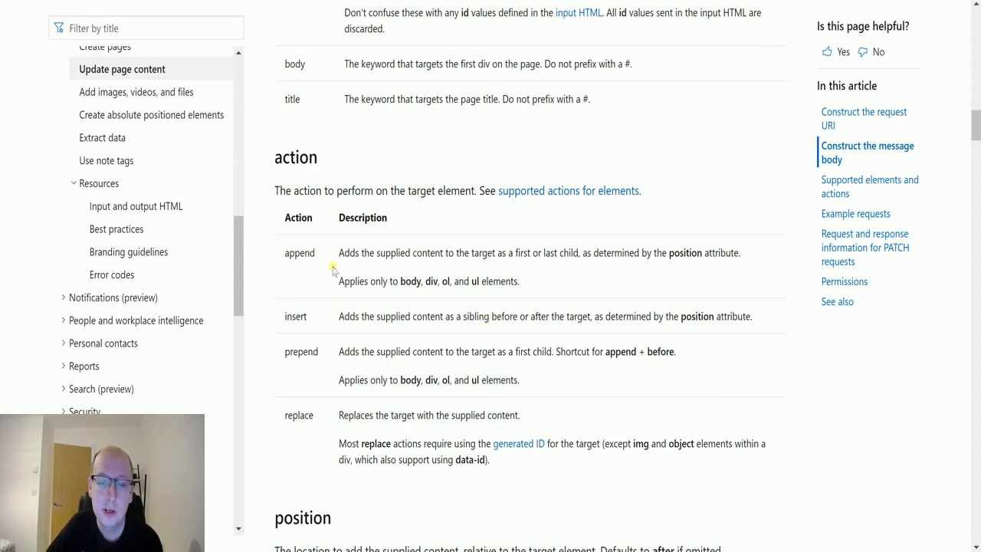
mouse_move(347, 248)
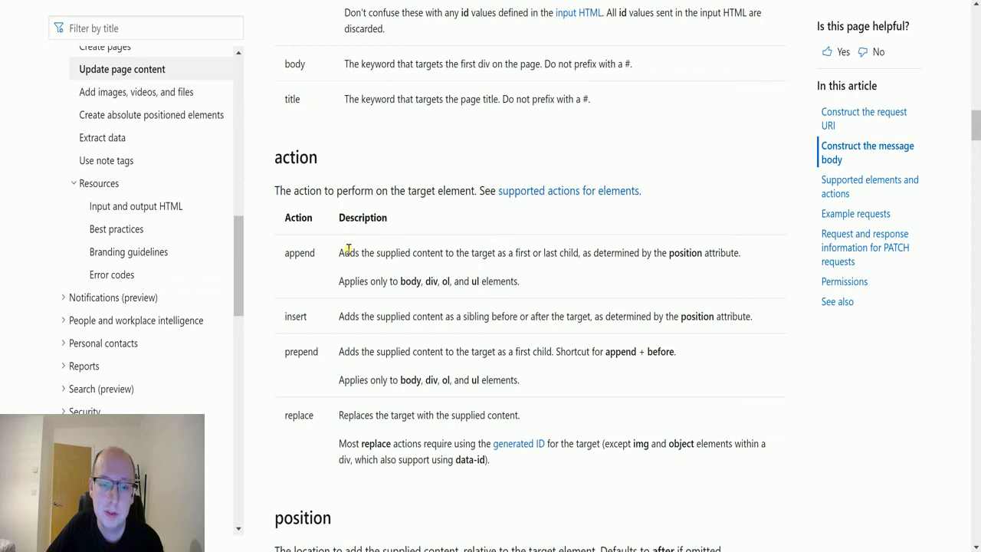
mouse_move(561, 253)
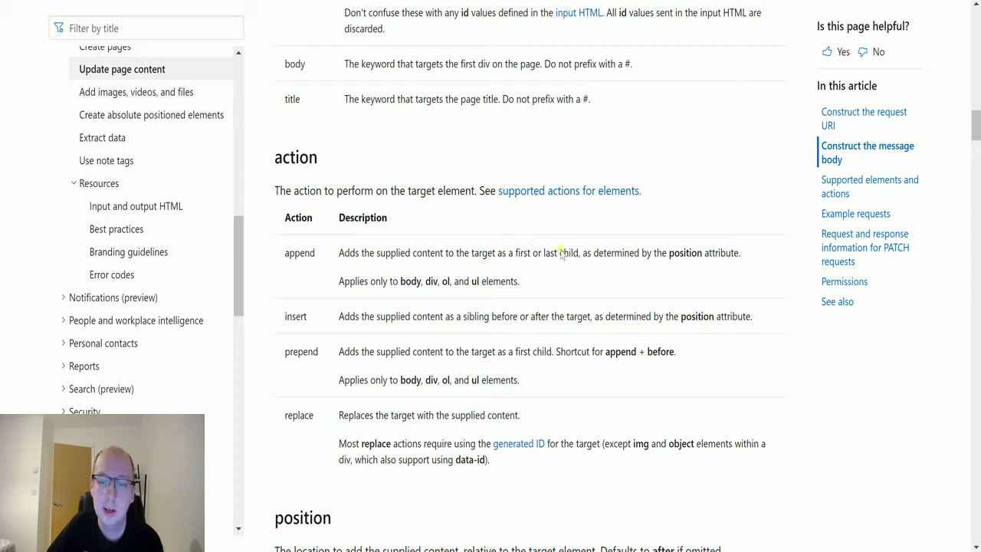
mouse_move(676, 250)
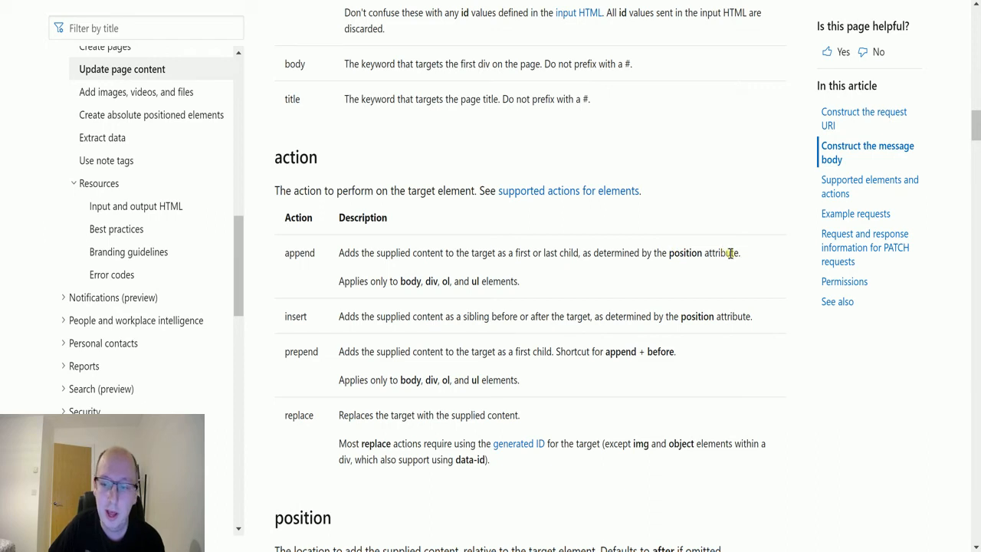
mouse_move(284, 279)
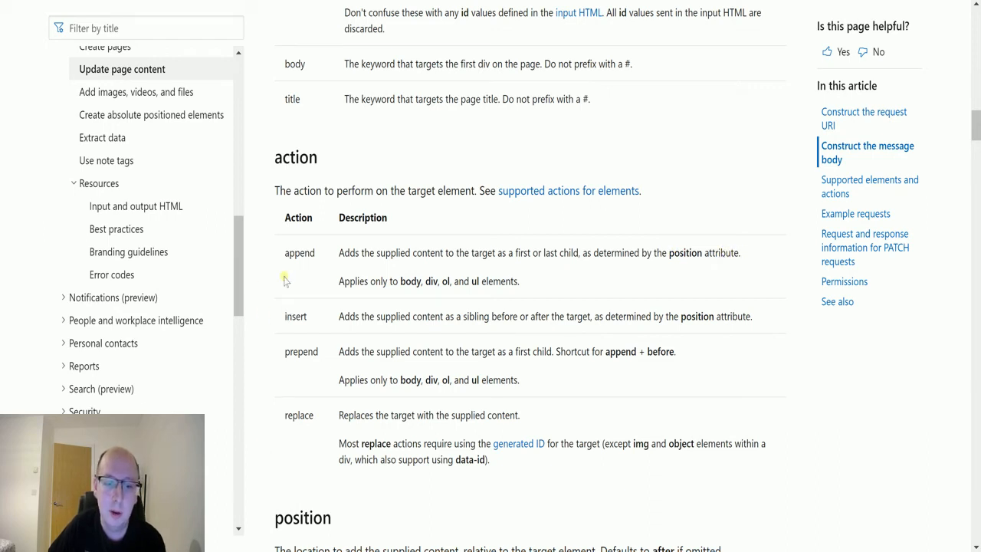
mouse_move(482, 290)
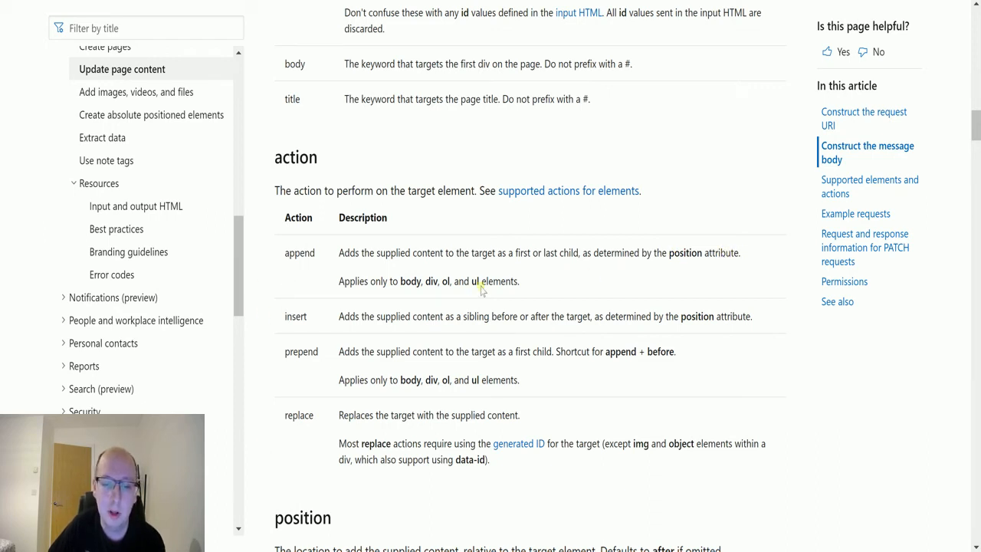
mouse_move(399, 294)
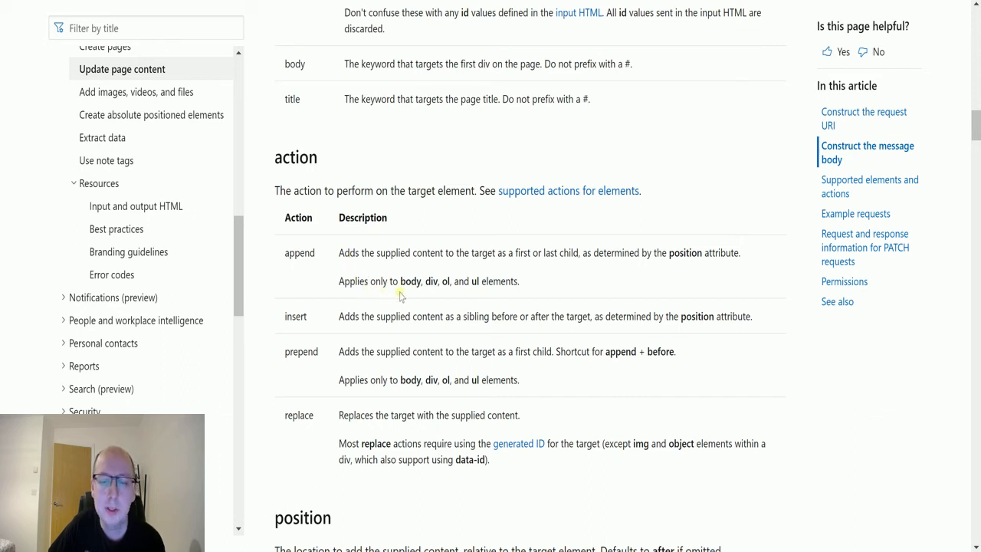
mouse_move(472, 285)
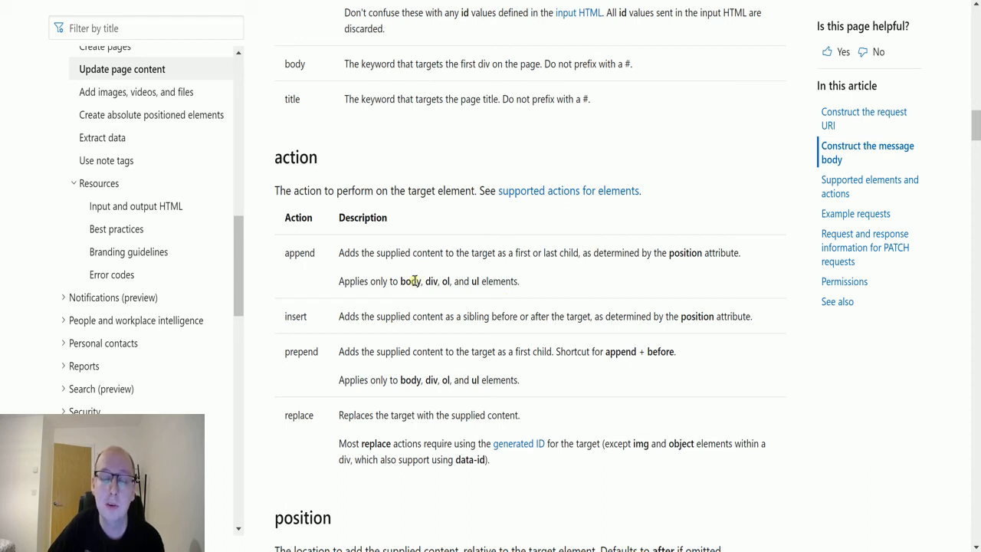
mouse_move(334, 351)
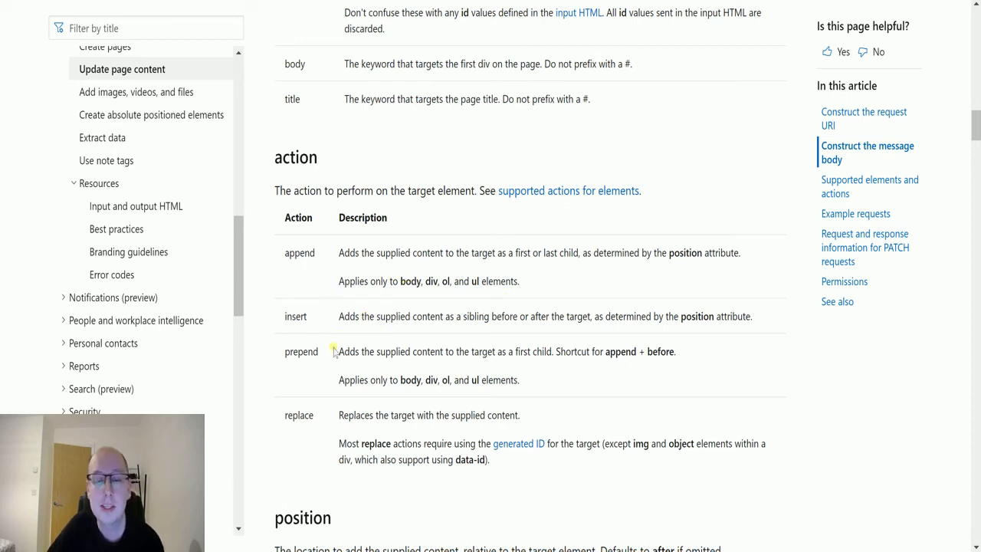
mouse_move(390, 325)
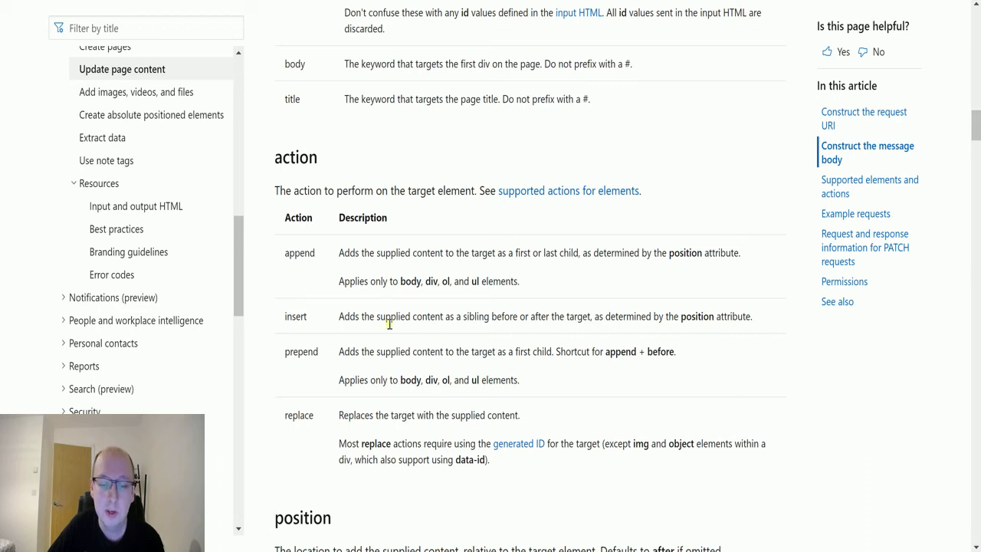
mouse_move(450, 314)
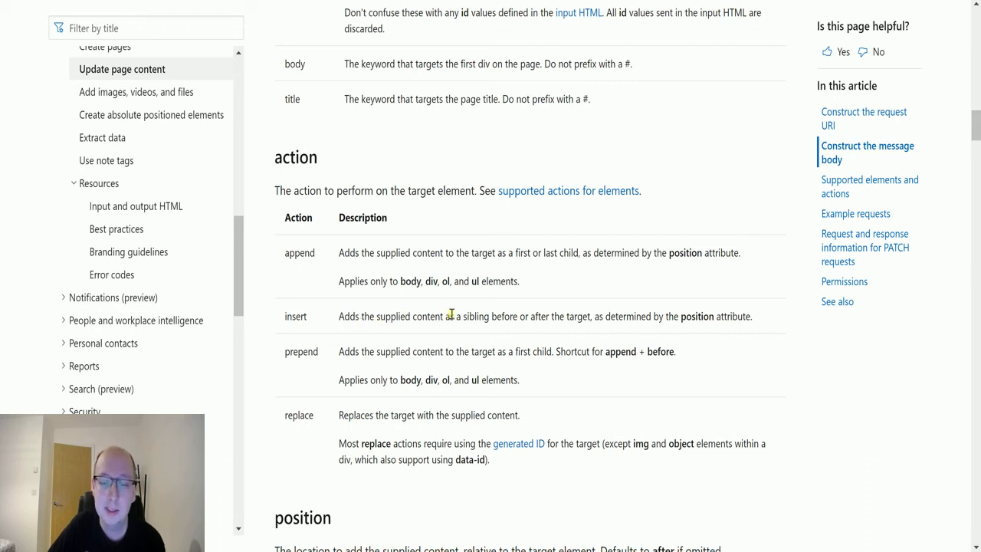
mouse_move(598, 340)
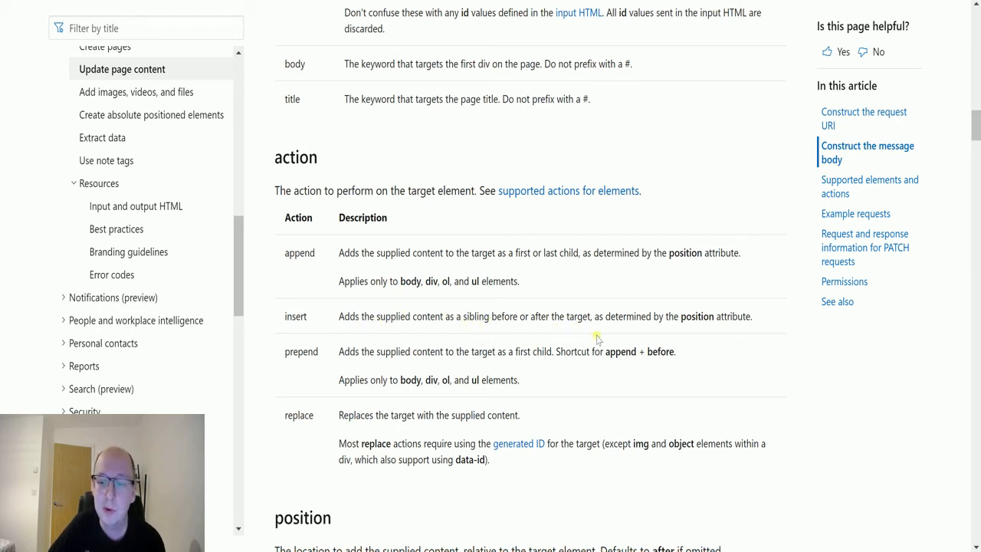
mouse_move(867, 312)
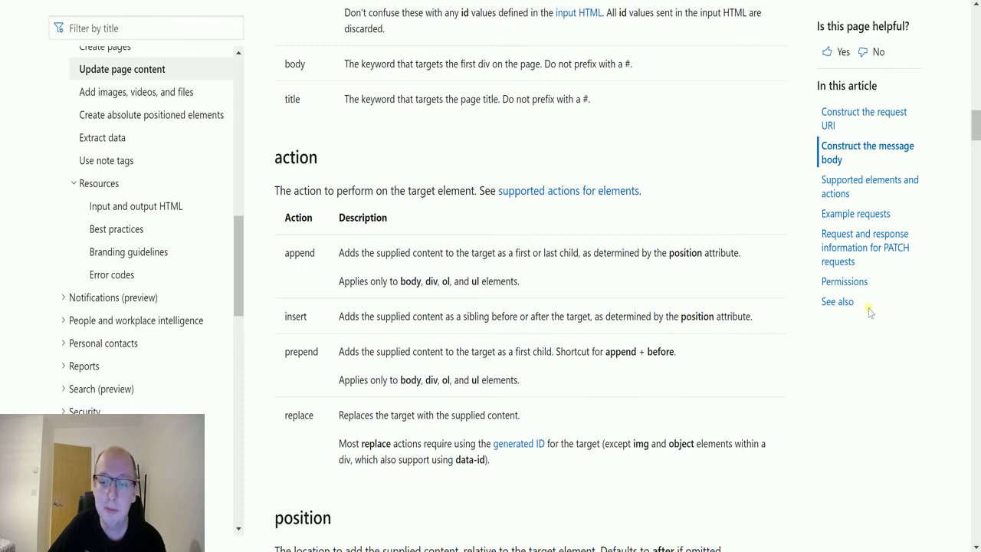
Step: Scroll the Update page content article down to the action attribute table
scroll("down", 3)
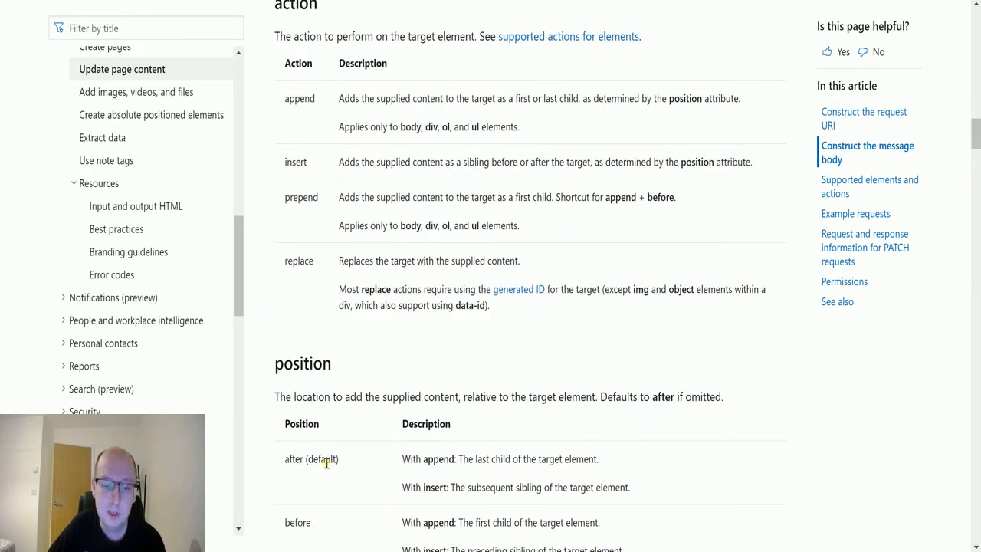
scroll("up", 3)
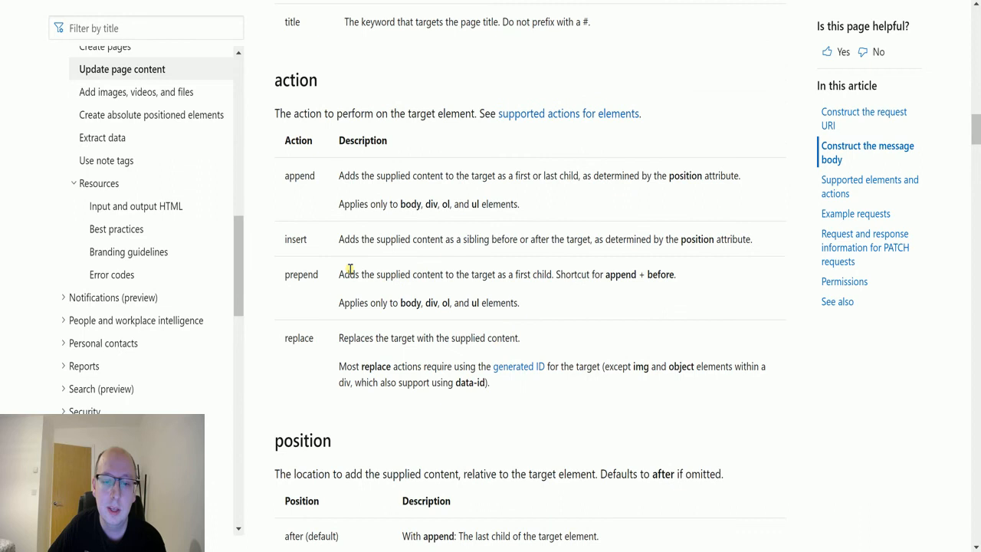
mouse_move(454, 277)
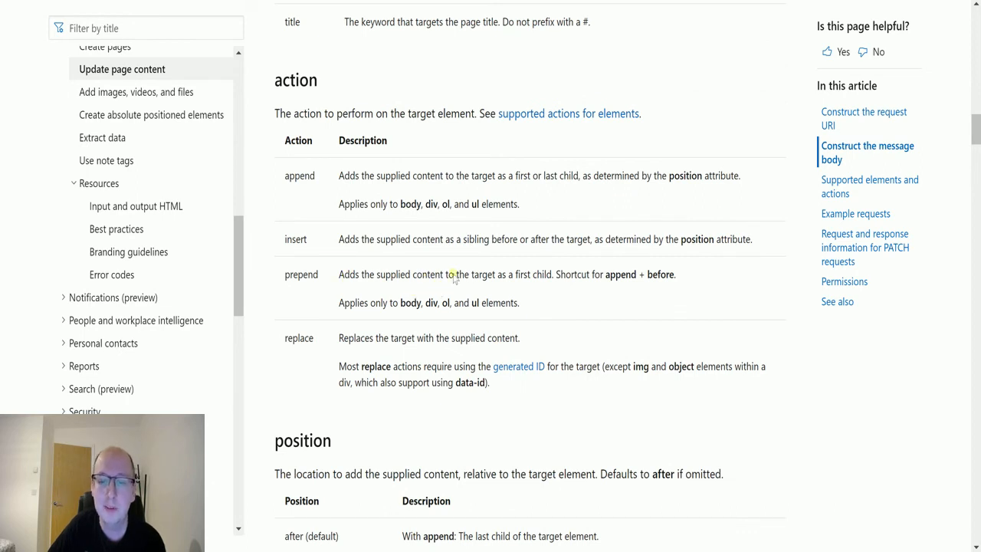
mouse_move(631, 309)
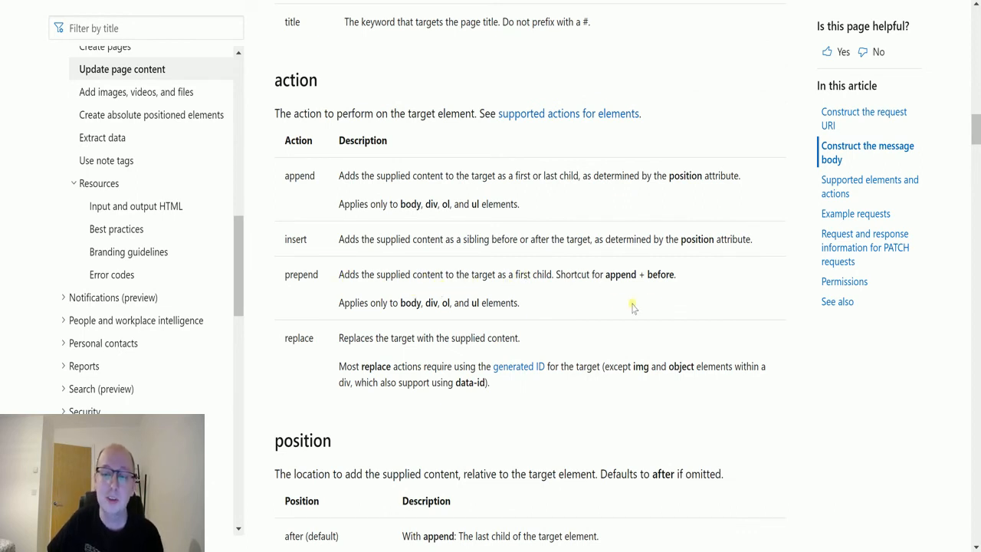
mouse_move(732, 266)
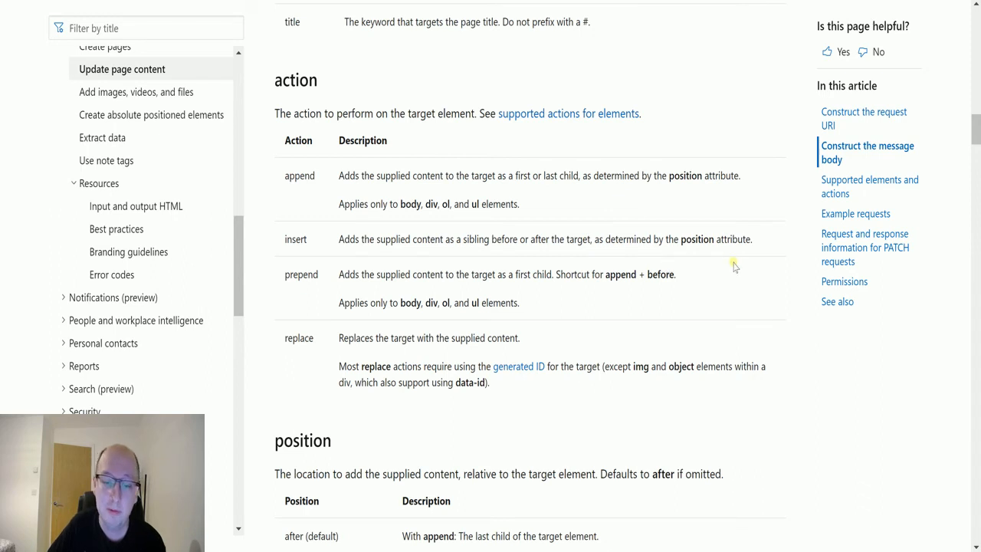
mouse_move(468, 293)
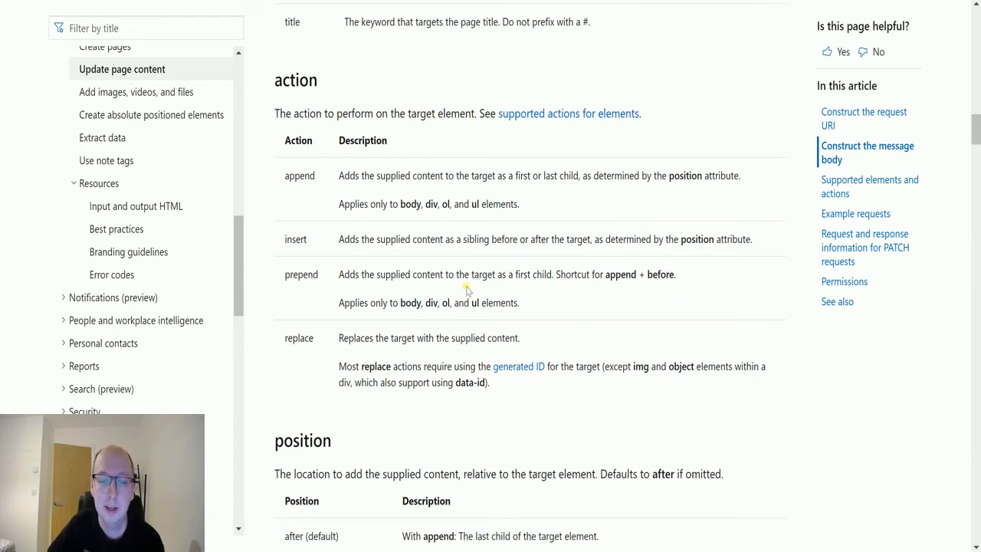
mouse_move(371, 503)
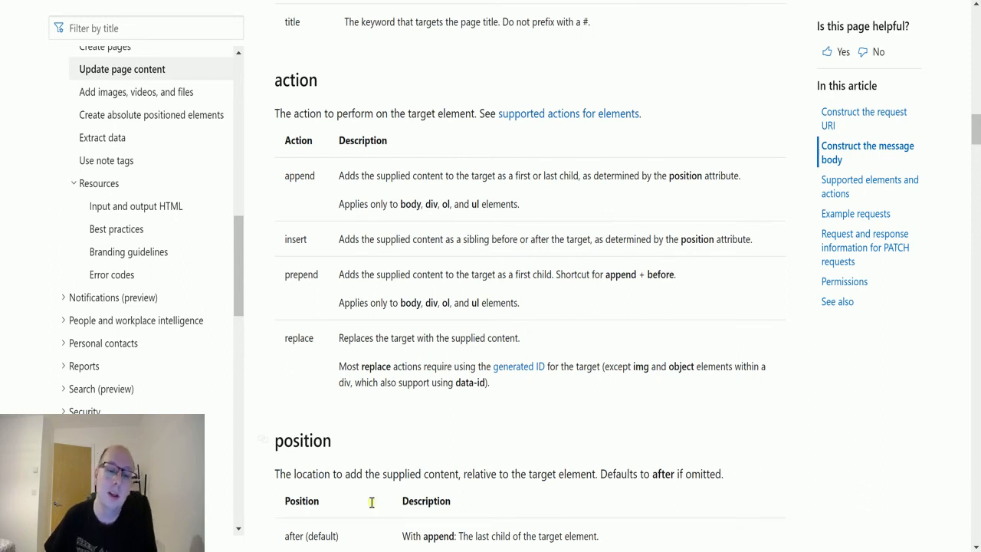
mouse_move(387, 267)
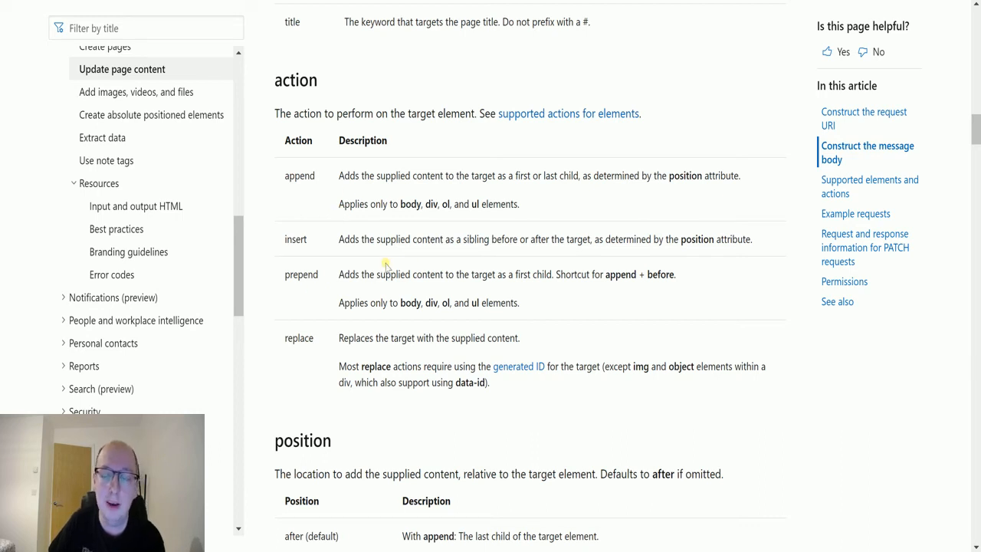
mouse_move(299, 397)
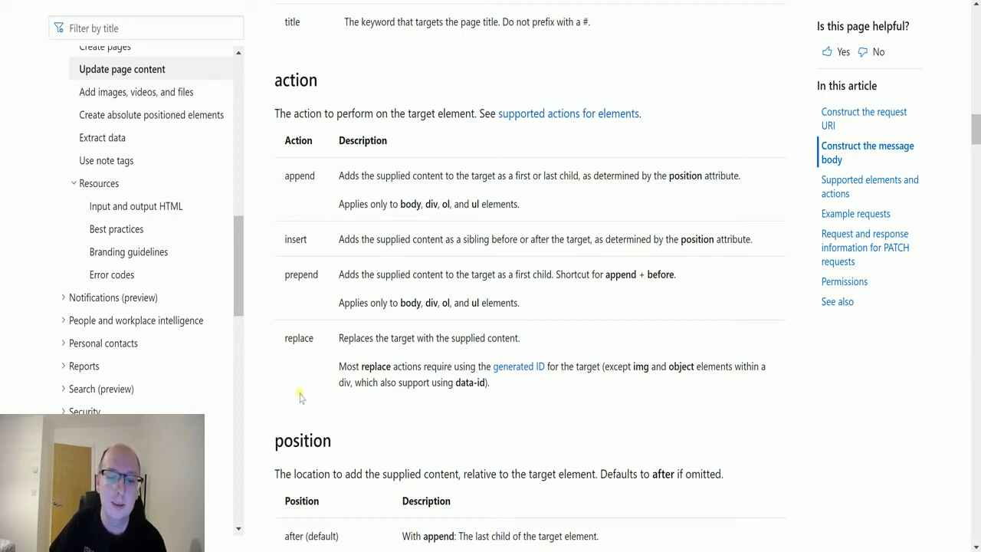
mouse_move(451, 408)
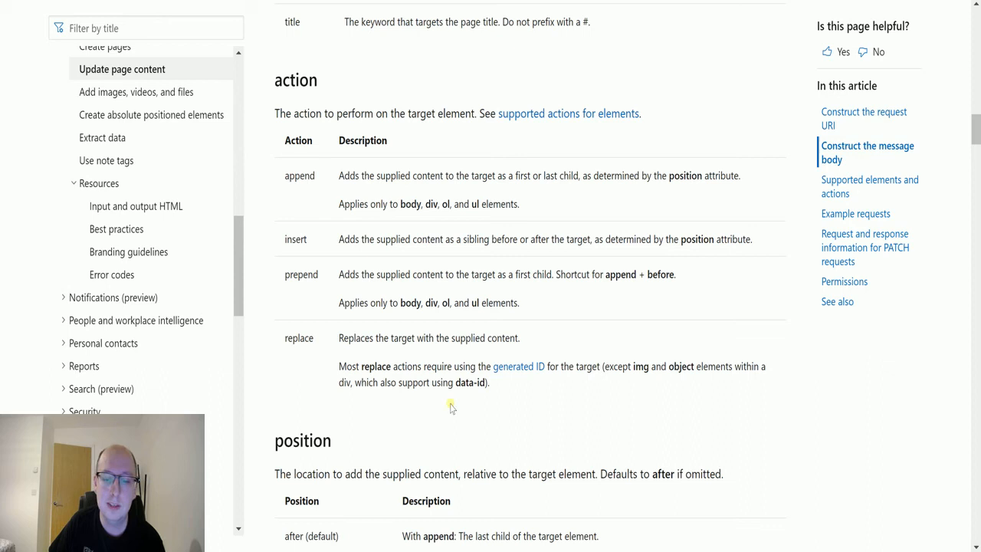
mouse_move(362, 398)
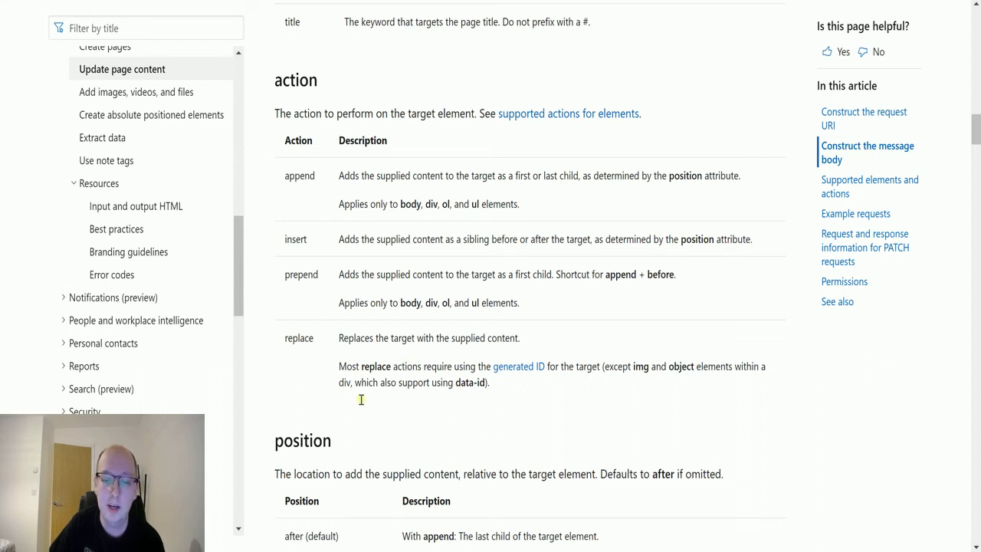
mouse_move(443, 417)
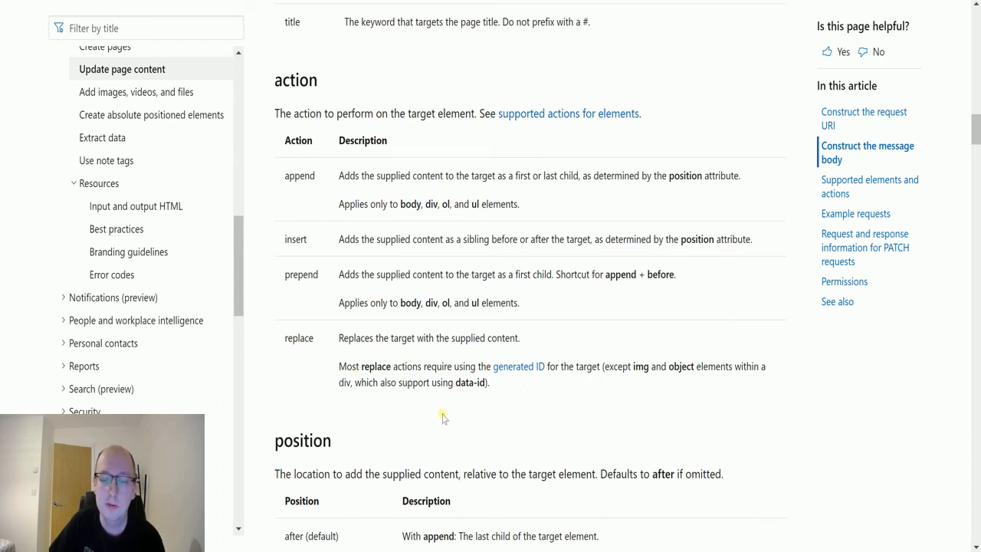
mouse_move(613, 383)
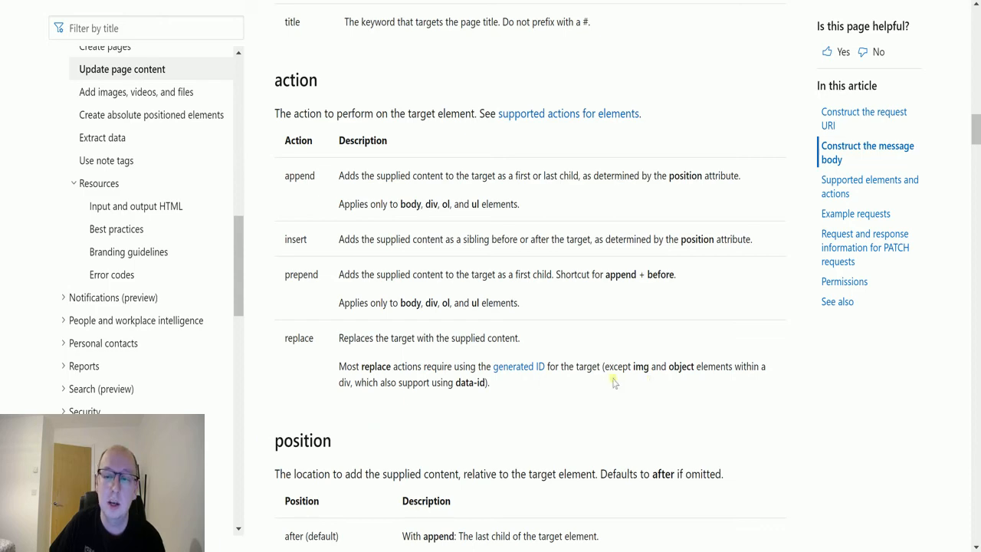
scroll("up", 3)
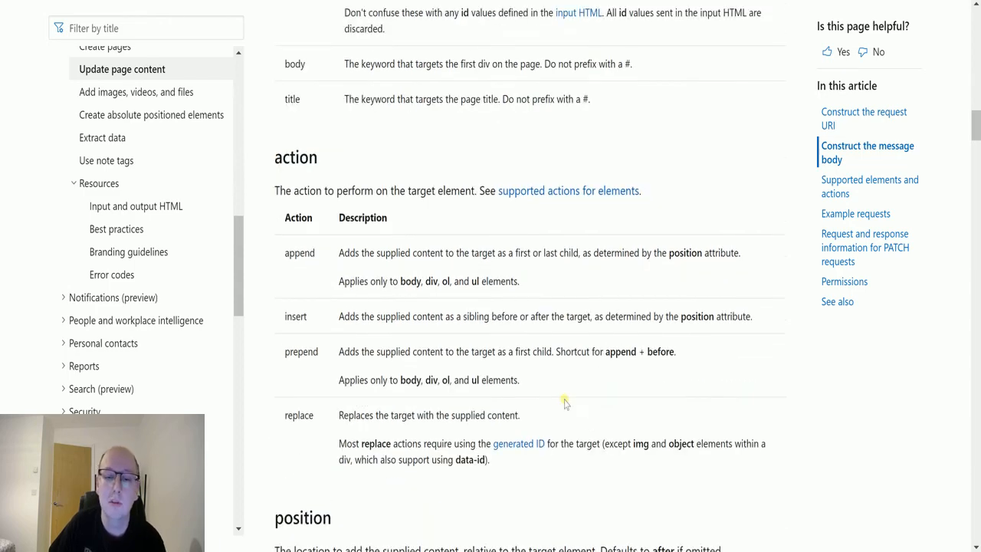
scroll("down", 3)
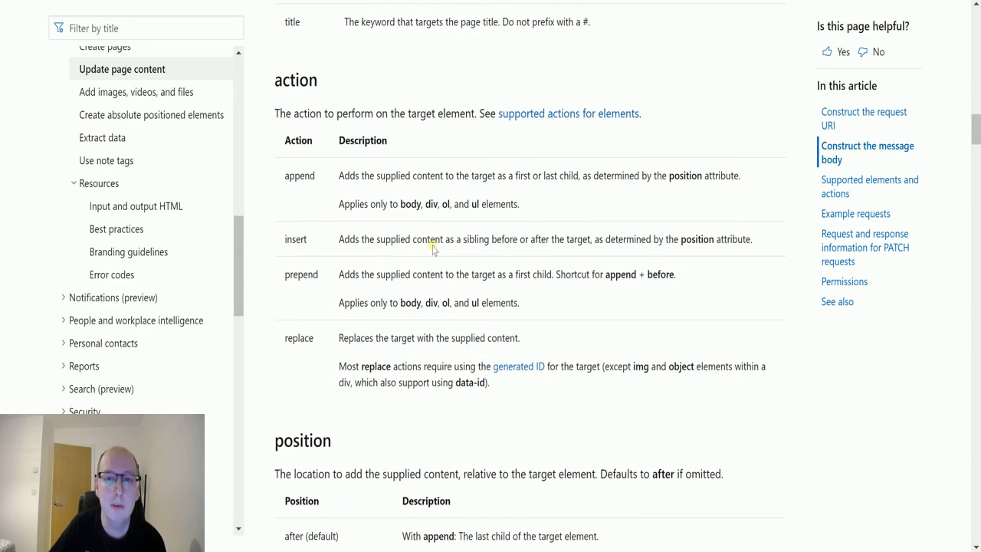
mouse_move(428, 65)
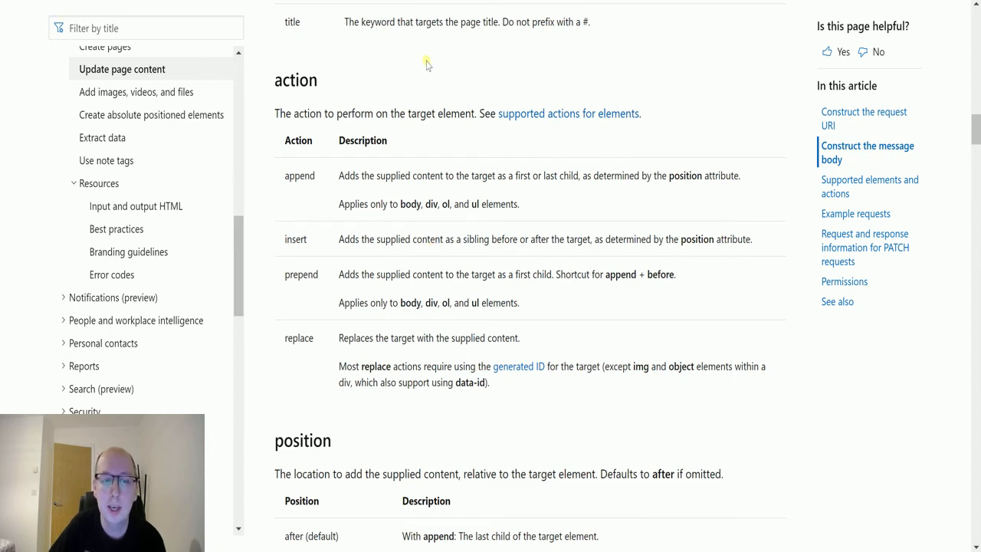
mouse_move(544, 209)
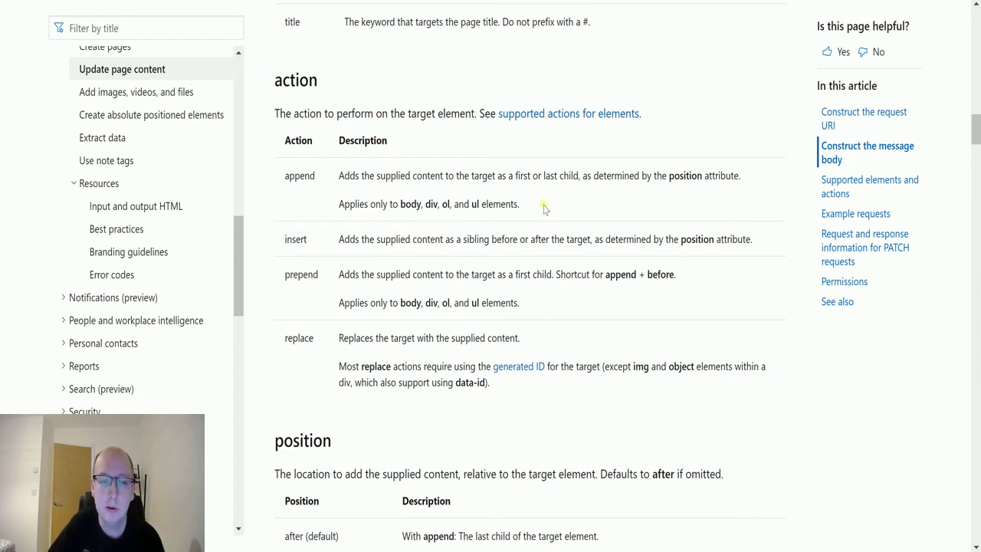
mouse_move(432, 257)
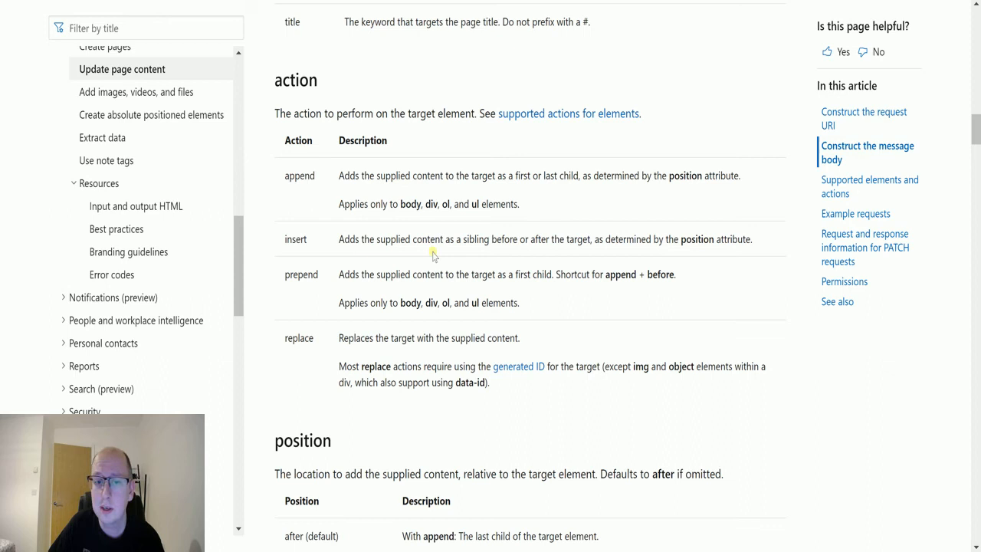
mouse_move(380, 202)
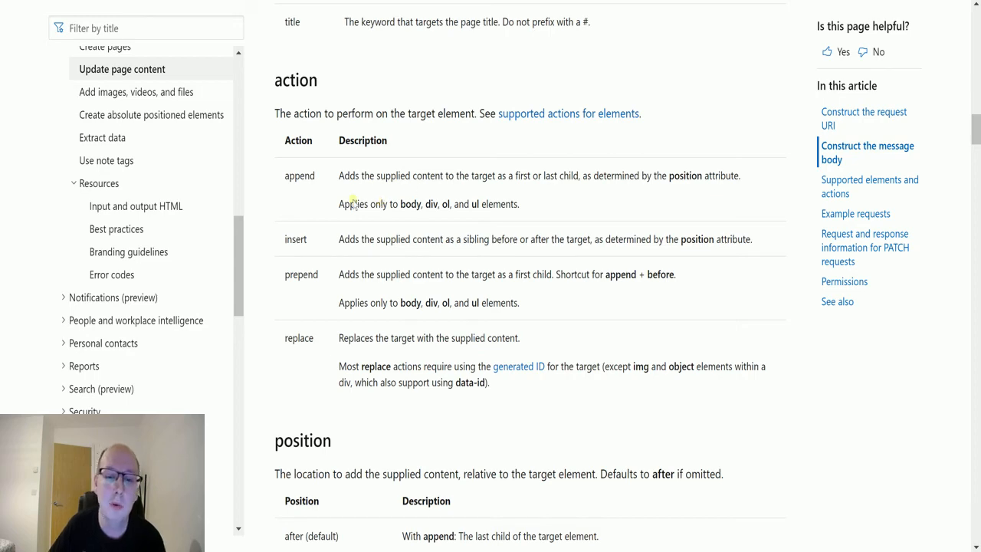
mouse_move(491, 236)
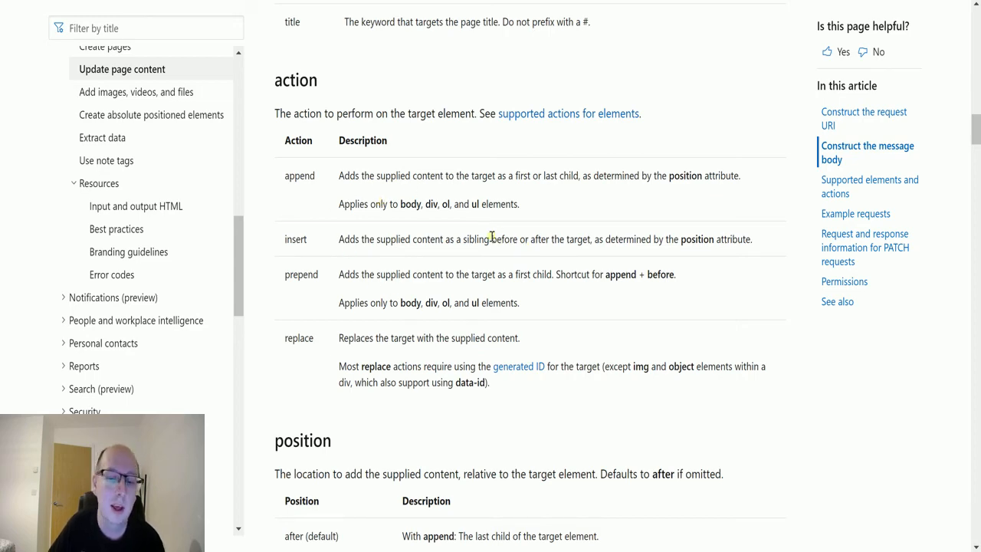
scroll("down", 3)
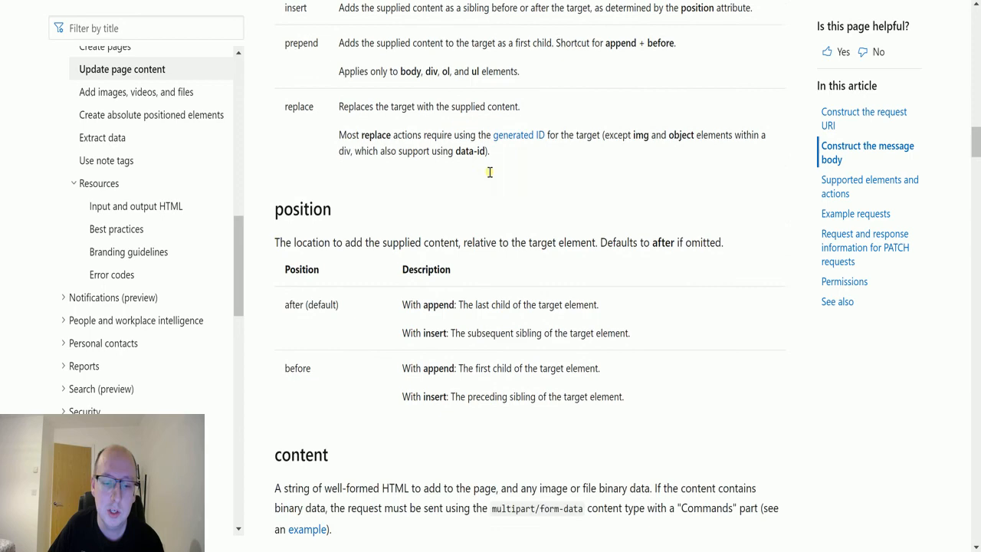
Step: Scroll past position and content, then back up to the target identifier table
scroll("down", 3)
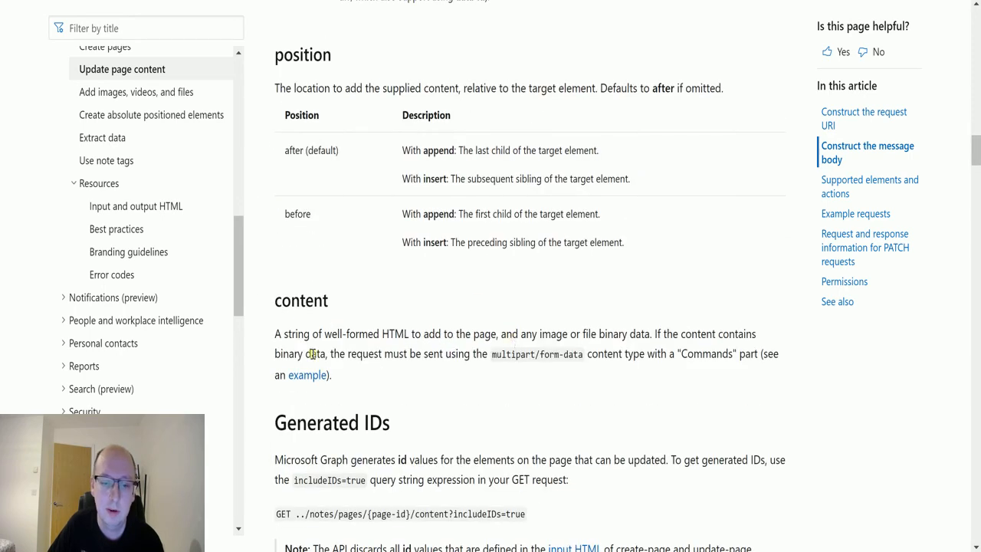
scroll("up", 3)
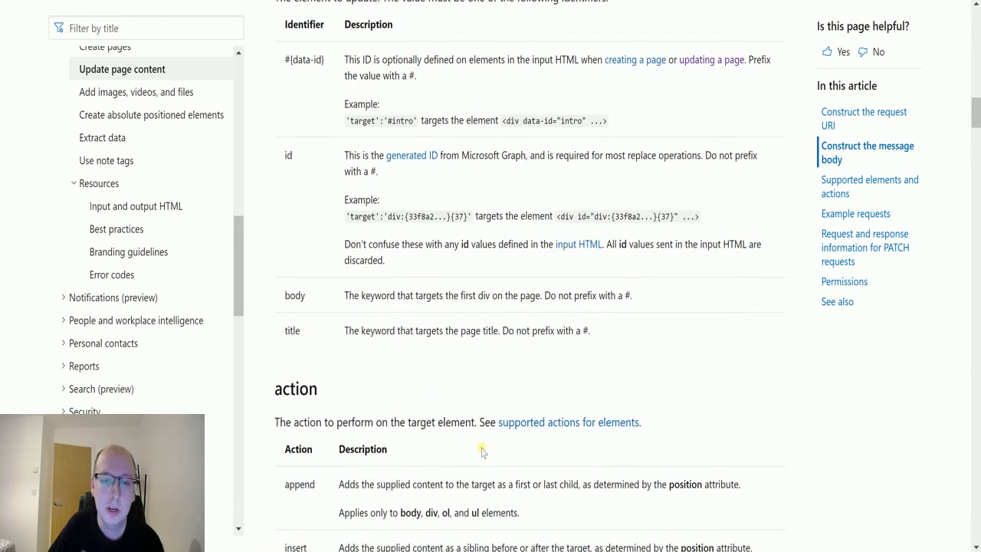
scroll("down", 3)
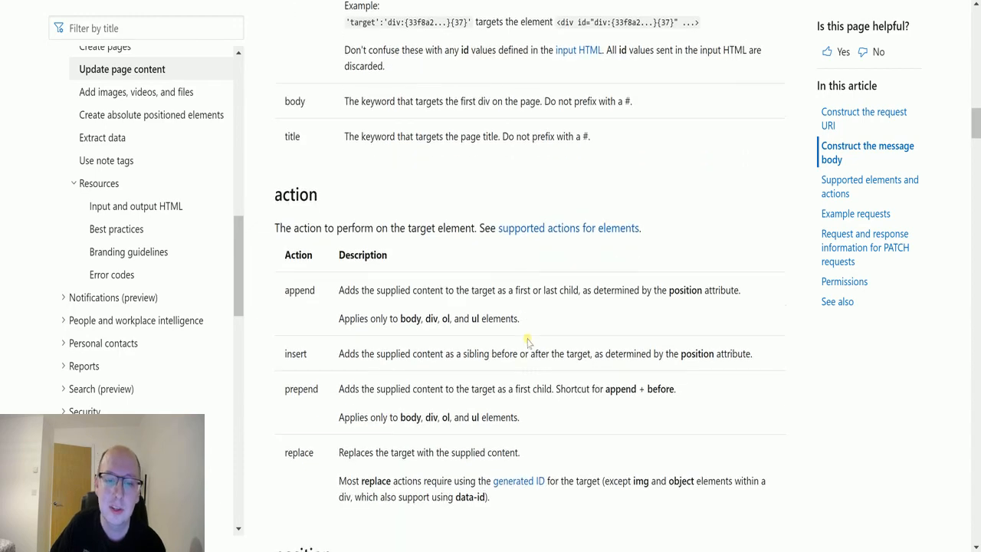
scroll("up", 3)
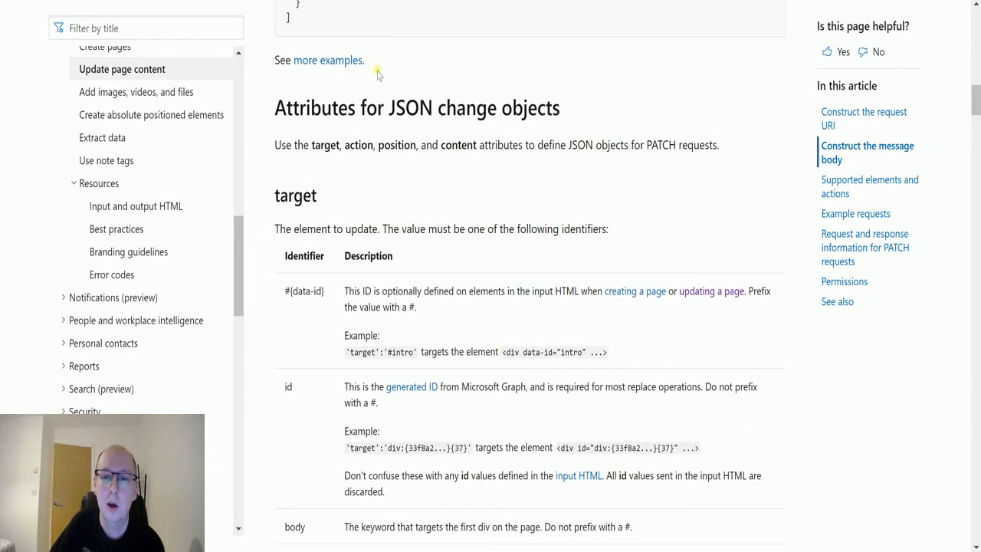